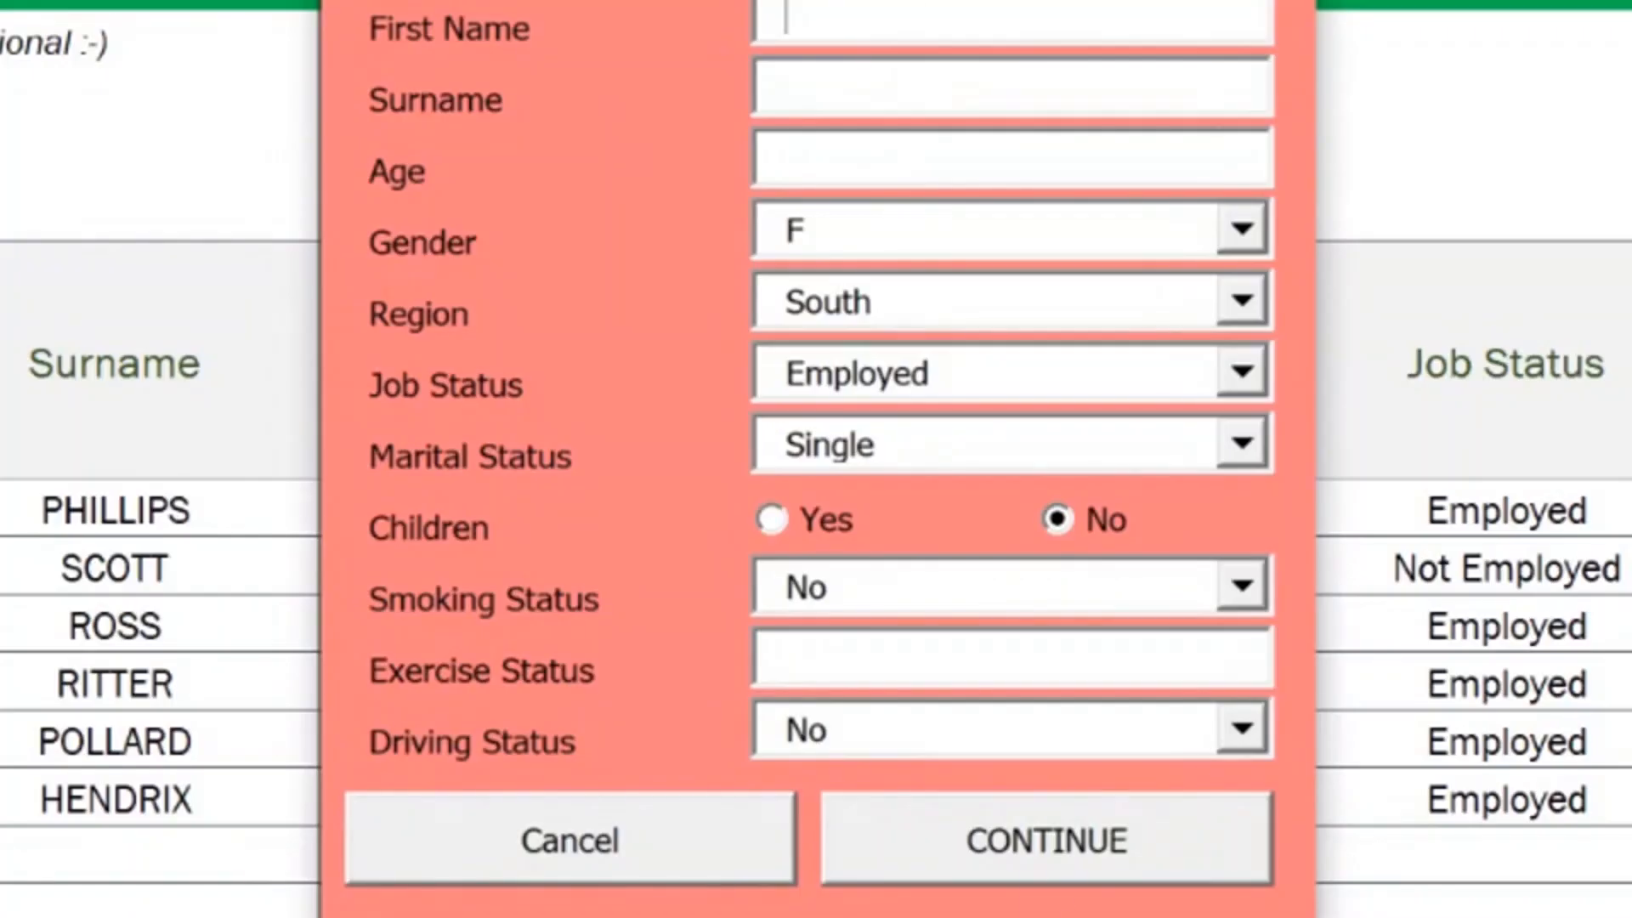
- Launch the Add New userform from the Data sheet and focus its empty First Name field
click(1044, 840)
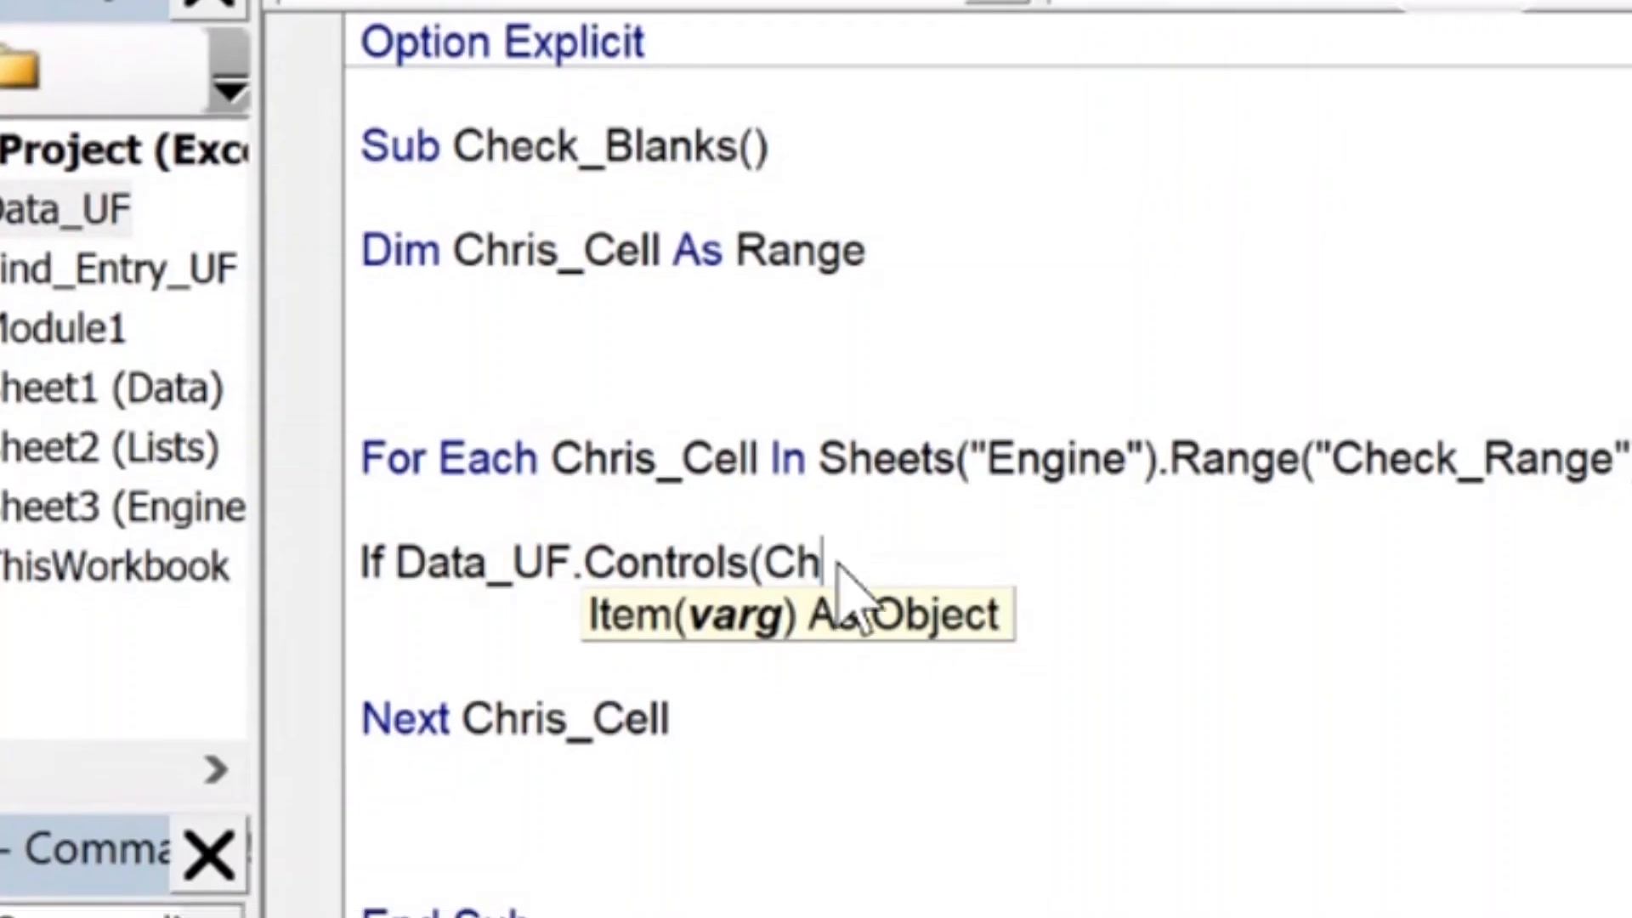
text(is_Cell.Value))
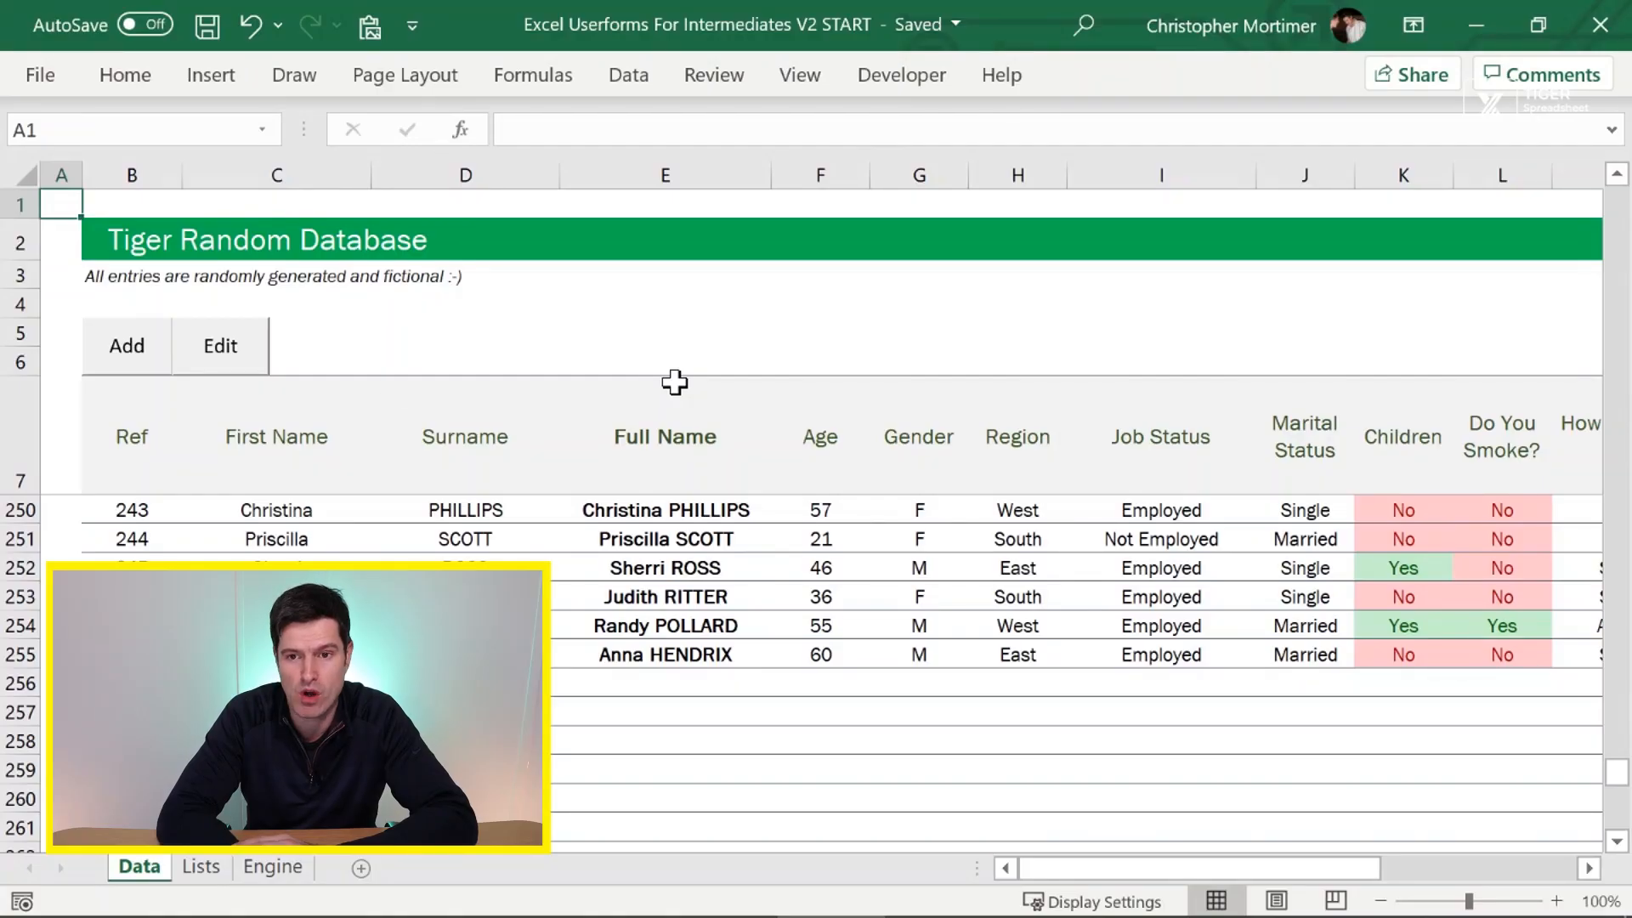
click(126, 347)
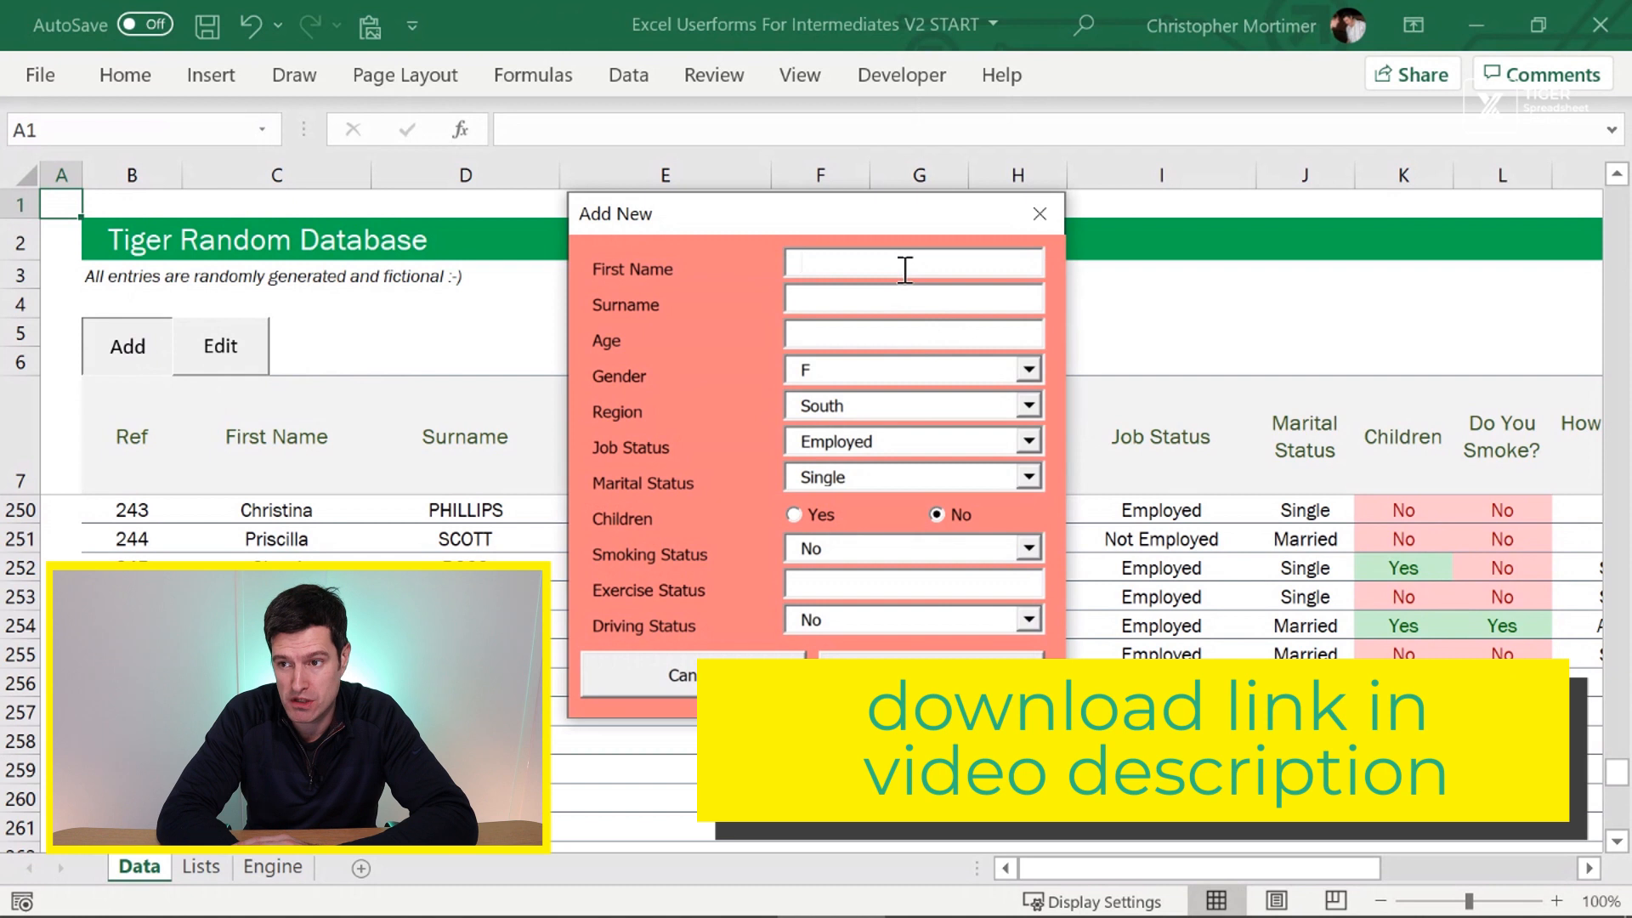
click(911, 262)
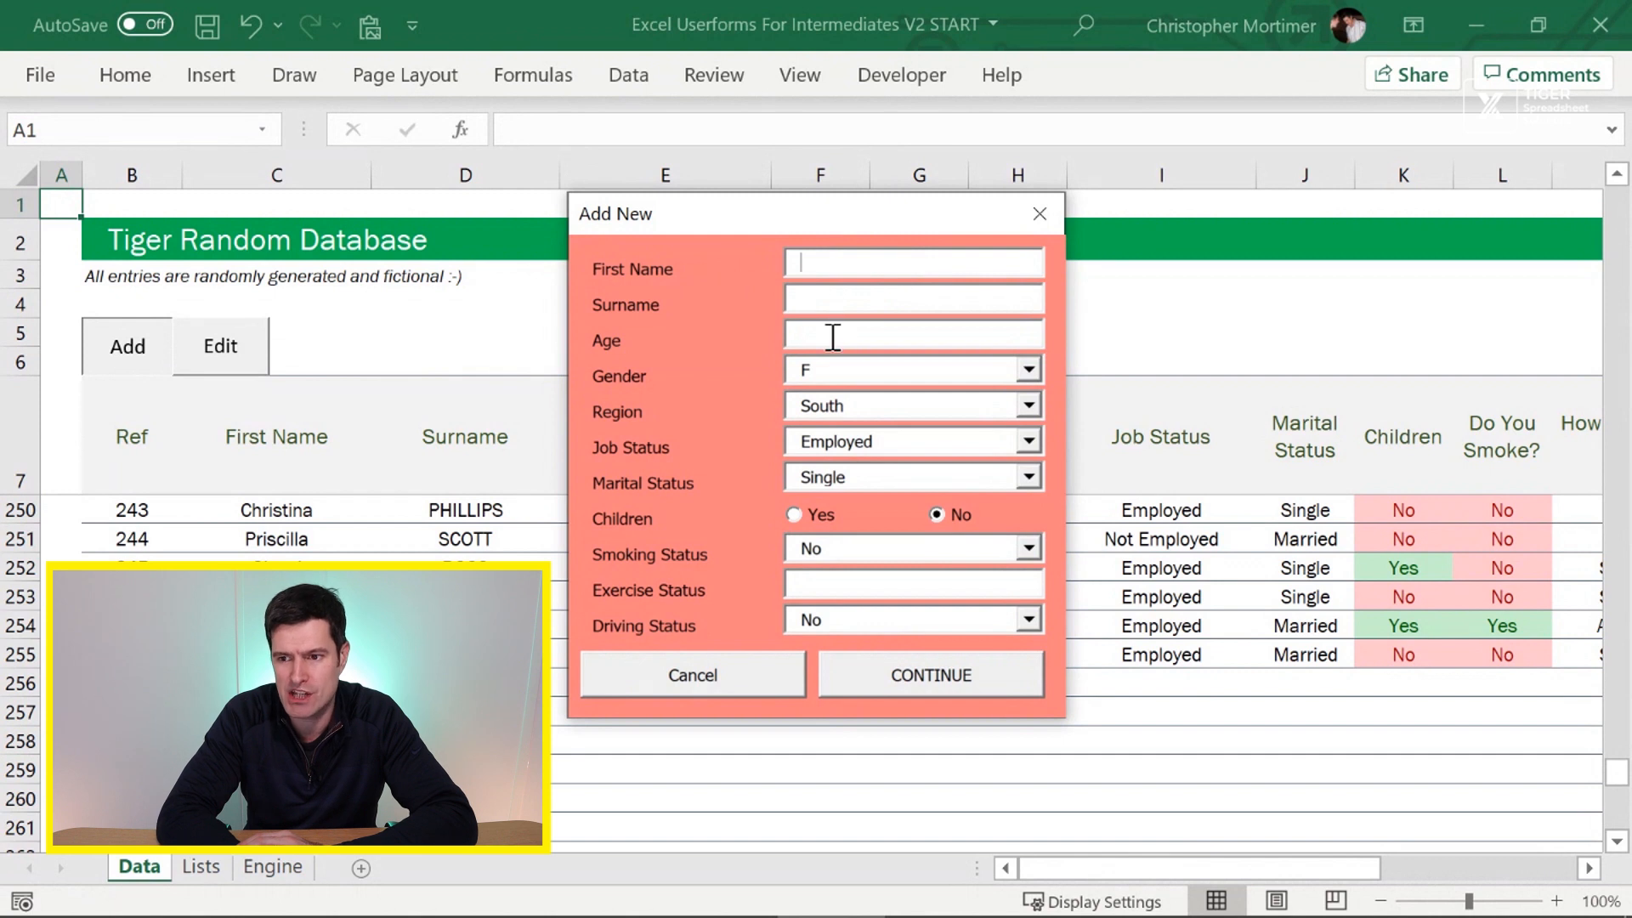
mouse_move(811, 587)
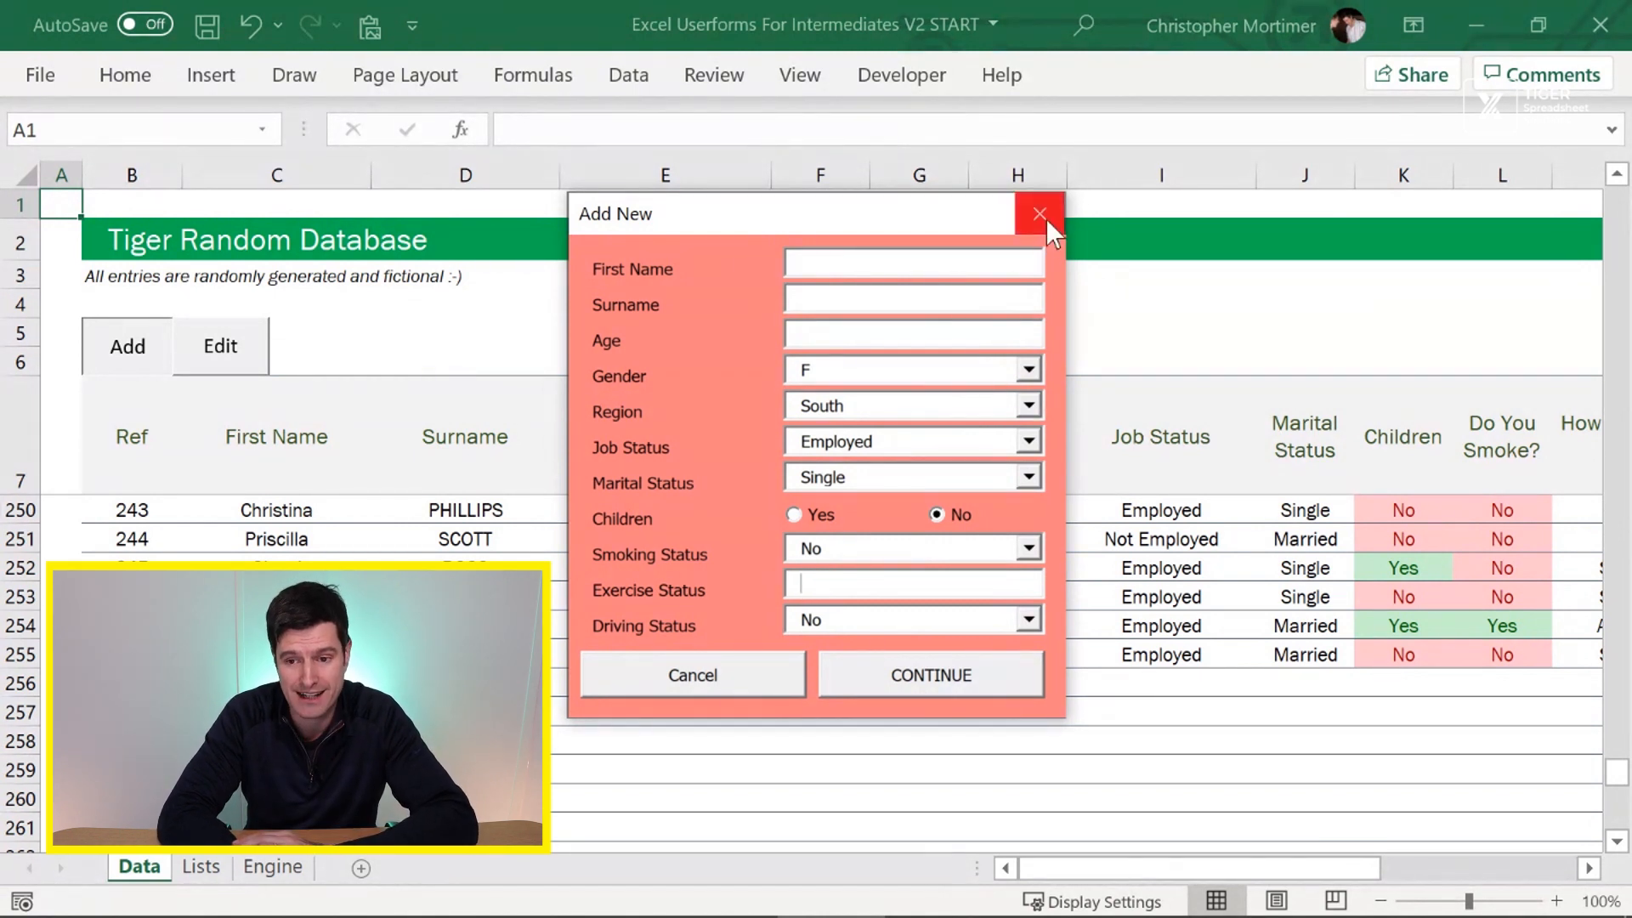
- Close the form, switch to the Engine sheet and select the text box names in H3:H6
click(1037, 211)
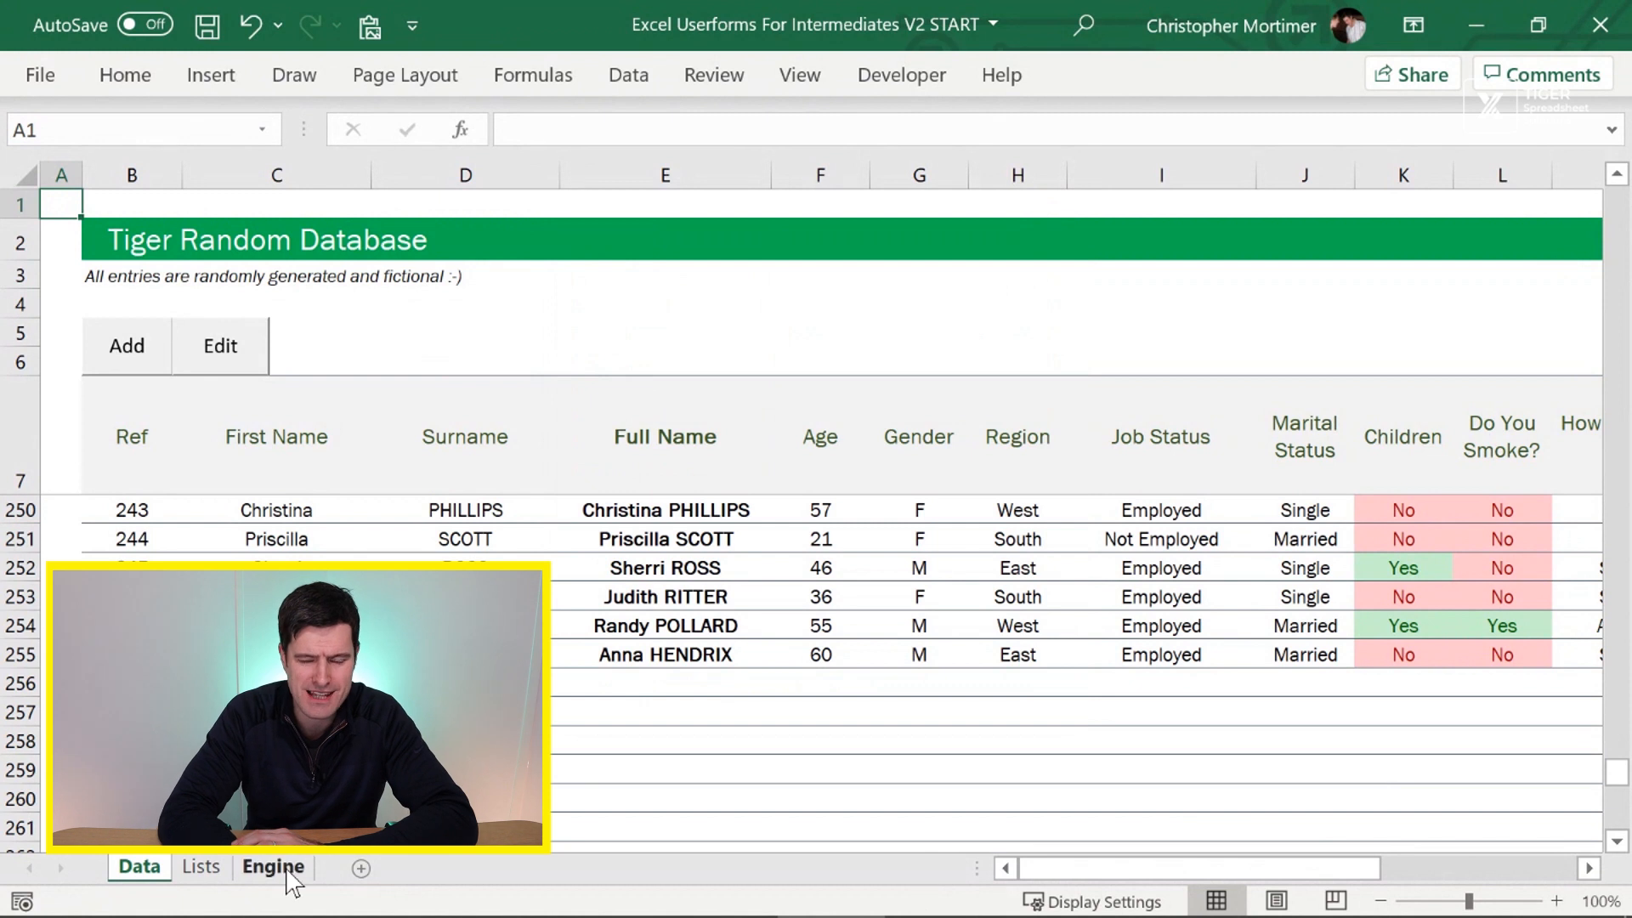
click(272, 866)
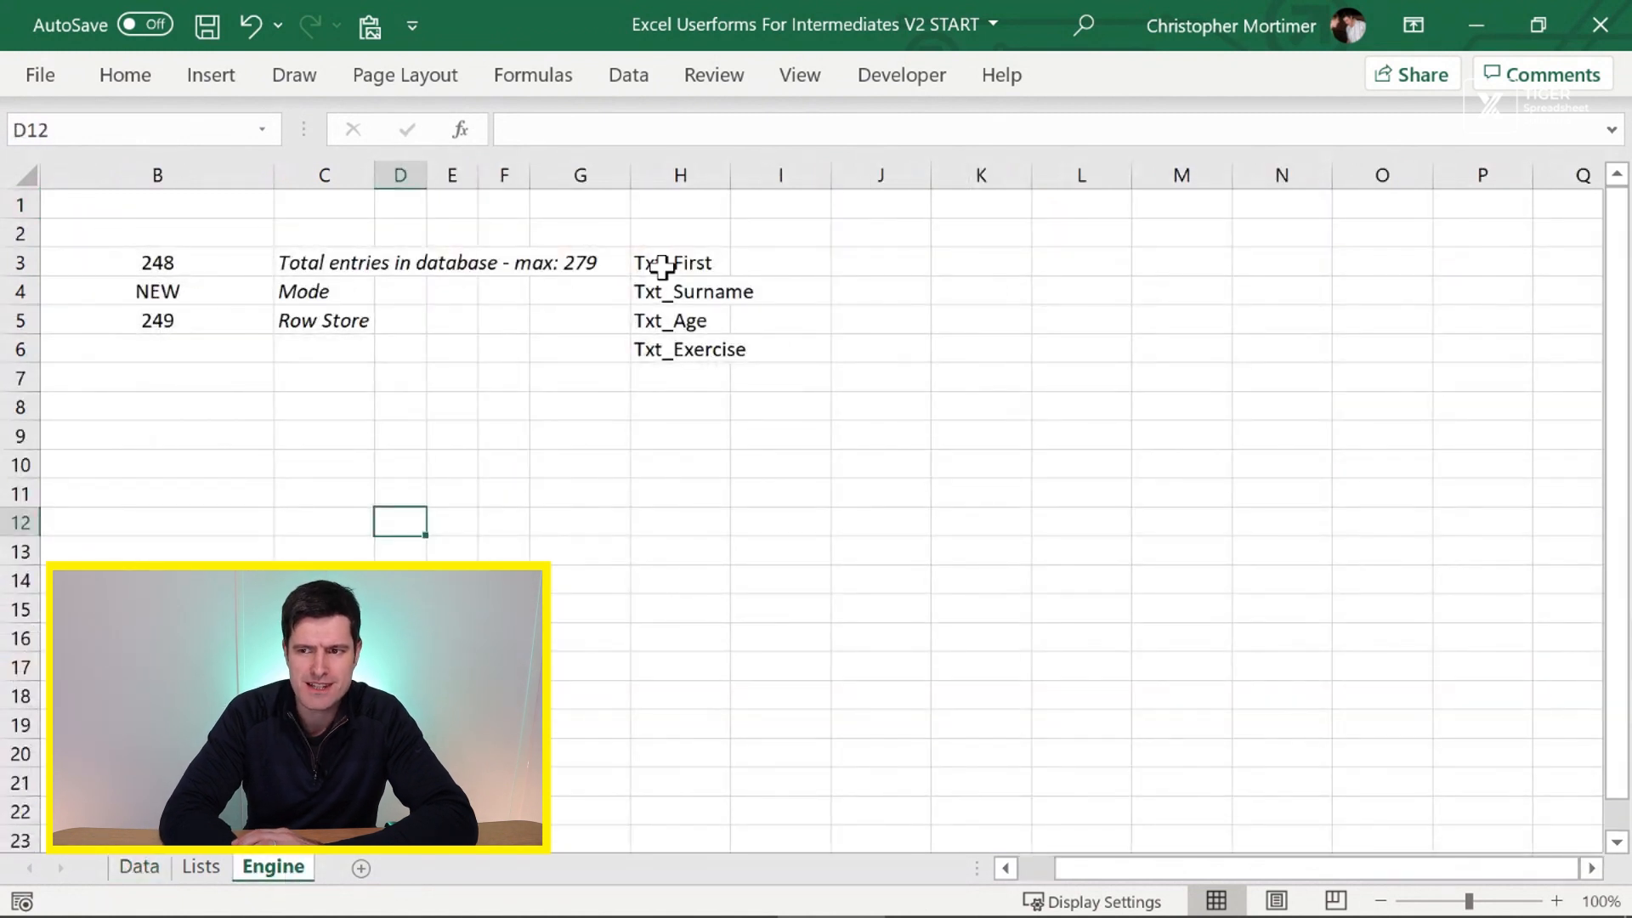
drag(680, 262, 680, 349)
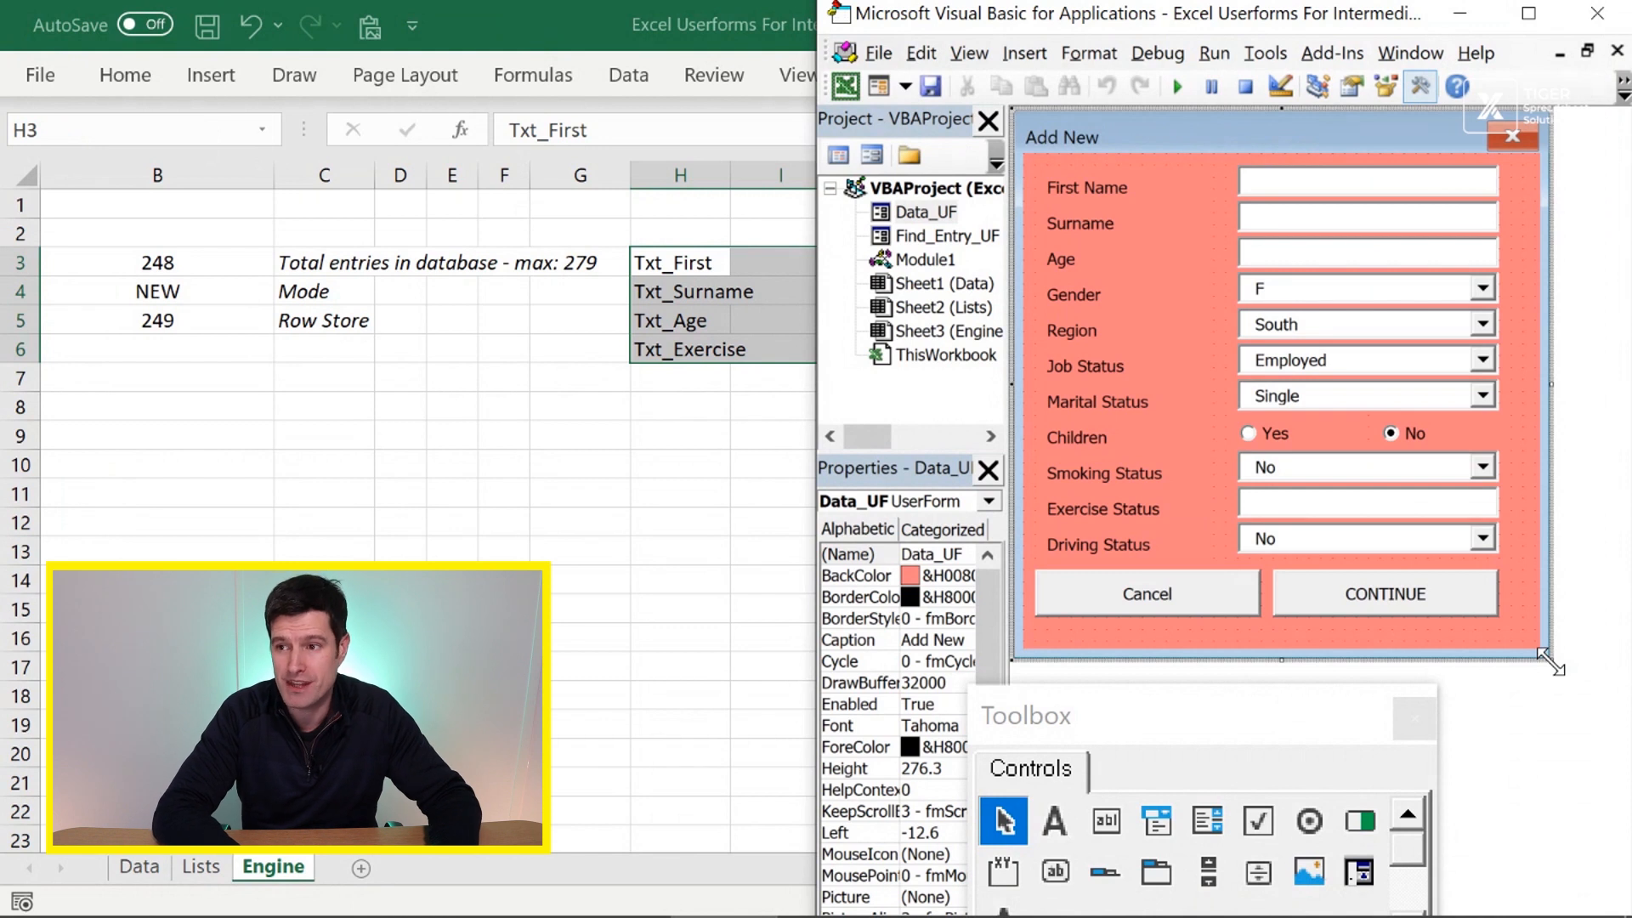
click(1362, 182)
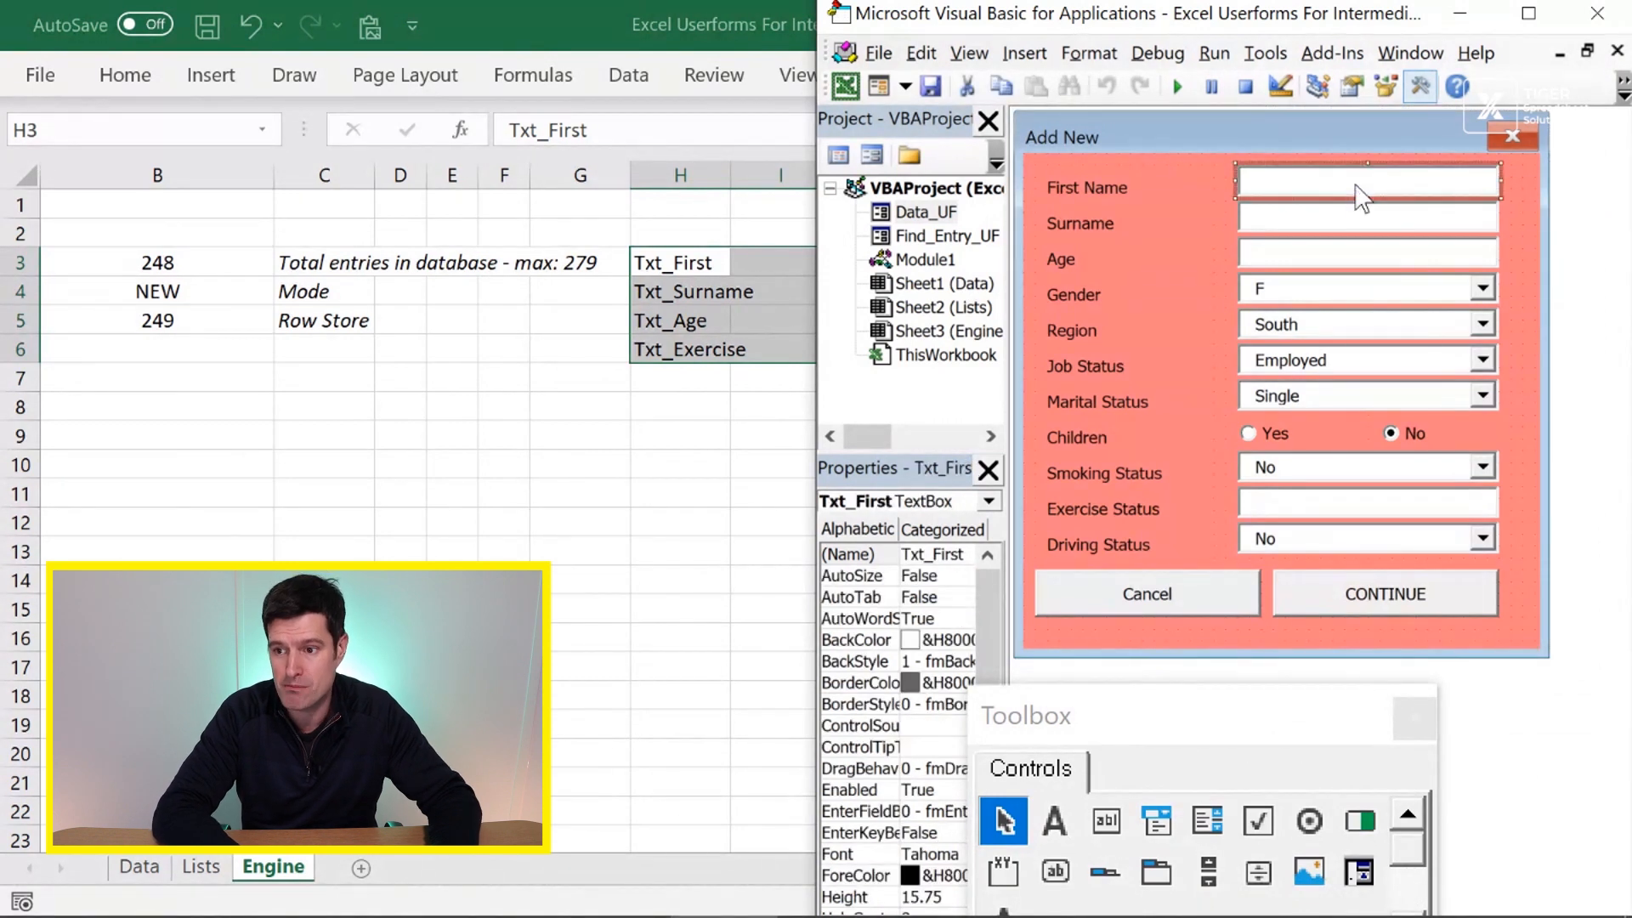
click(1366, 225)
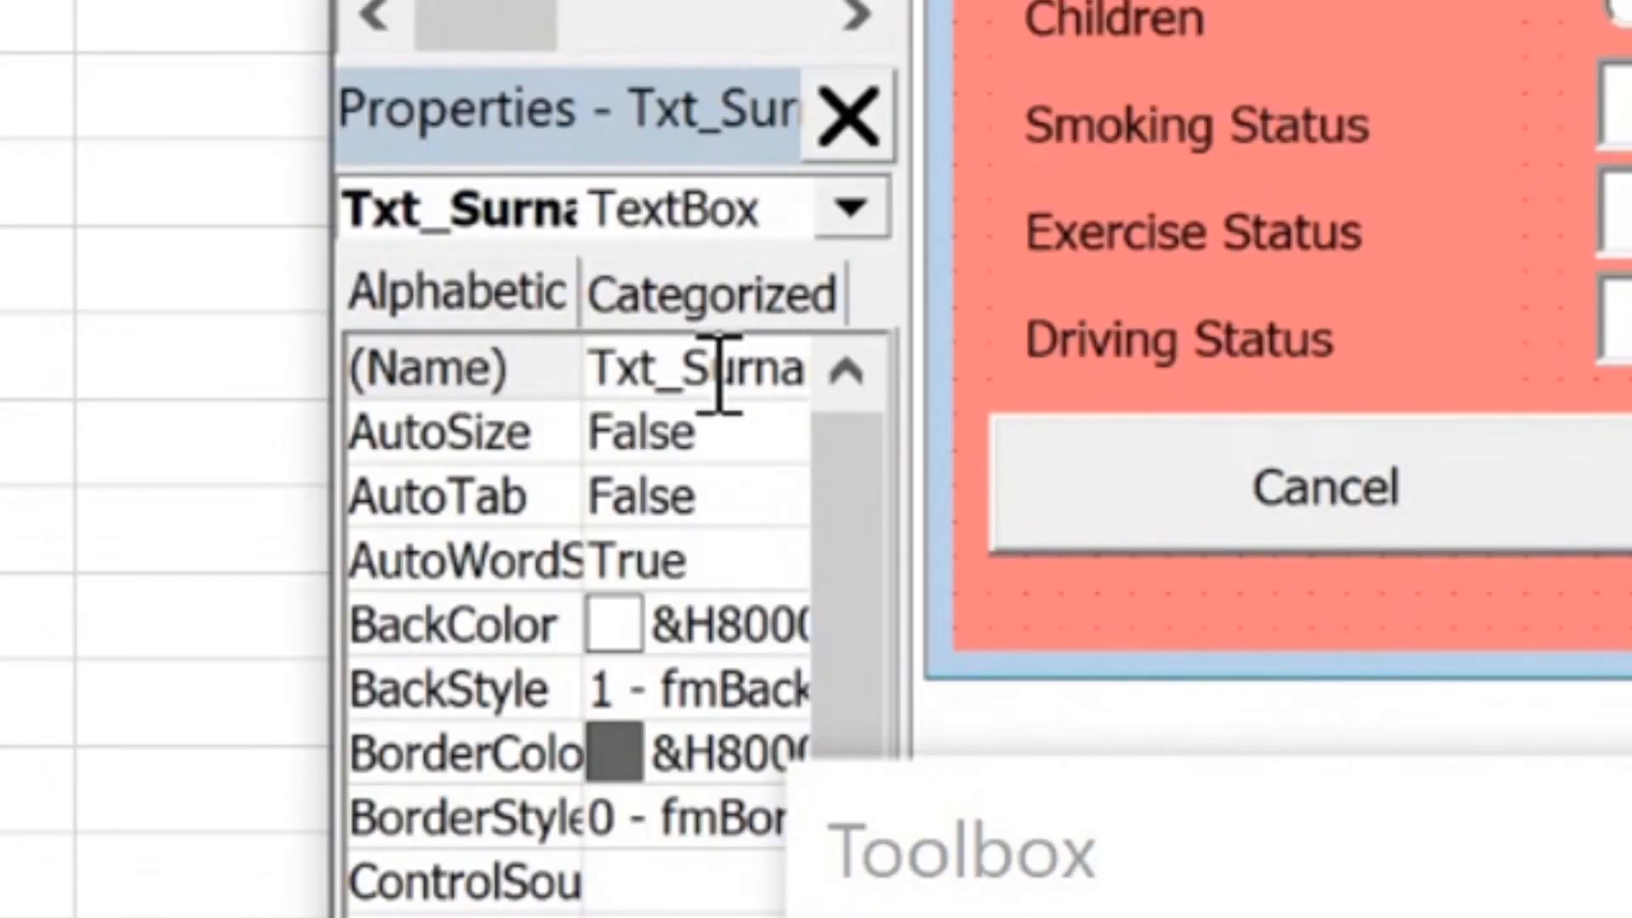
click(847, 112)
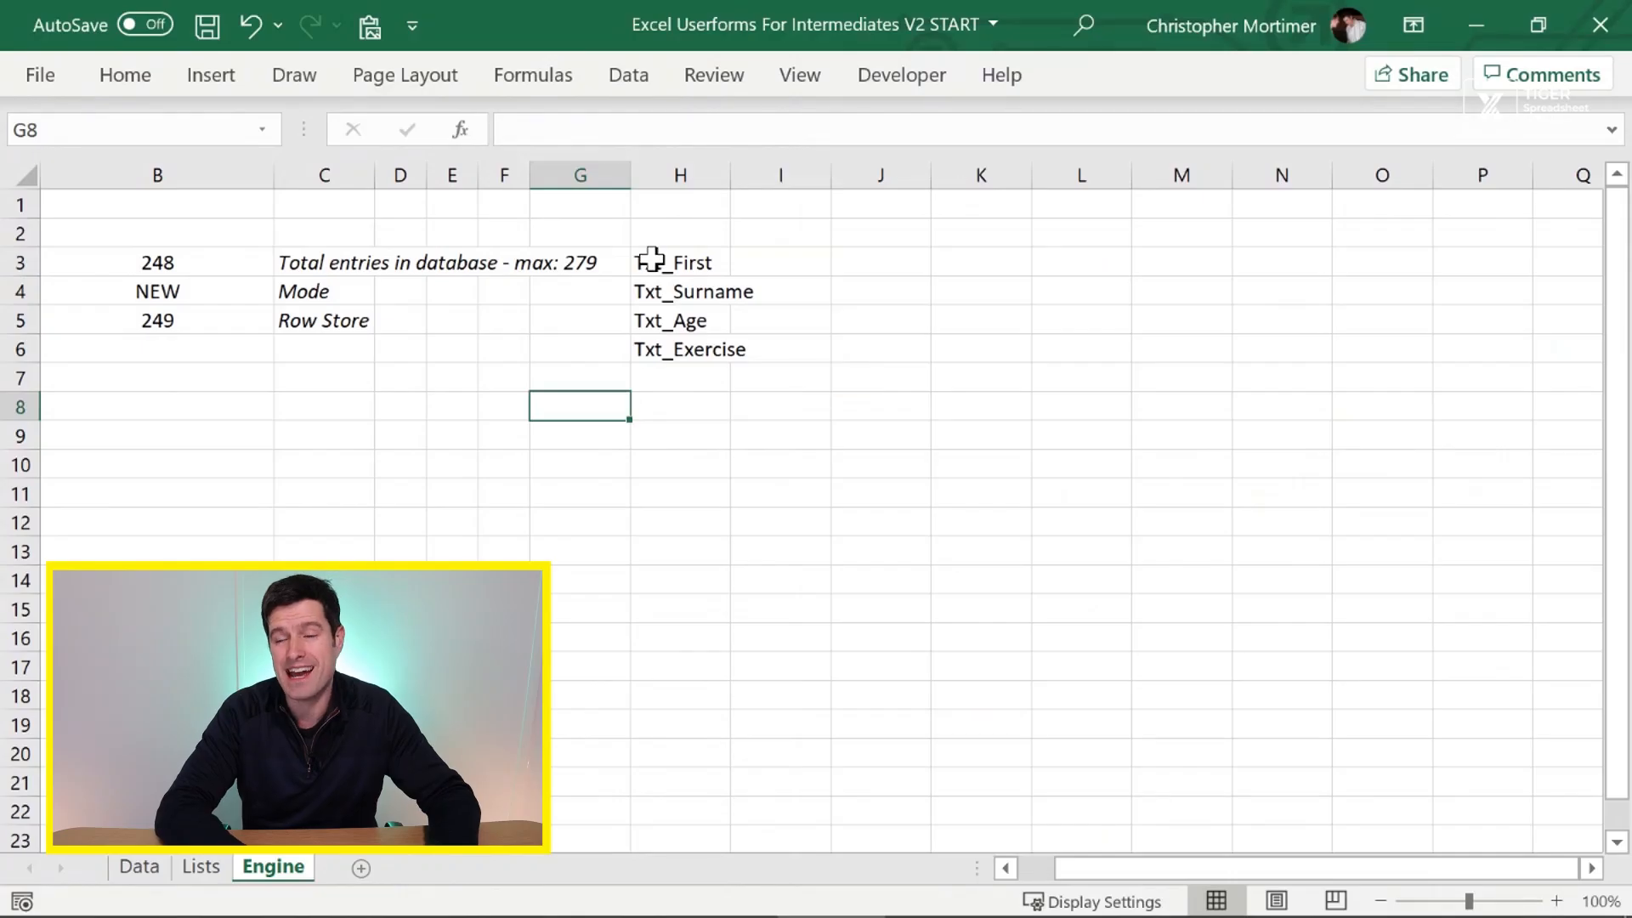
drag(681, 262, 680, 320)
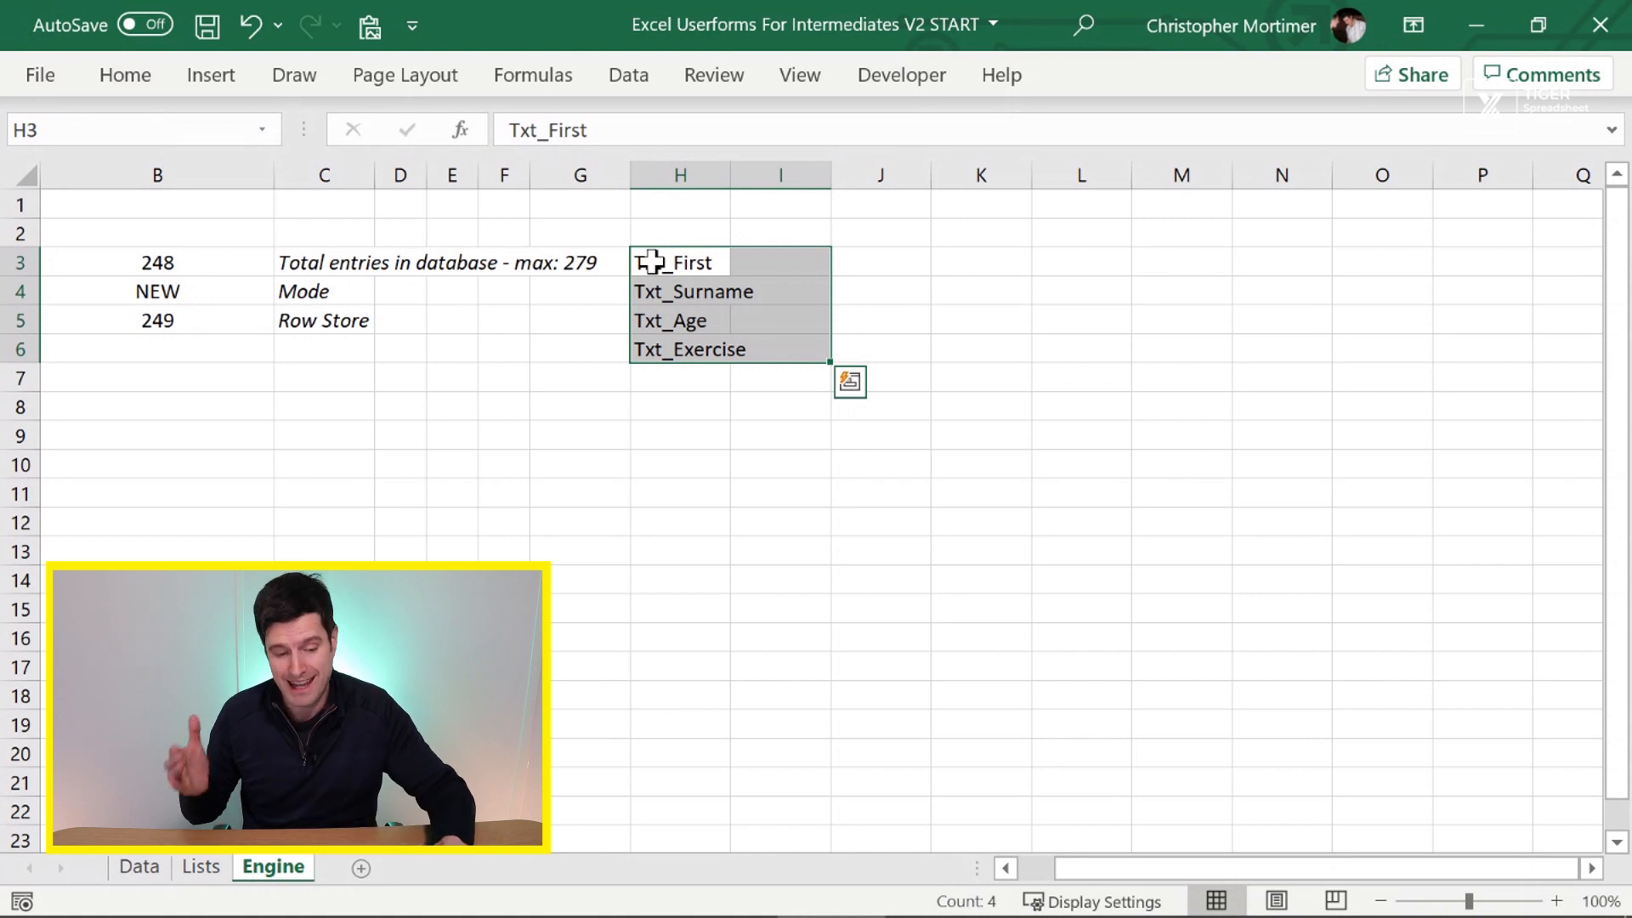
key(Alt+Tab)
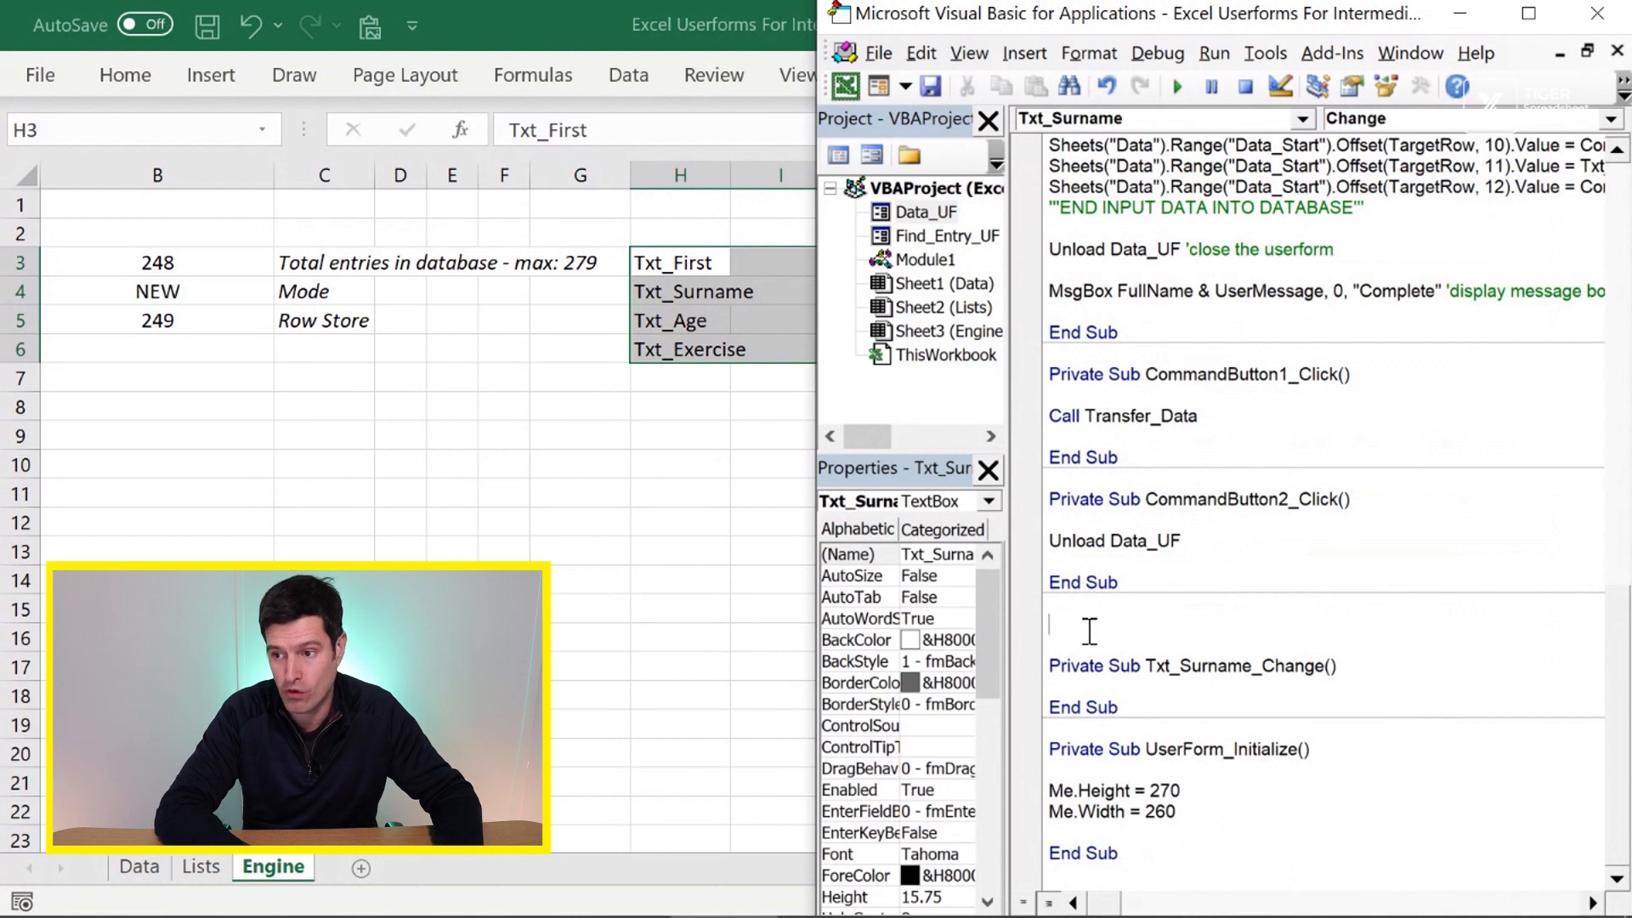
- Delete the empty Private Sub Txt_Surname_Change block from the Data_UF code
drag(1049, 624, 1119, 713)
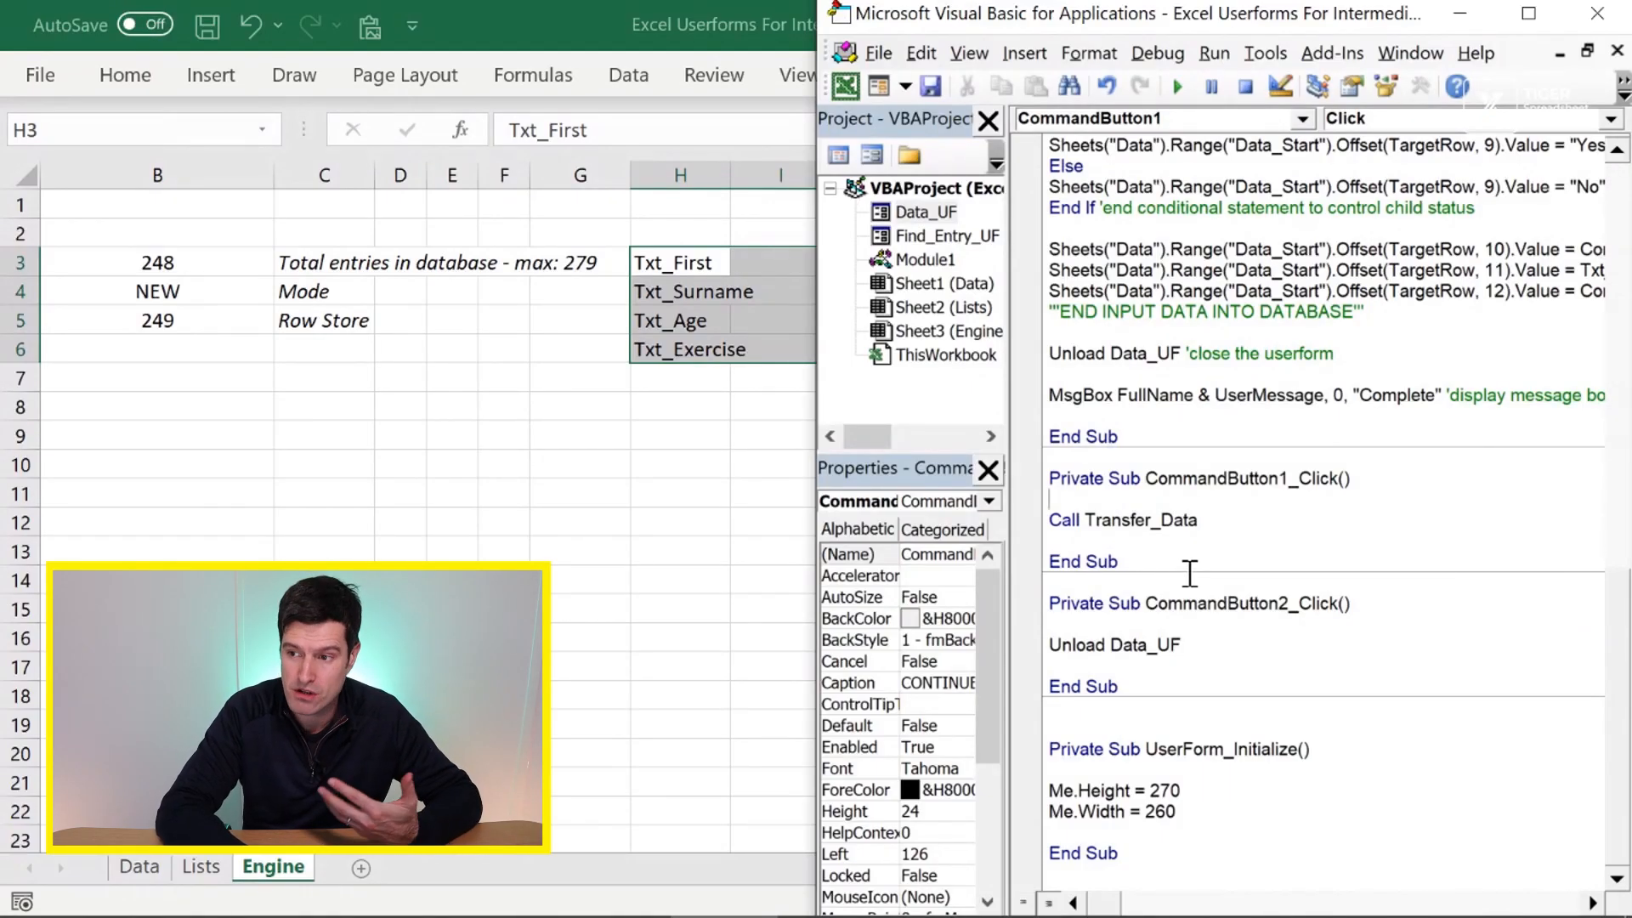
double_click(1122, 520)
text(Sub Check_Blanks())
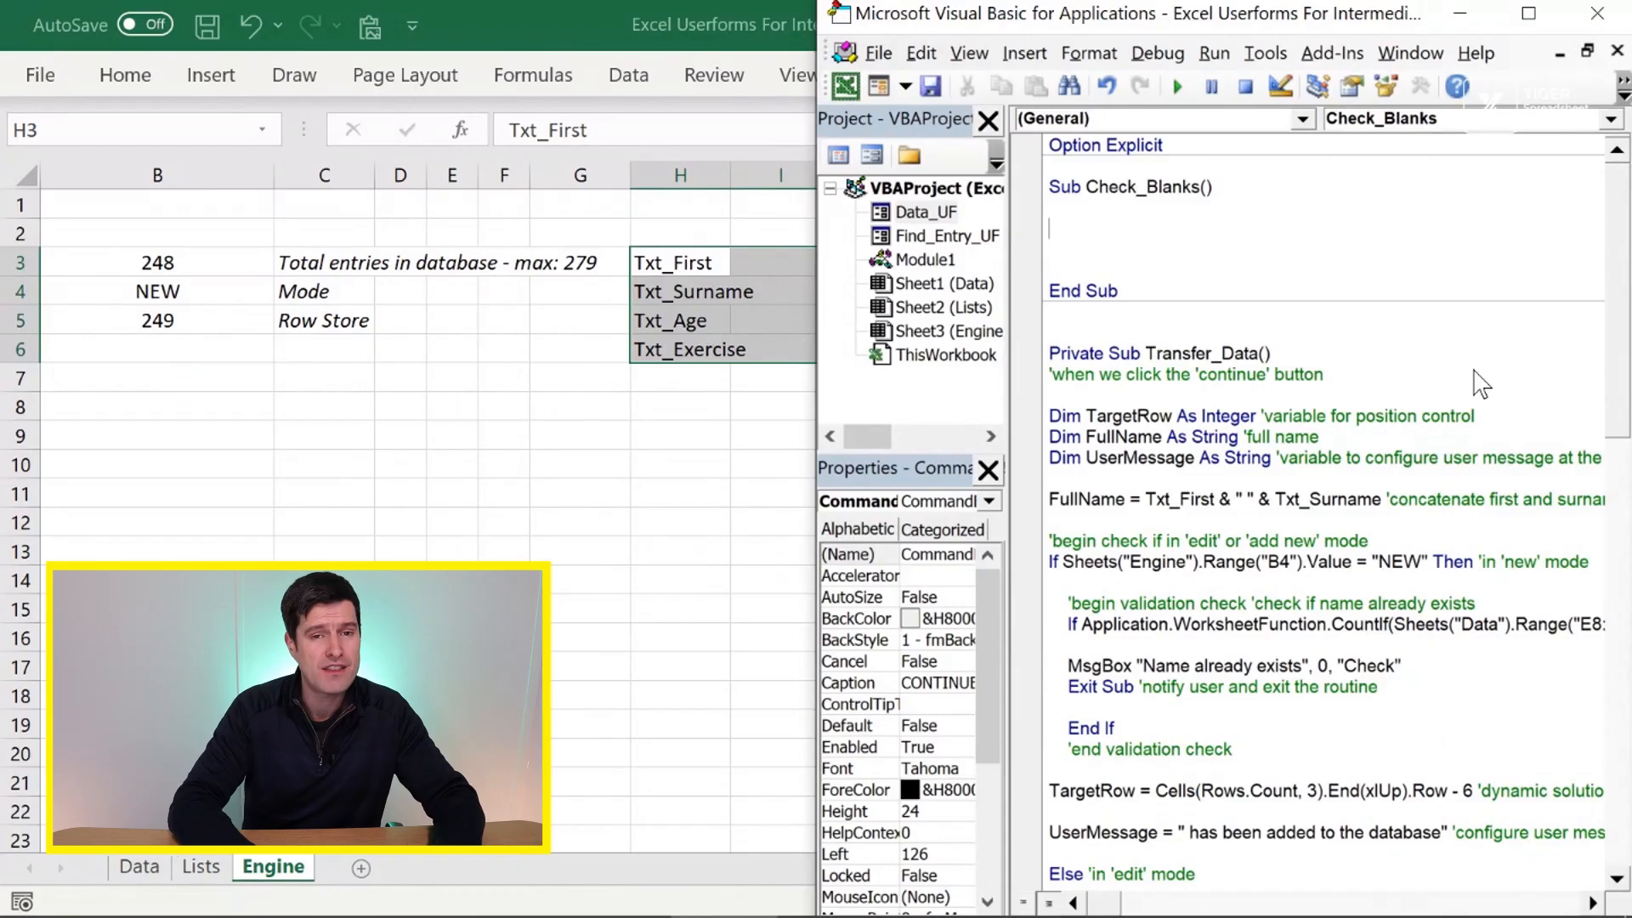
mouse_move(688, 262)
text(Dim)
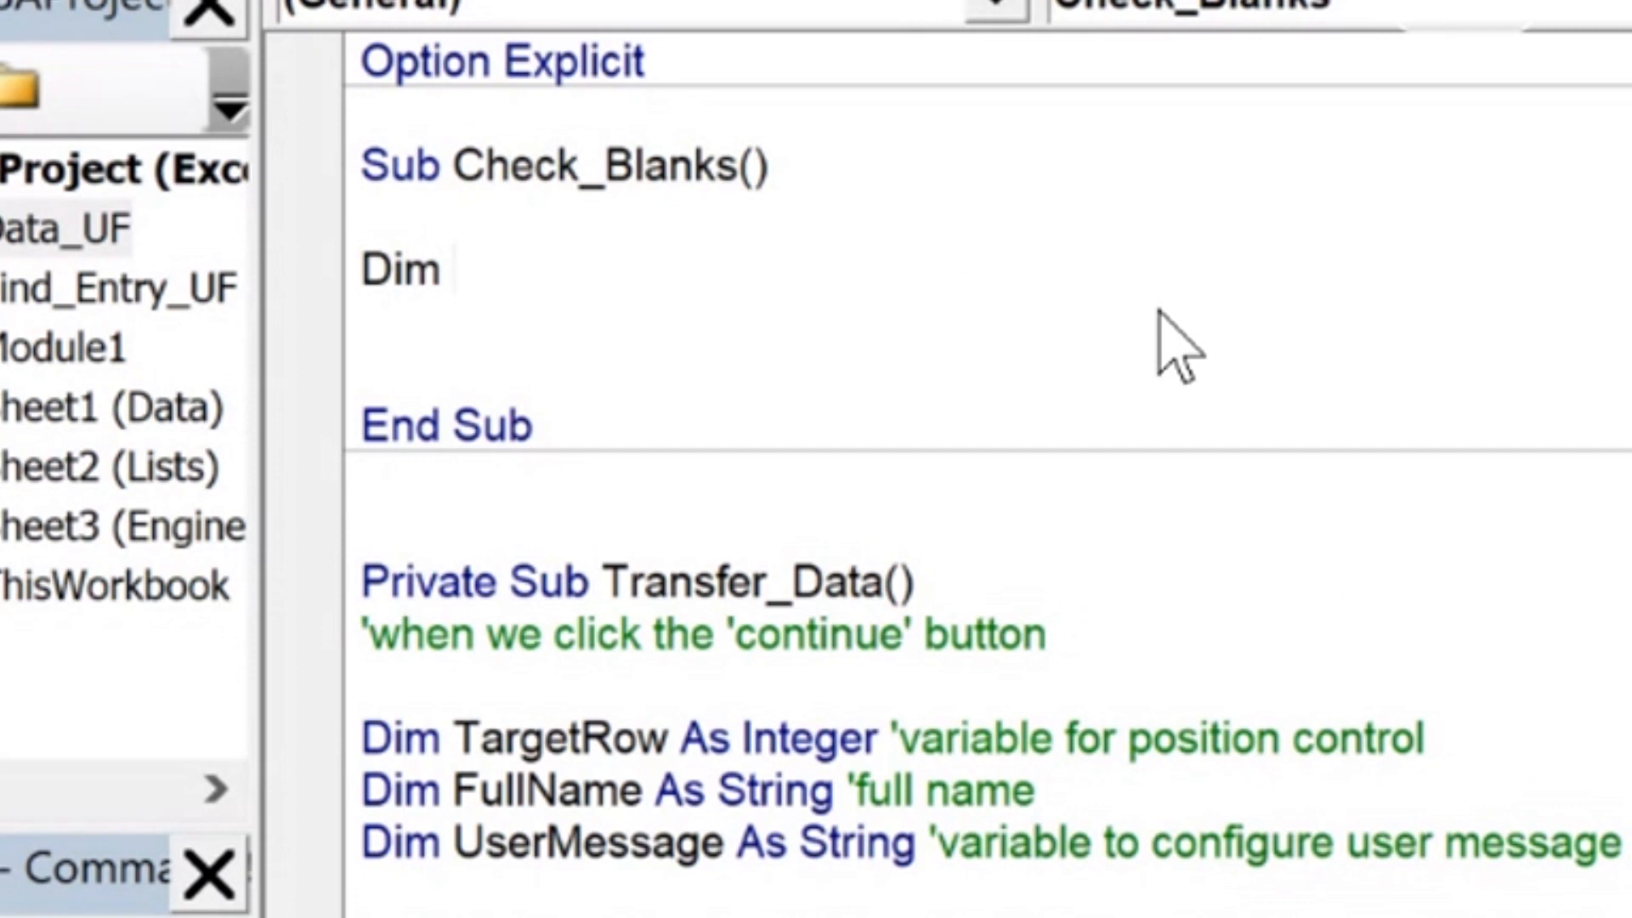
- Write Dim Chris_Cell As Range and begin For Each Chris_Cell In Sheets("Engine").Range(
text(Chros)
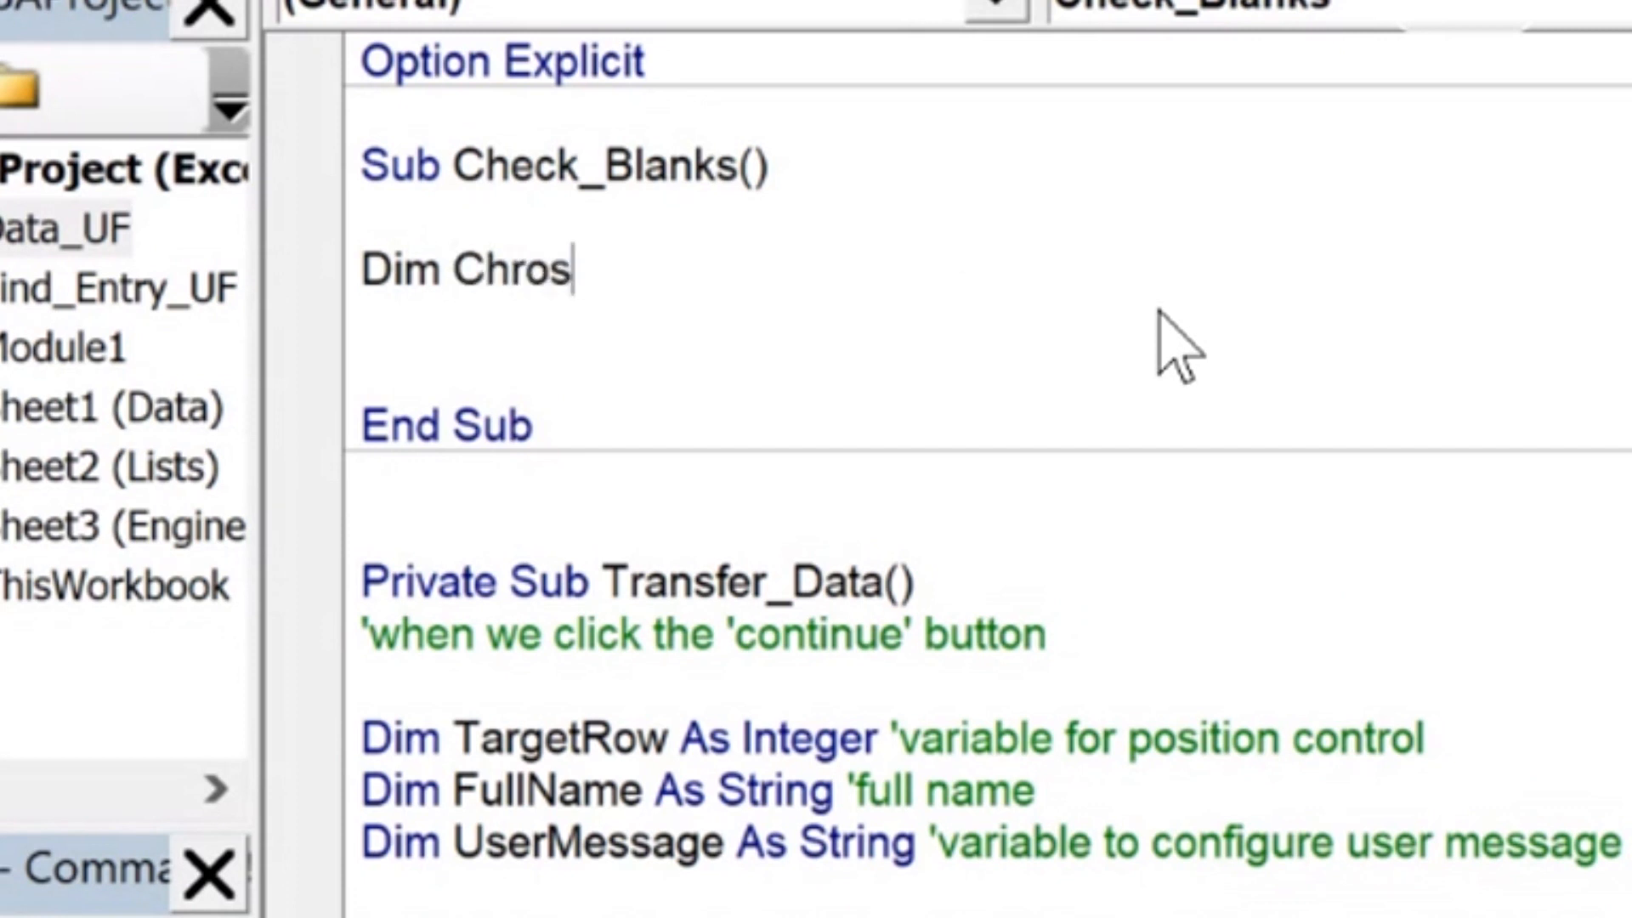
text(Chris_Cell As Range)
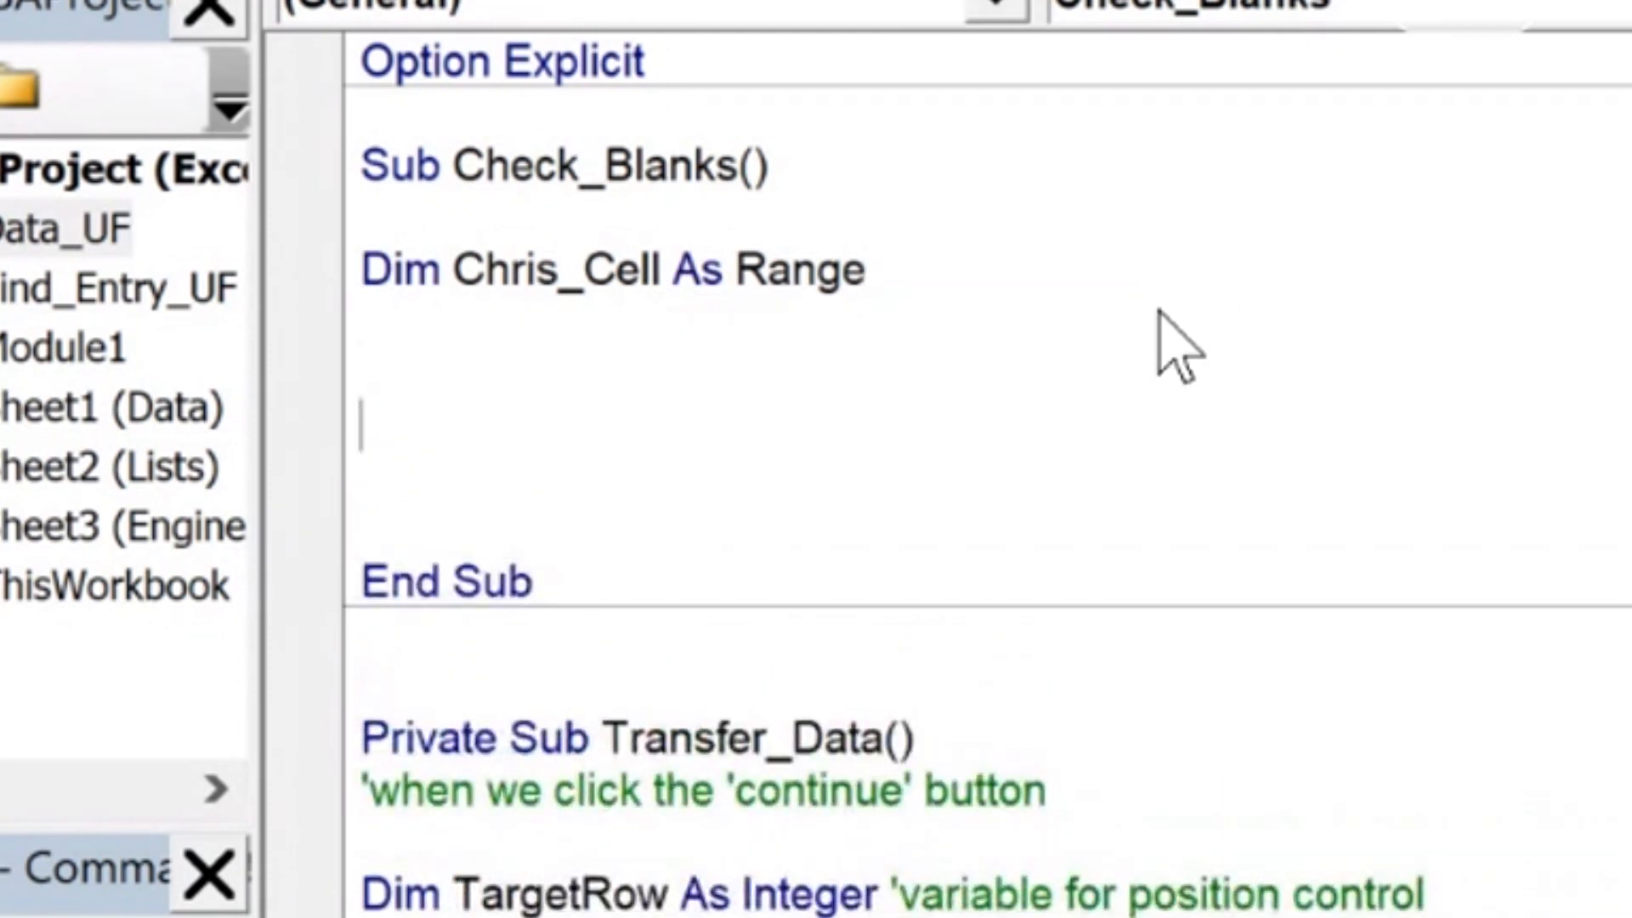
text(For Eachj)
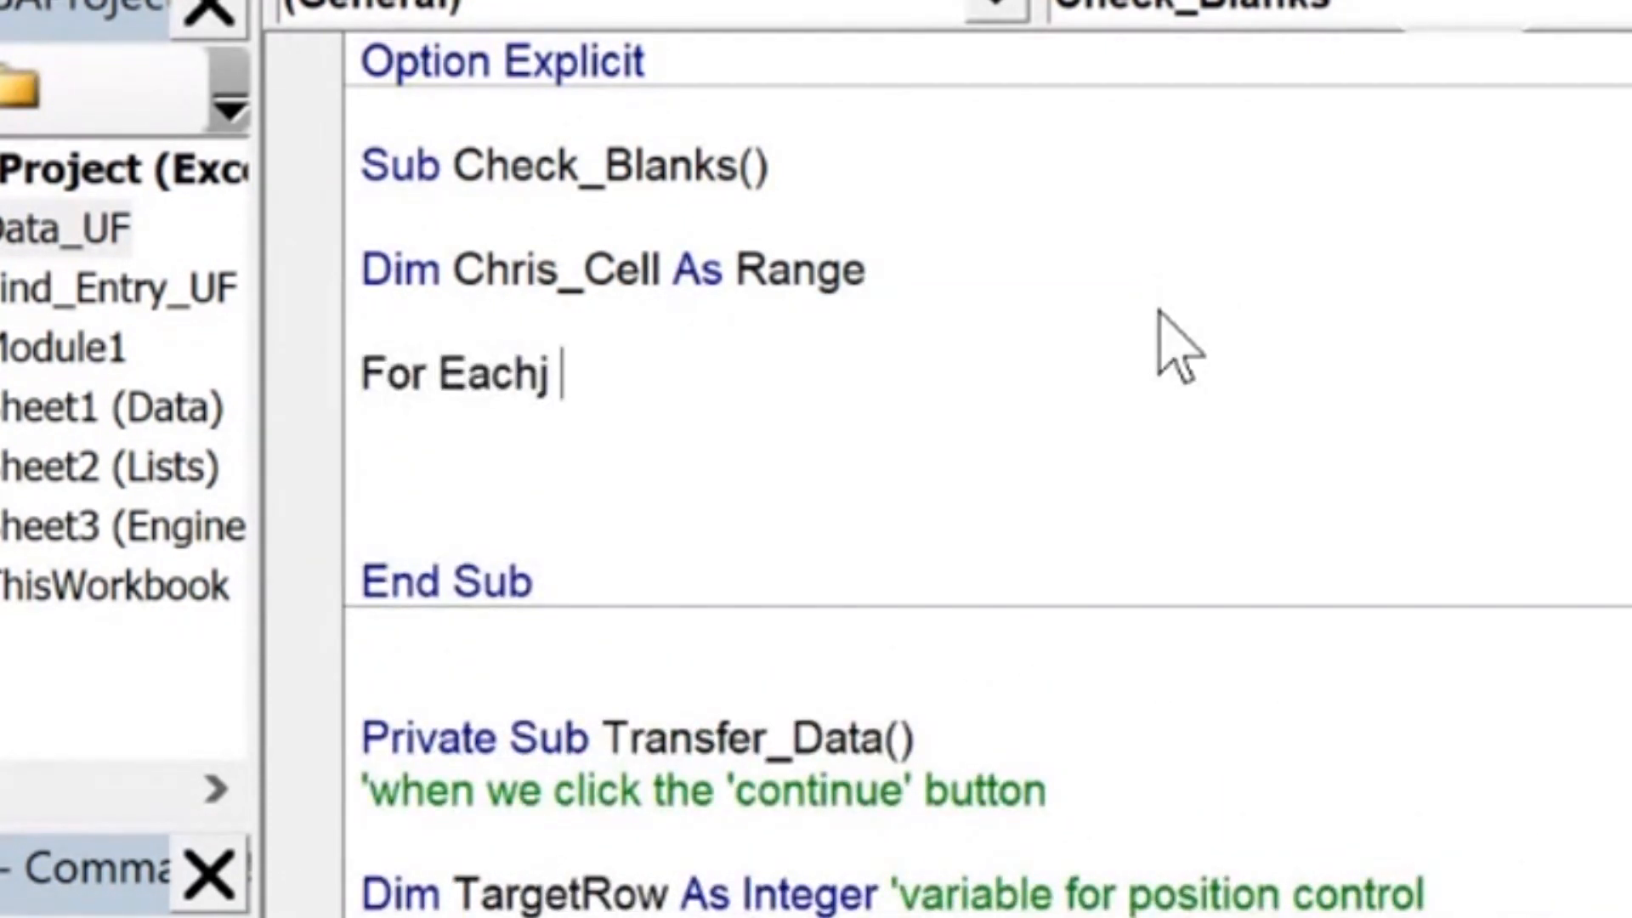
text(Chris_)
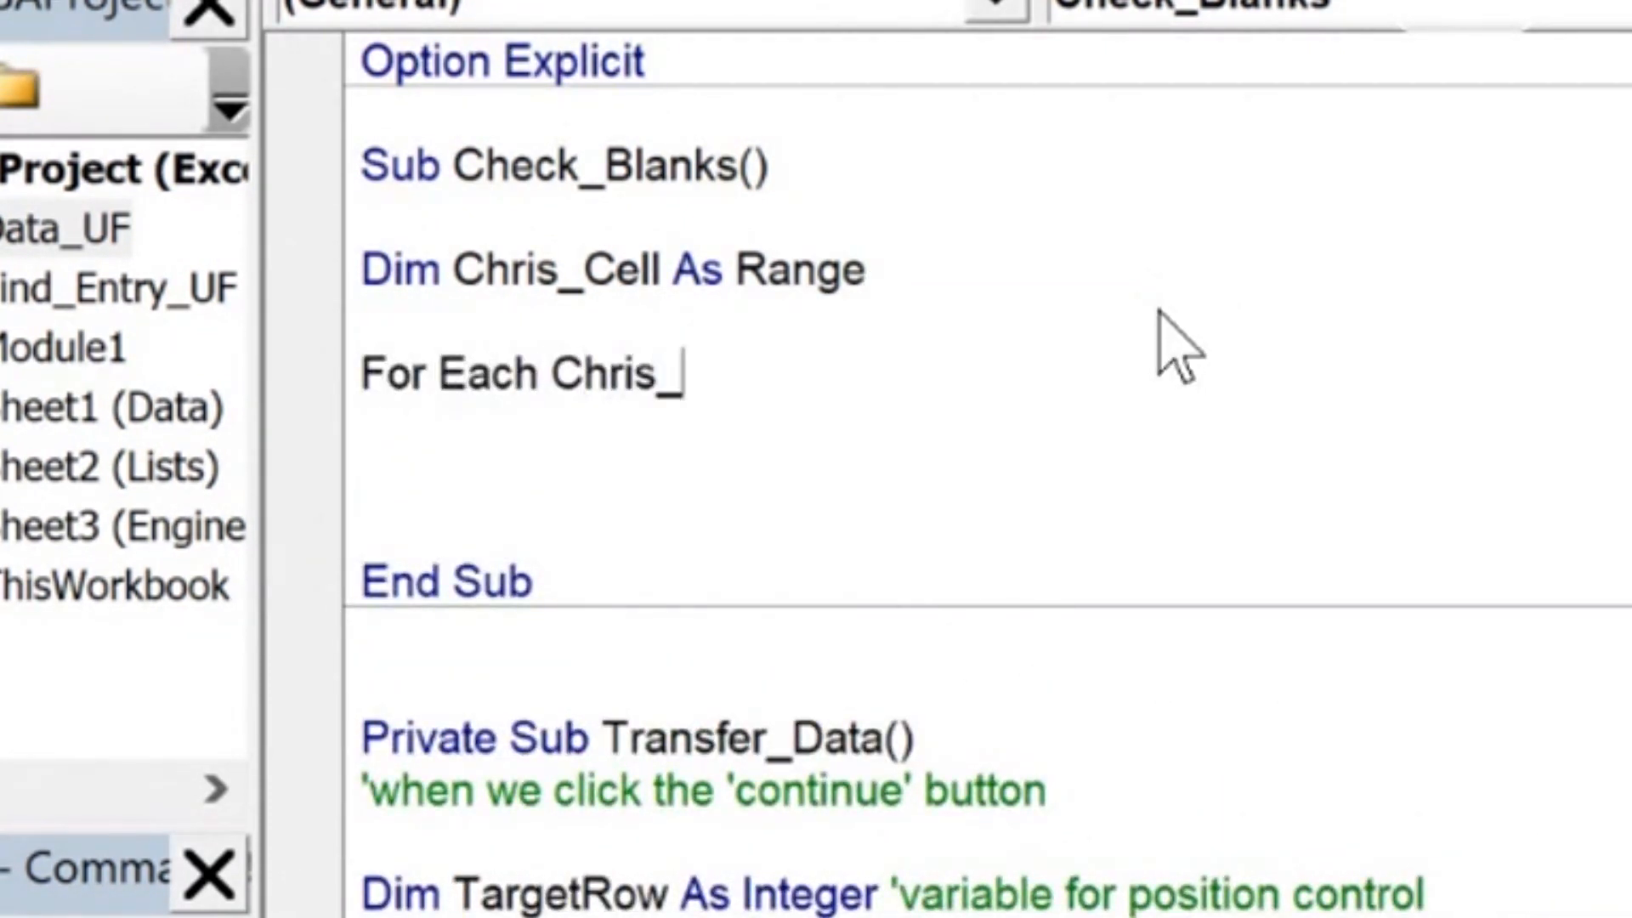
text(Cell In Sheet)
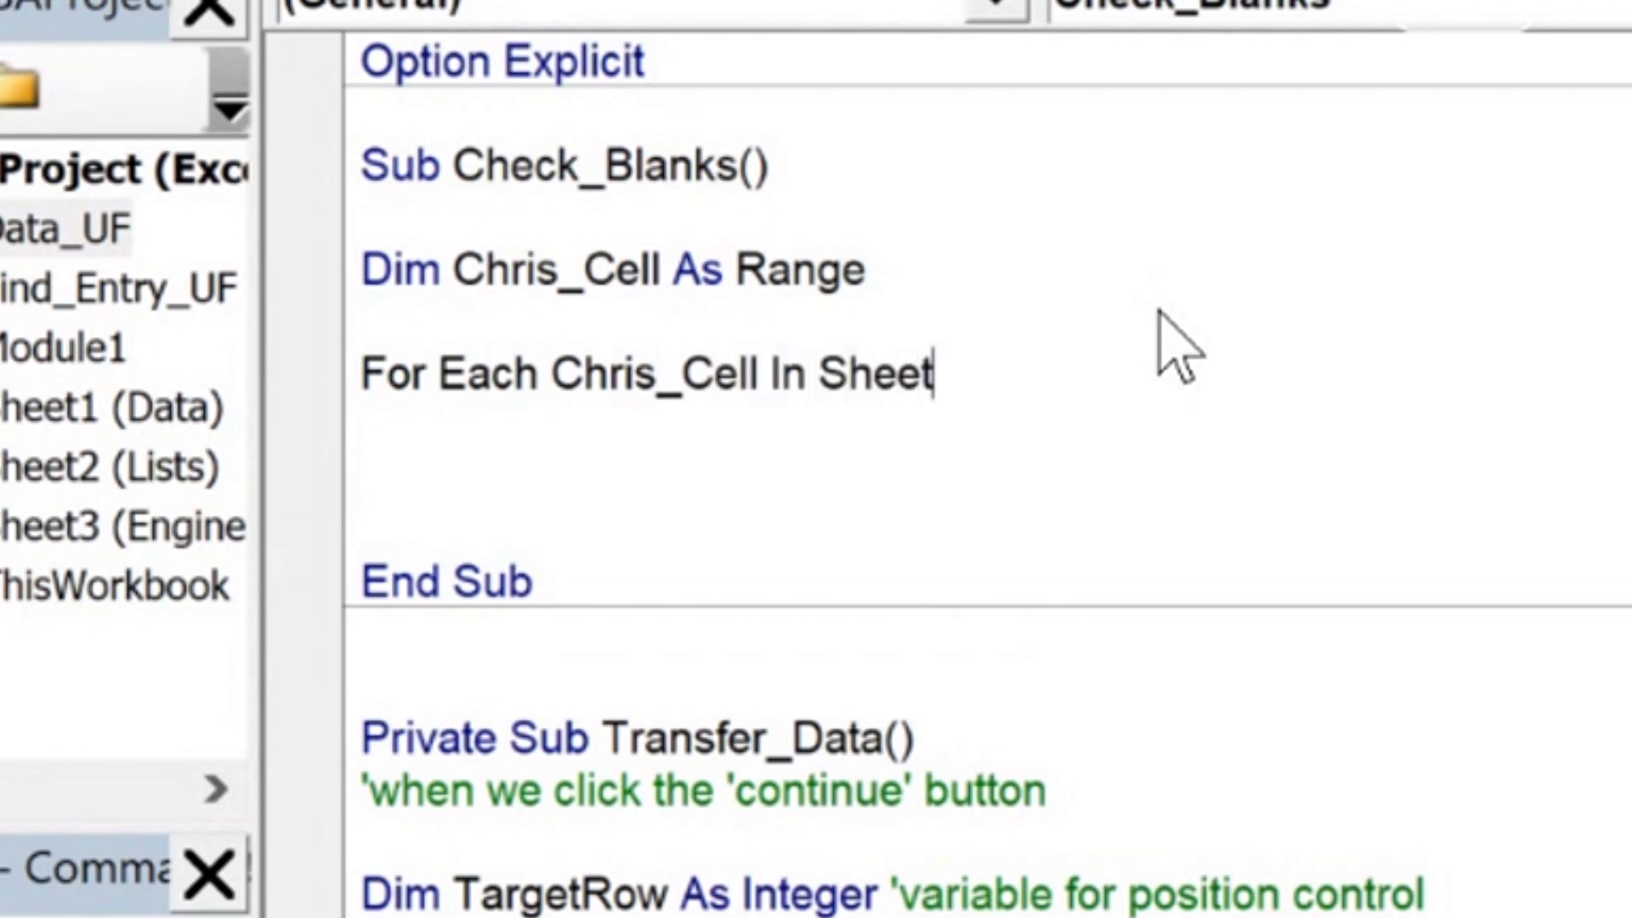
text(s("Engine"))
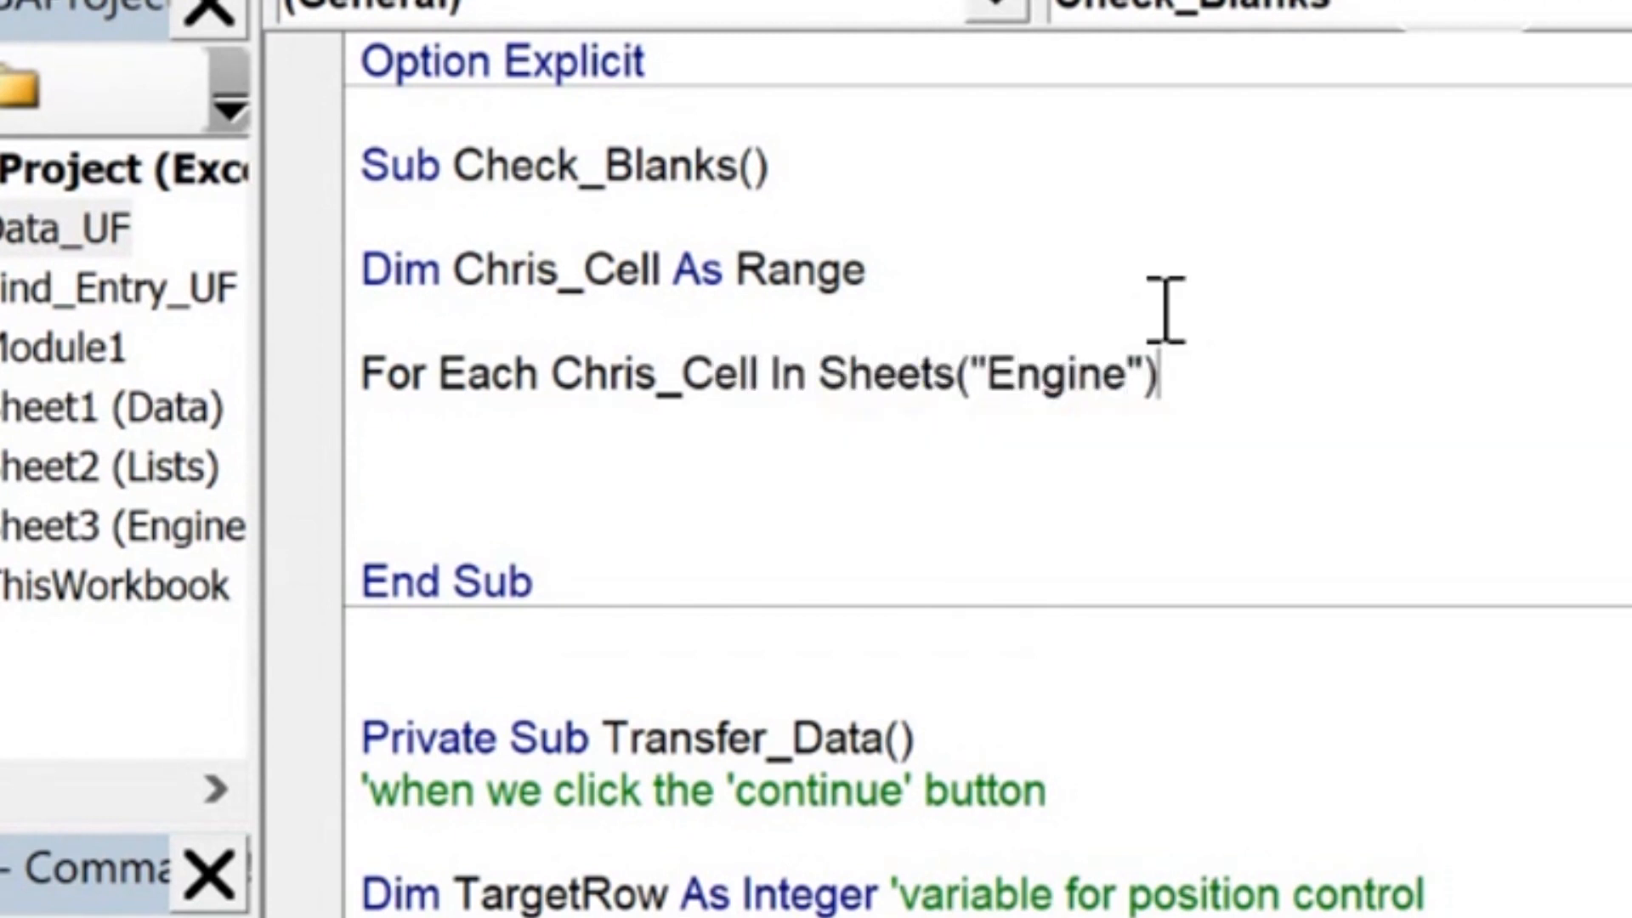
text(.Range()
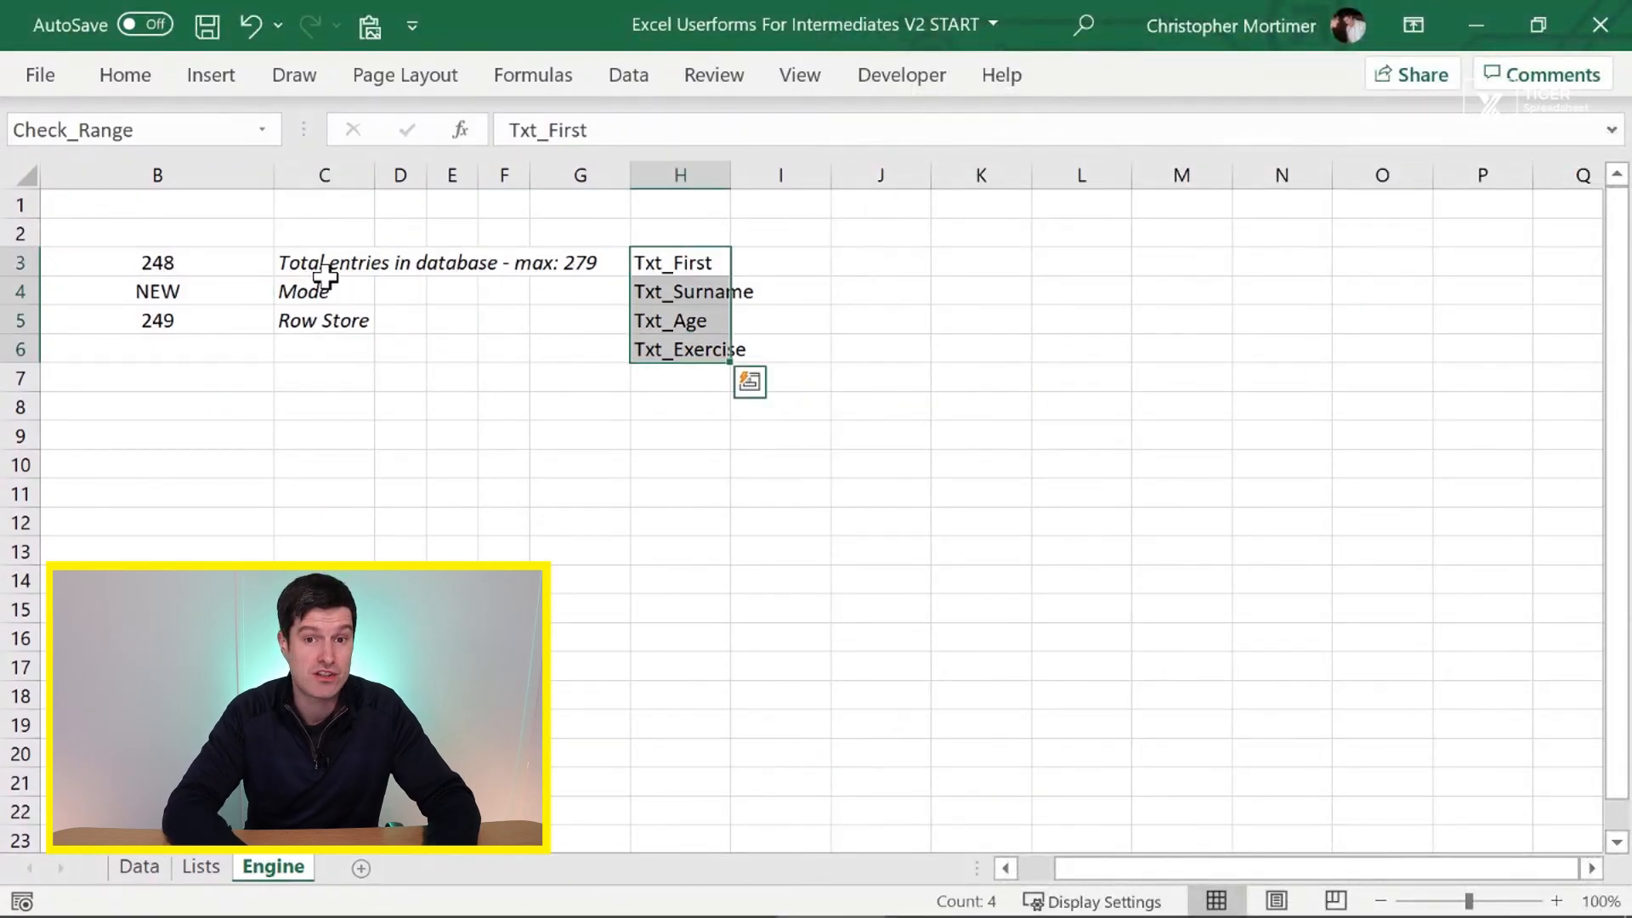
click(262, 130)
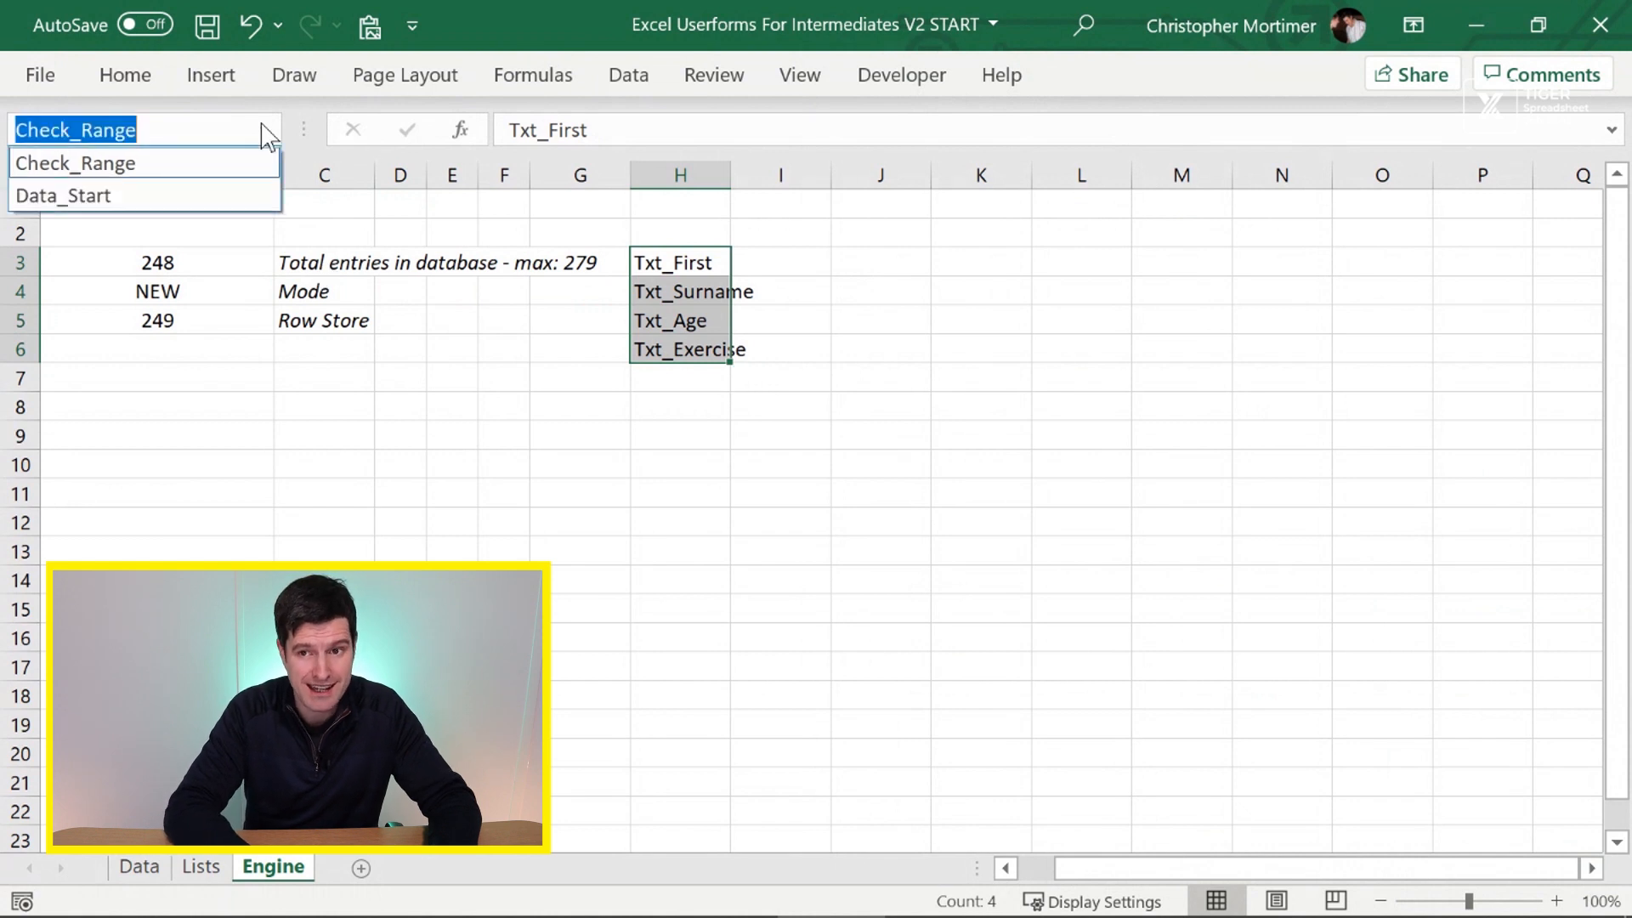
mouse_move(189, 136)
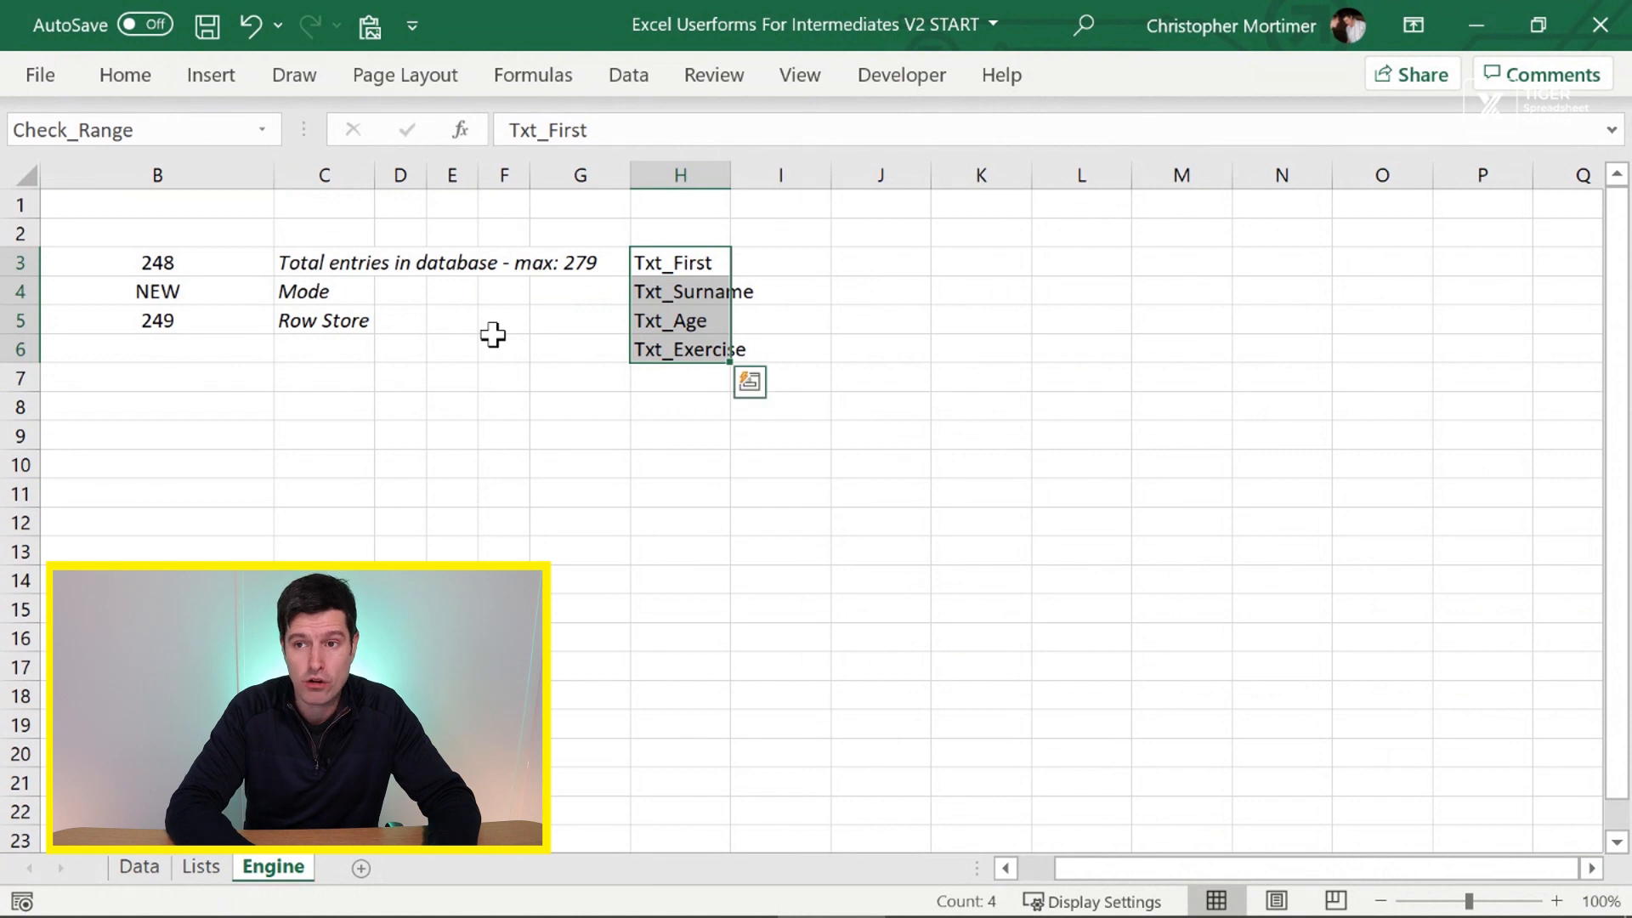
click(532, 75)
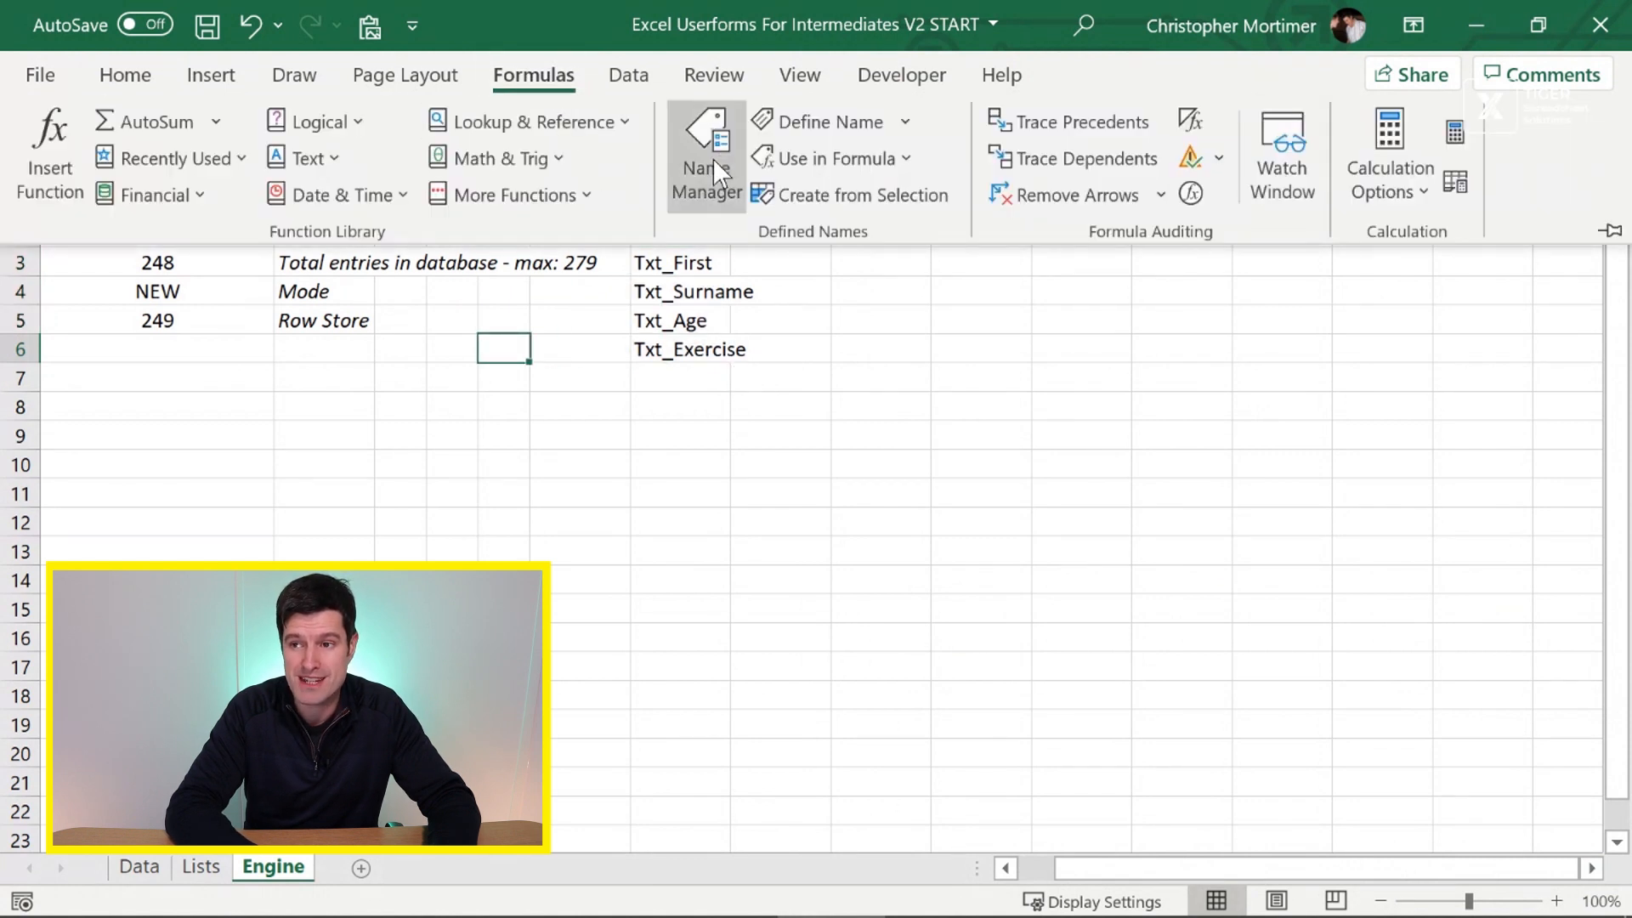
click(707, 156)
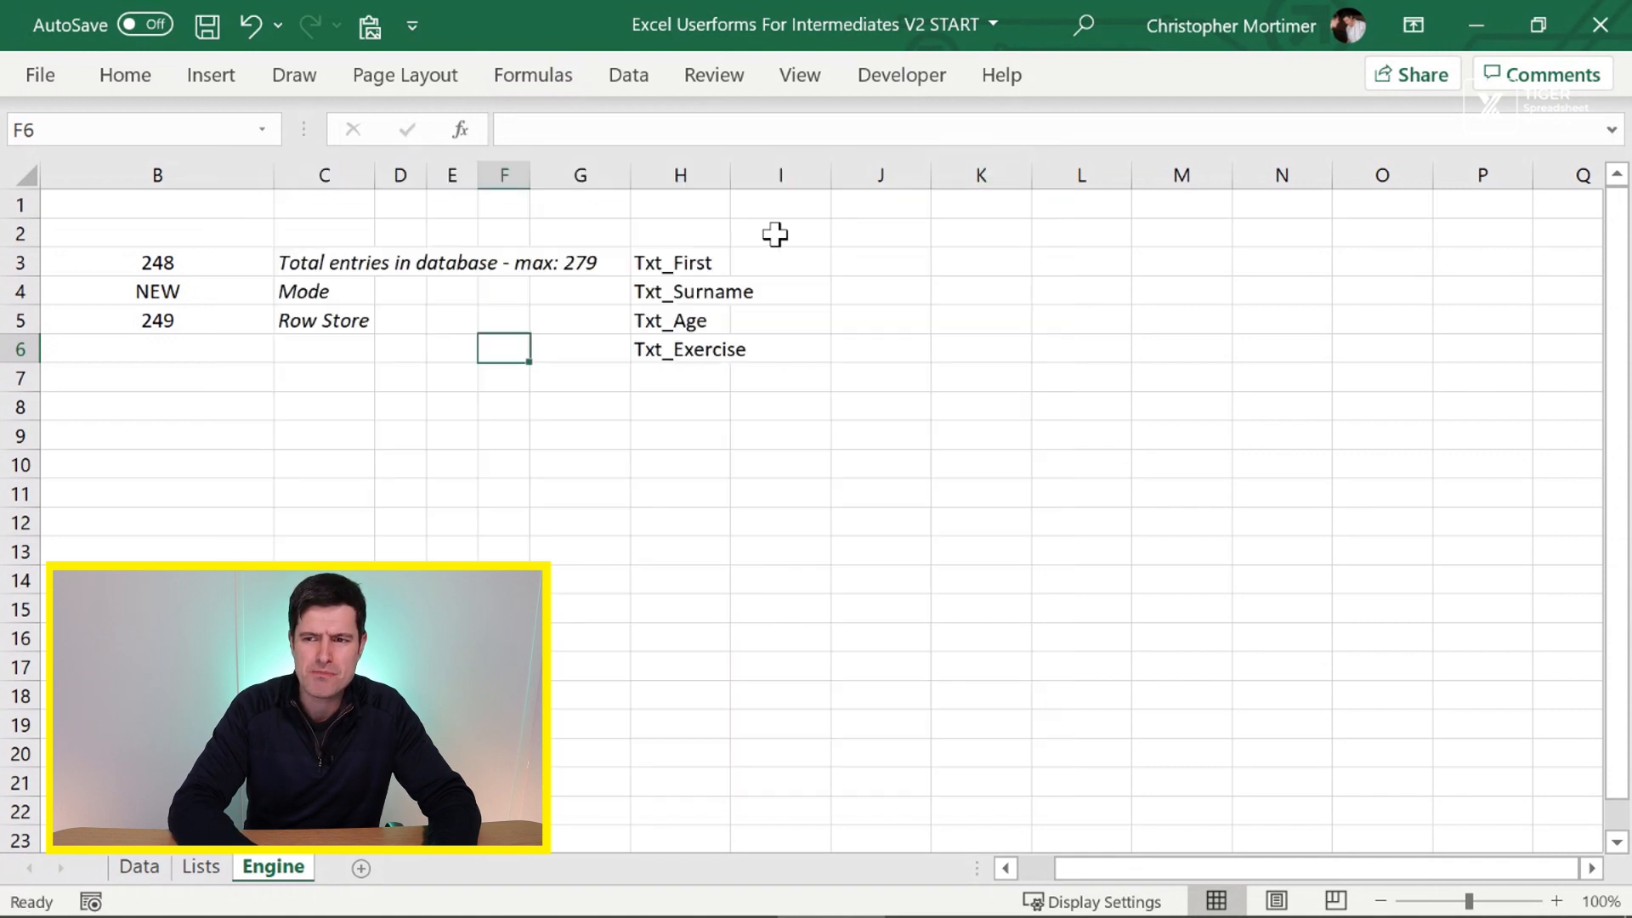
drag(681, 262, 680, 319)
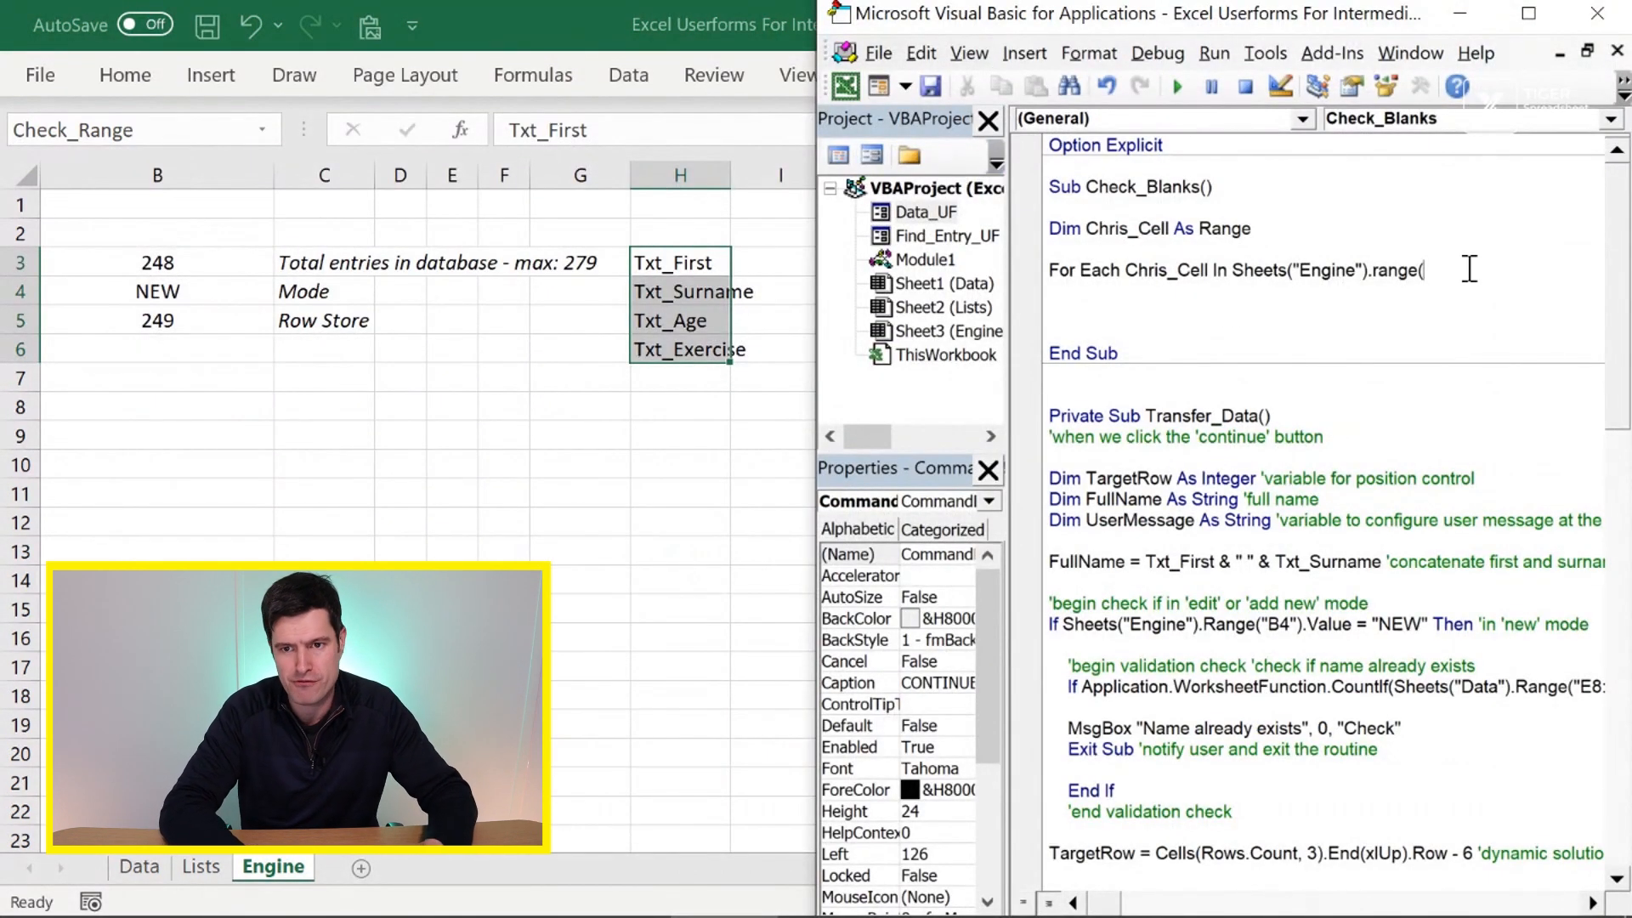
- Complete the loop over Range("Check_Range") and add Next Chris_Cell
text("Check_)
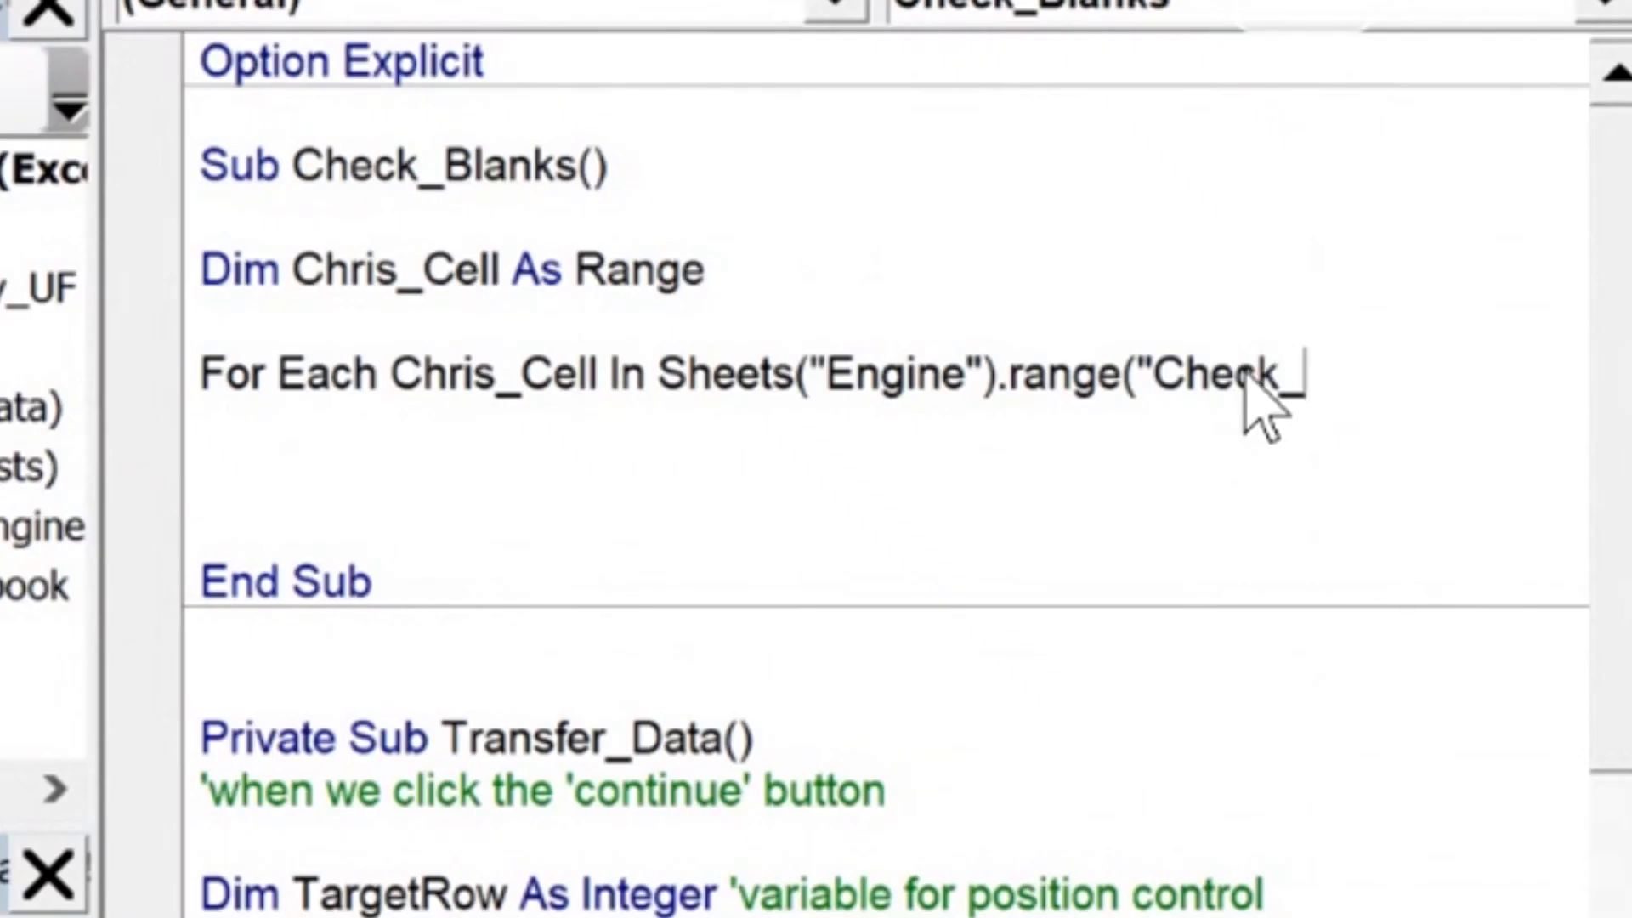
text(Range"))
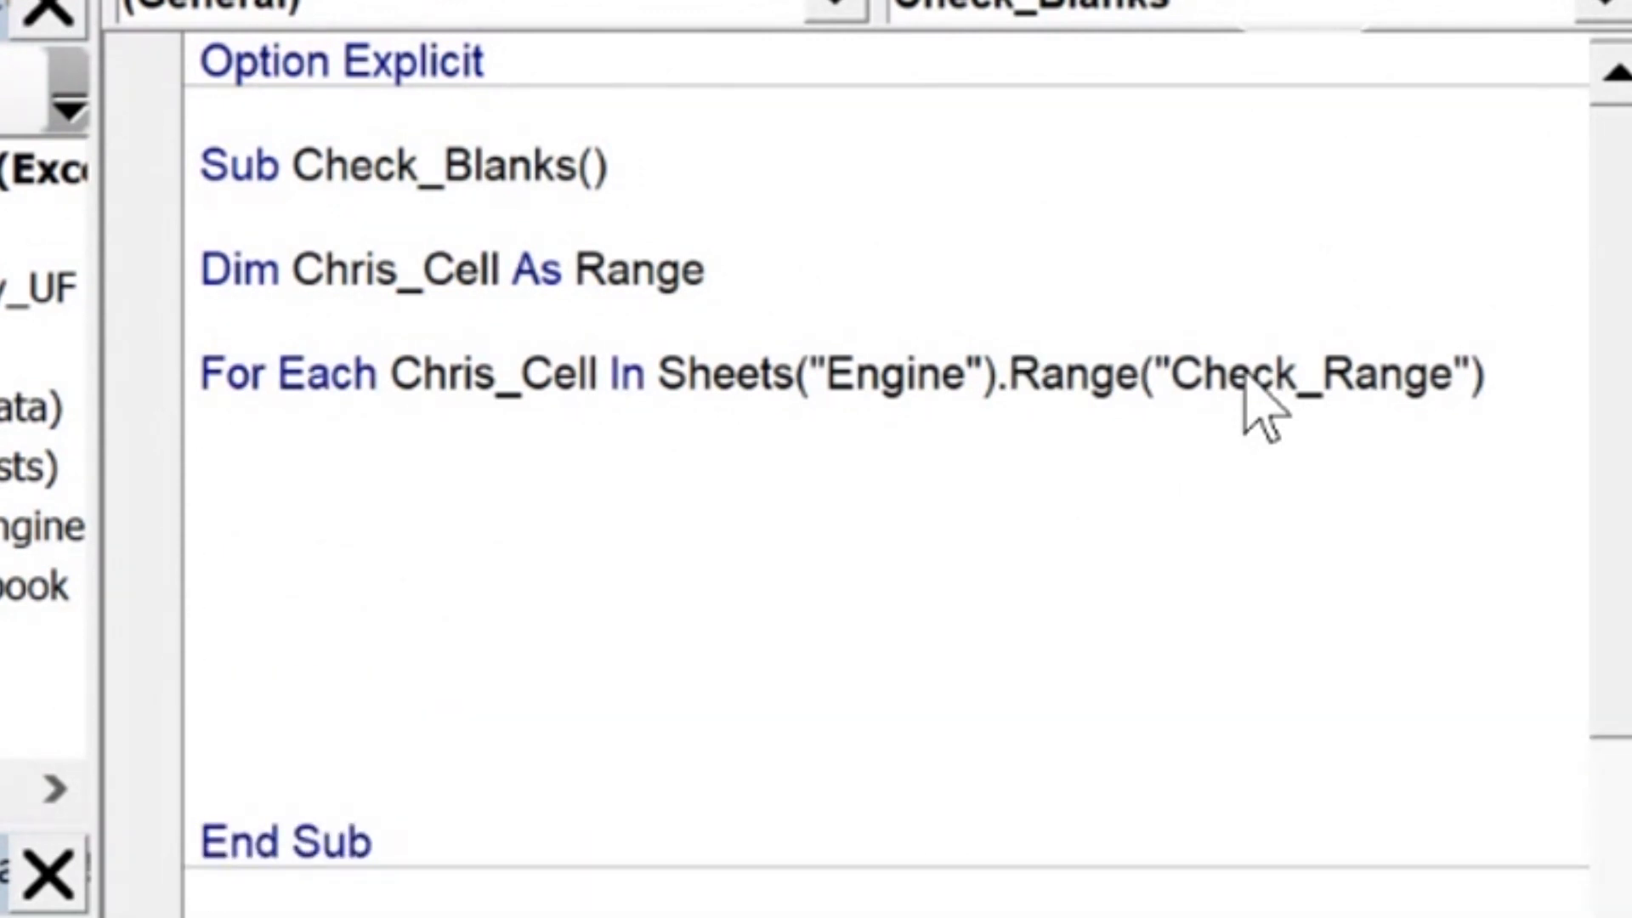
text(NE)
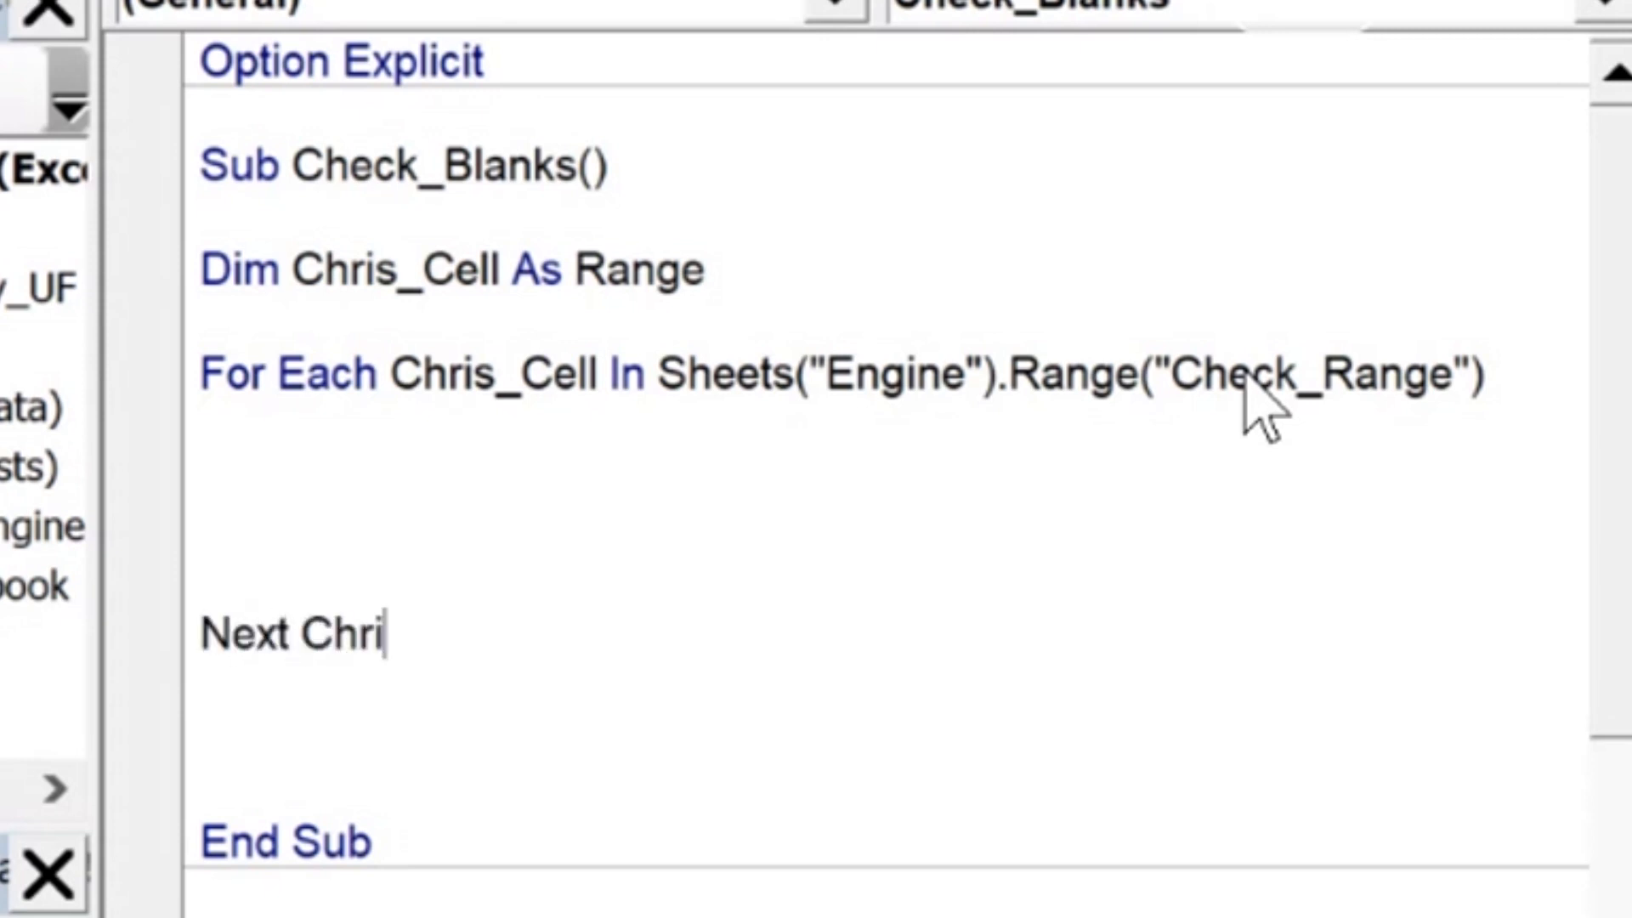
text(_CEe)
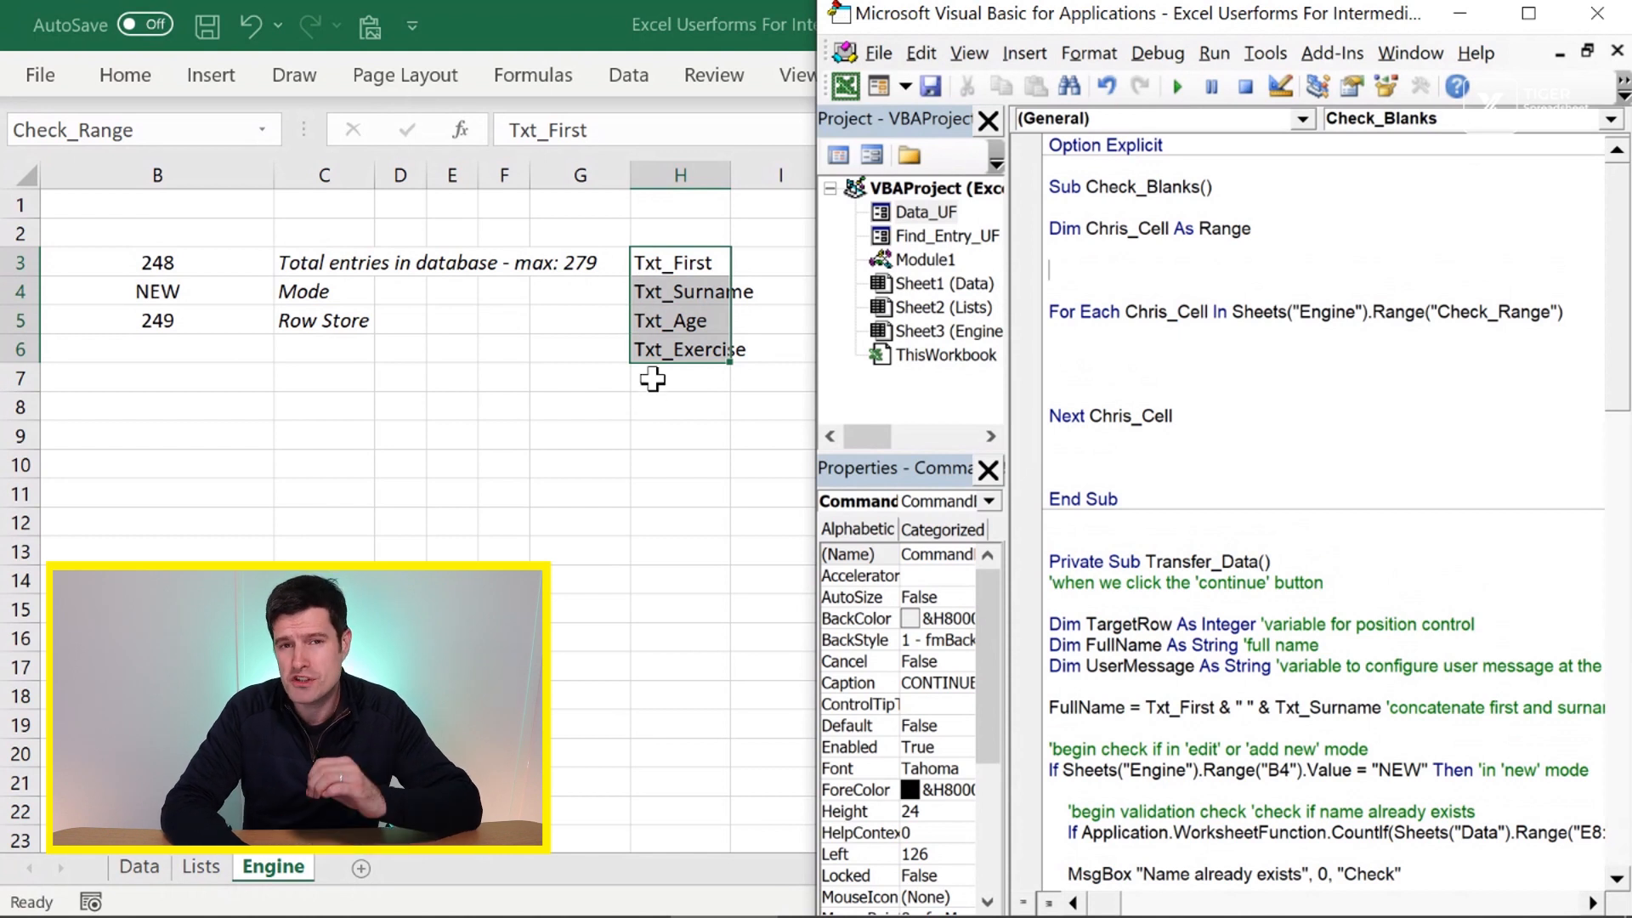
click(1593, 15)
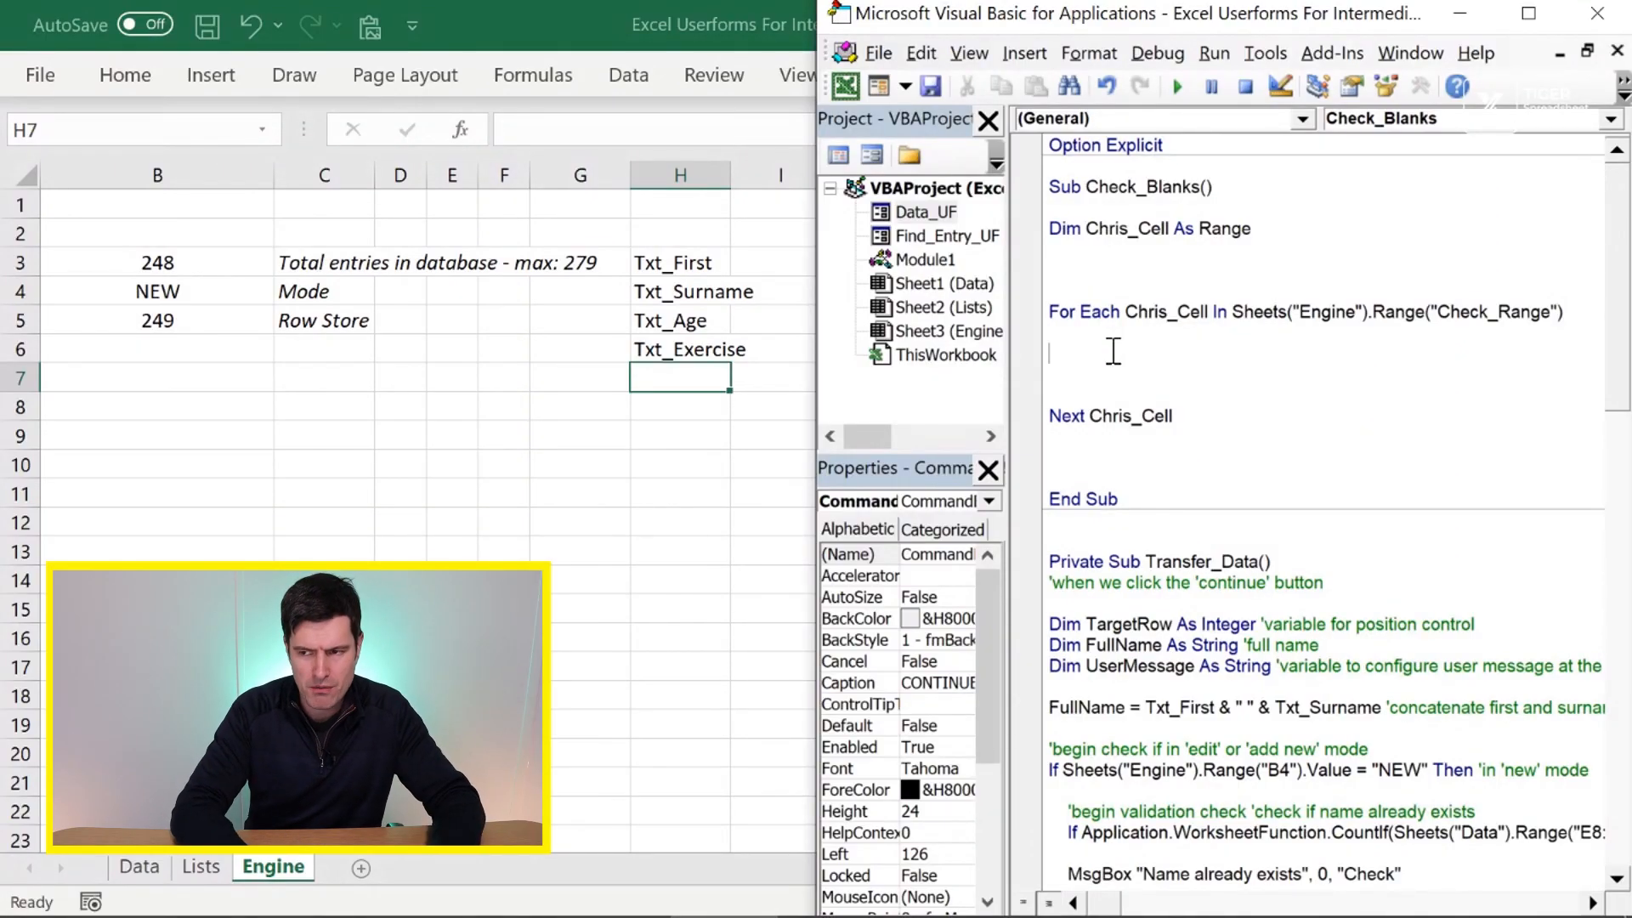
- Add If Data_UF.Controls(Chris_Cell.Value) = "" Then inside the loop
text(If)
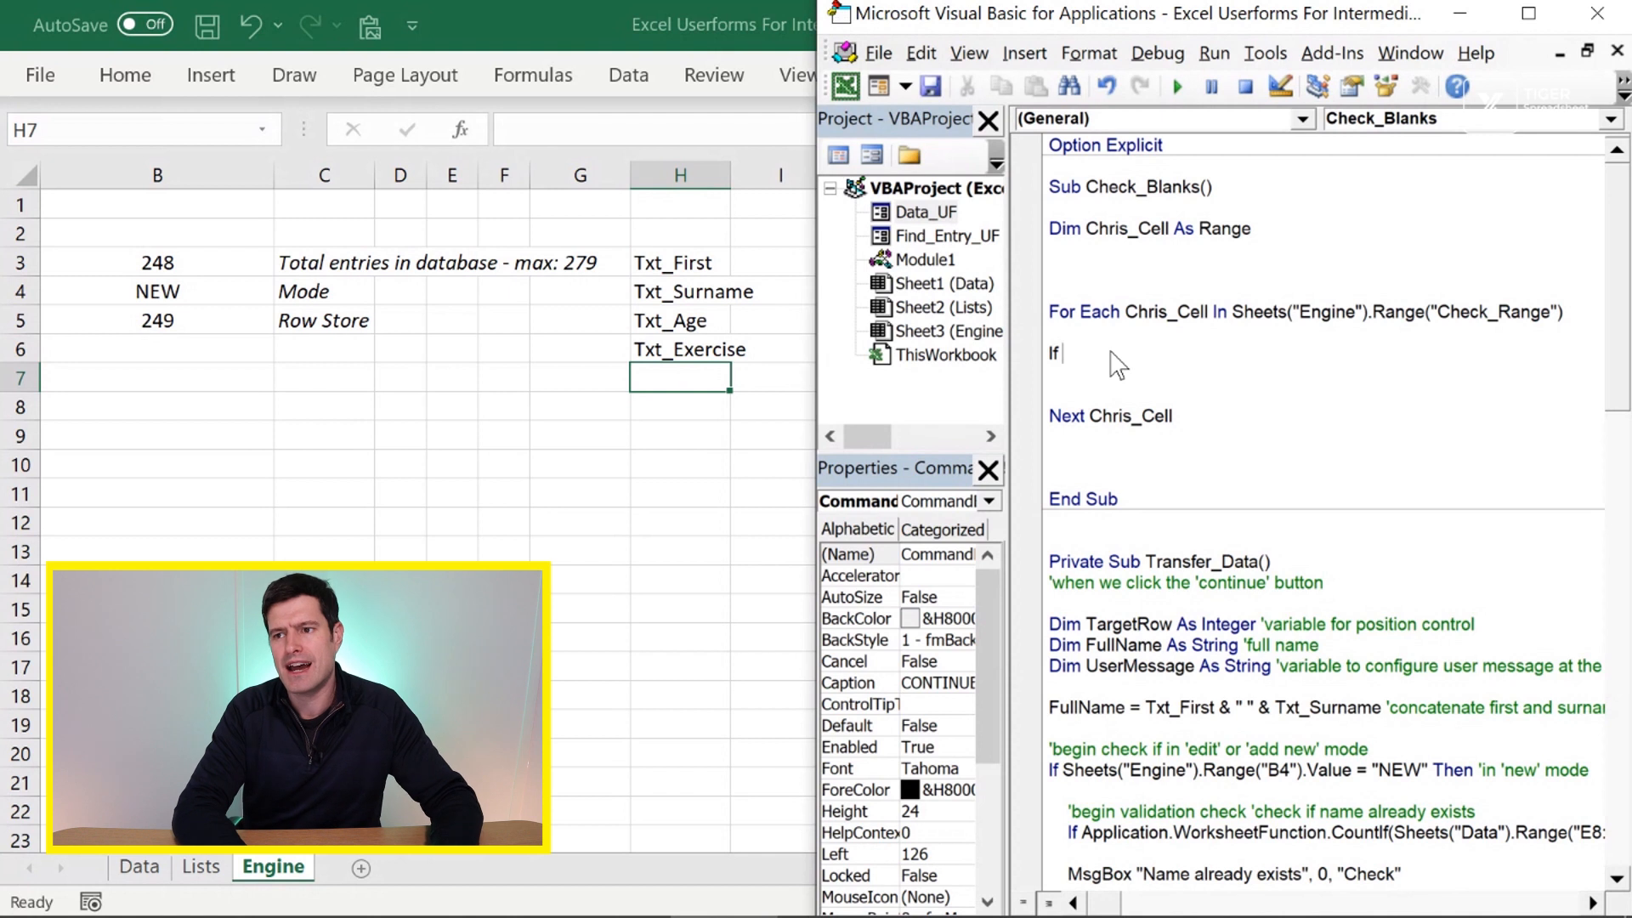
text(Data_)
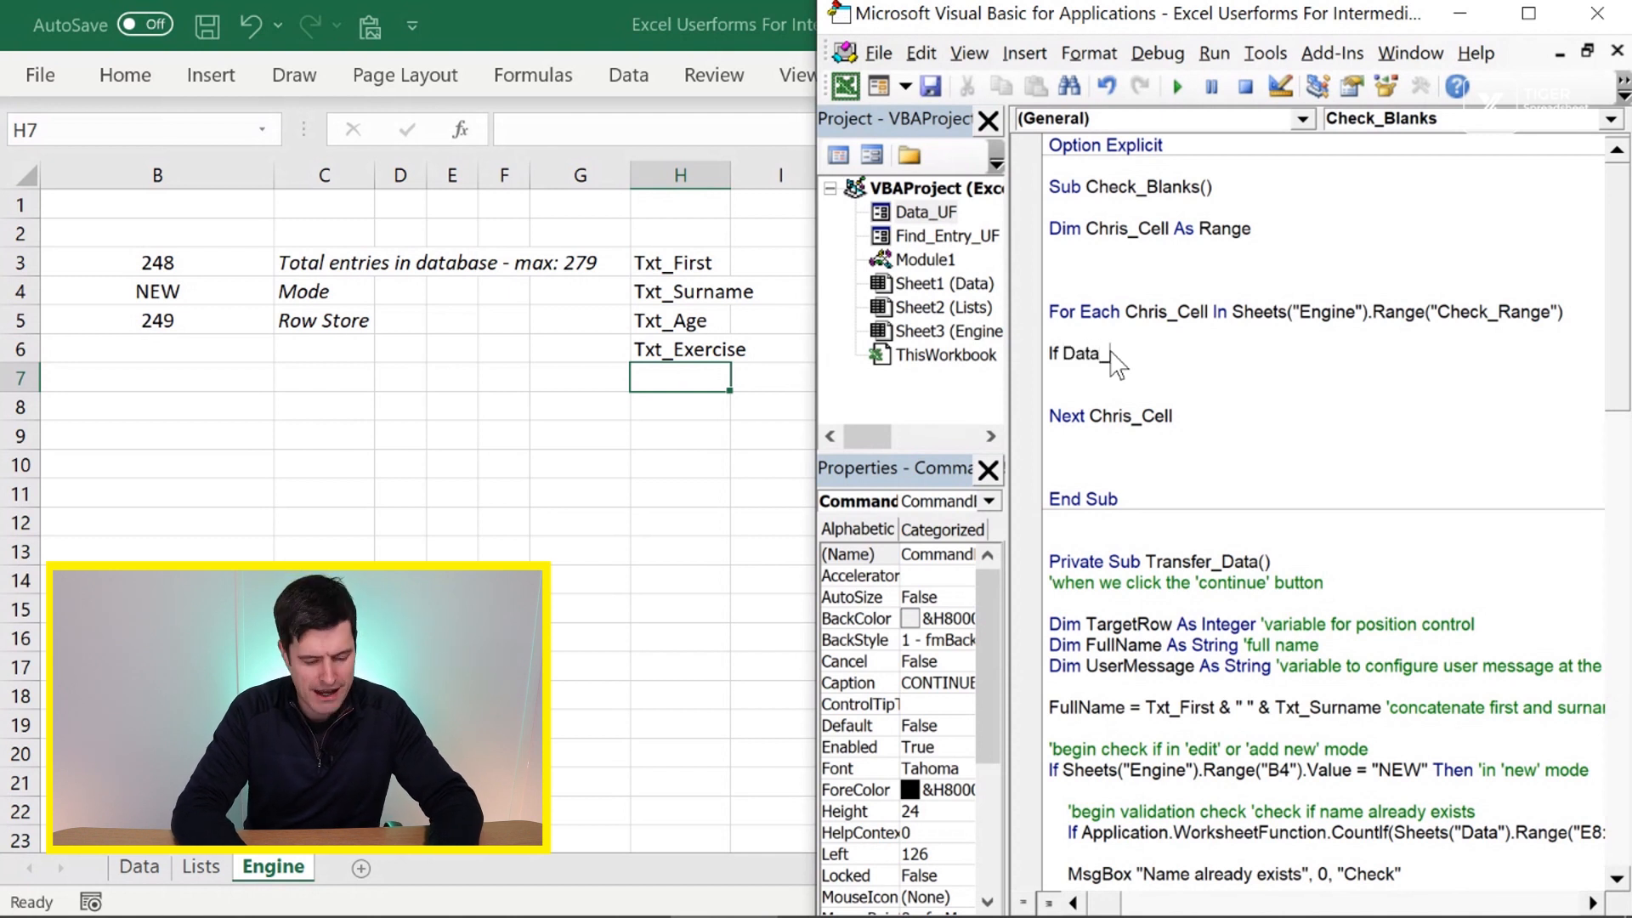
text(UF)
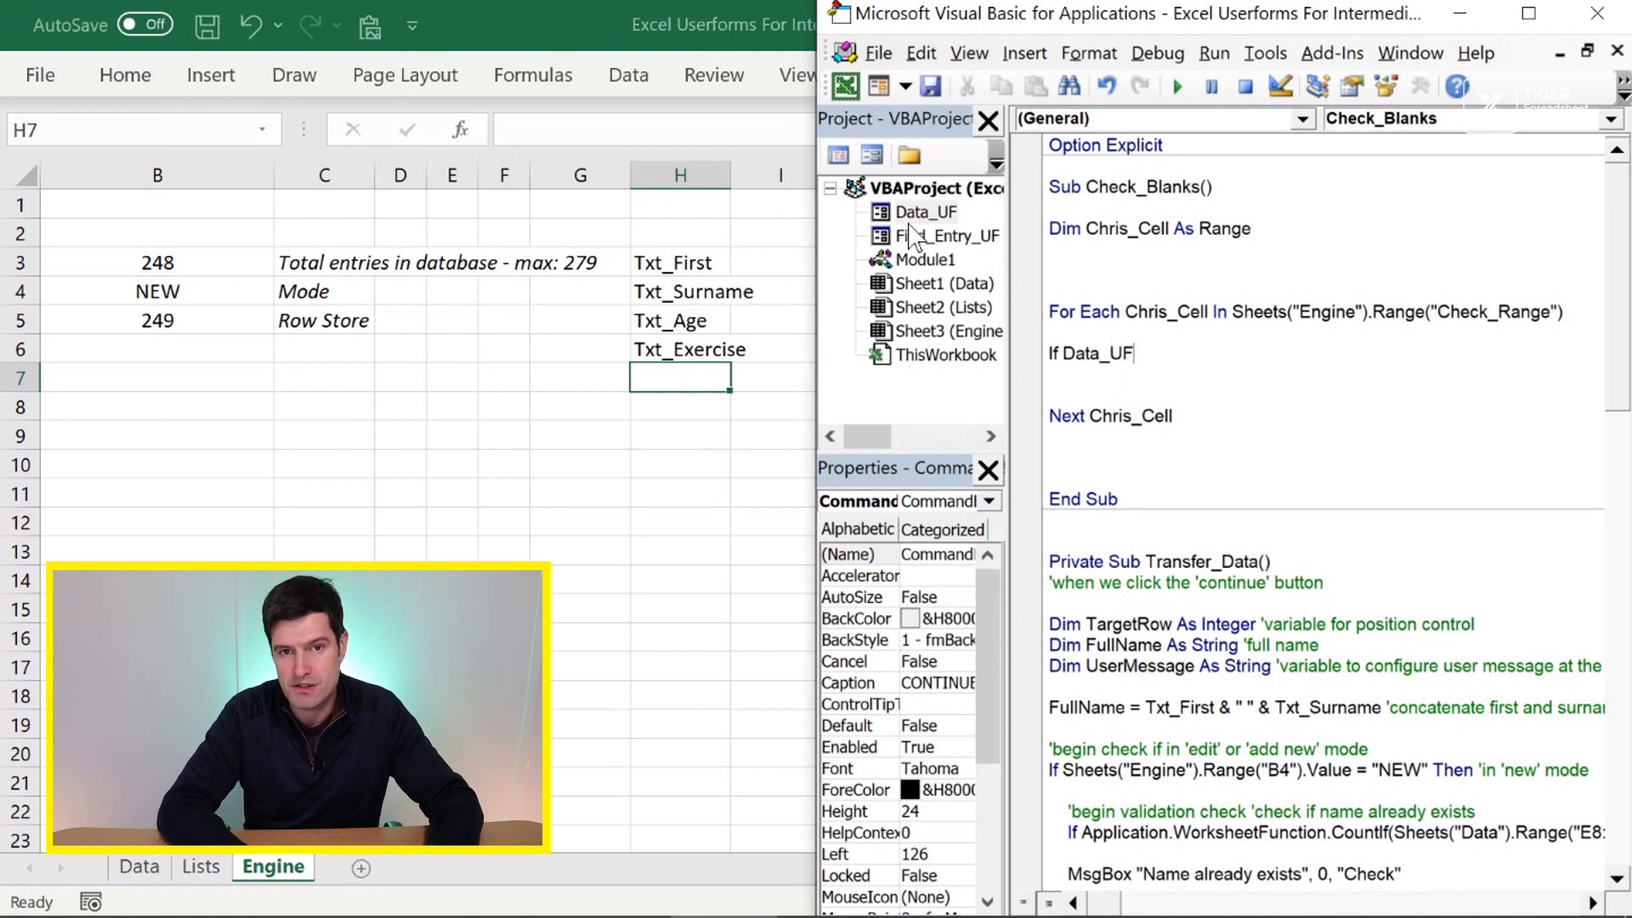
text(.)
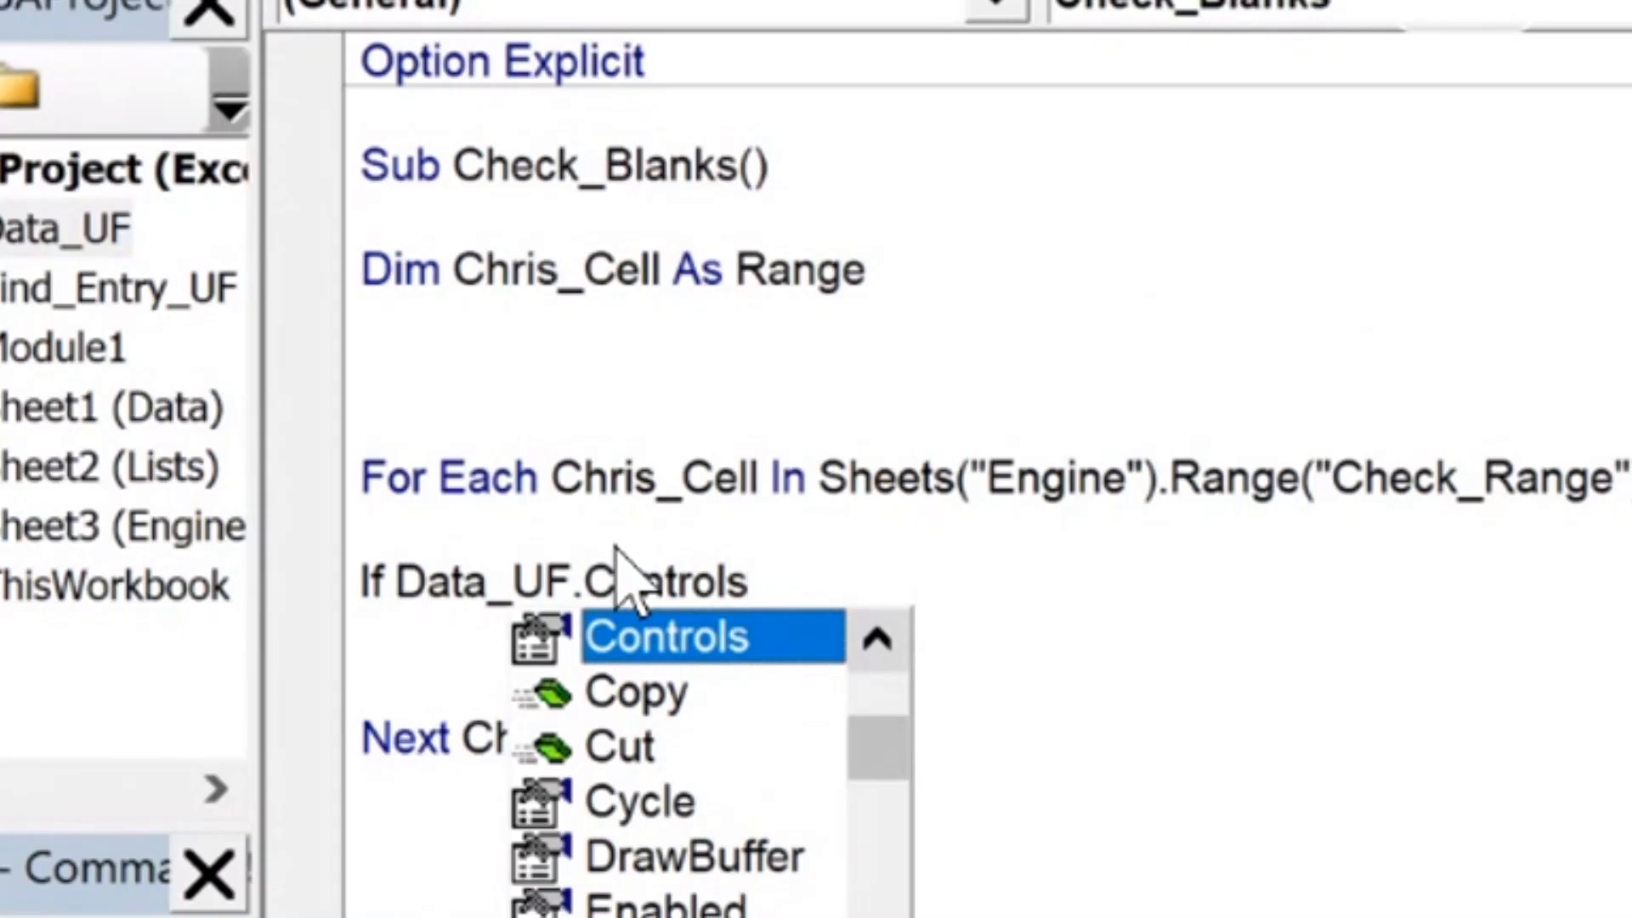
text(Controls()
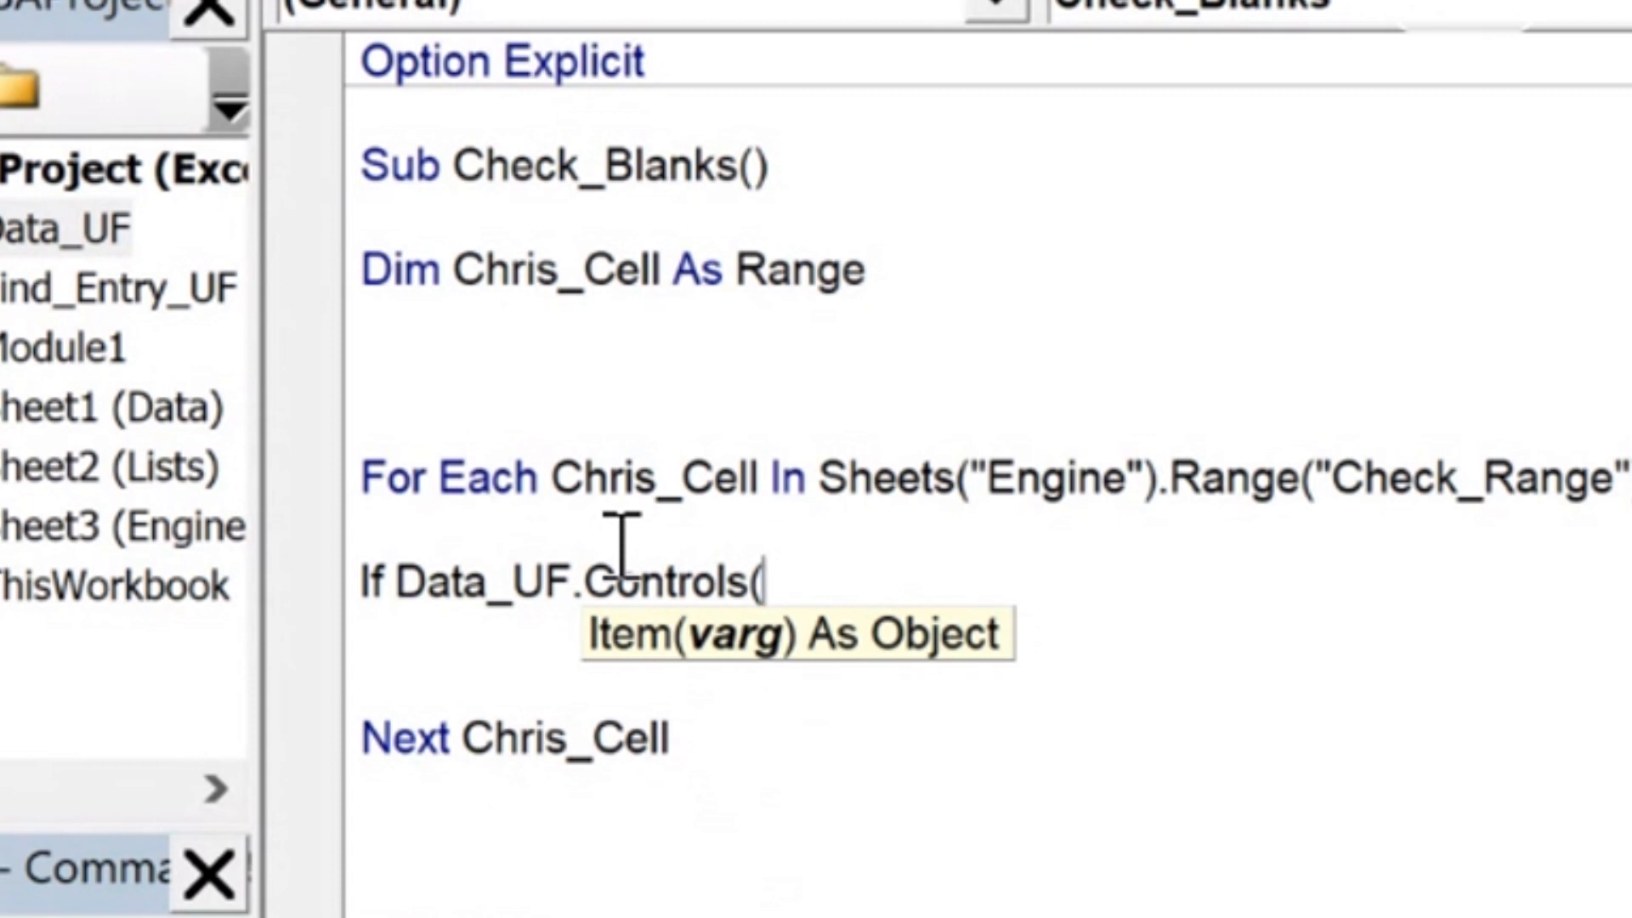
mouse_move(843, 582)
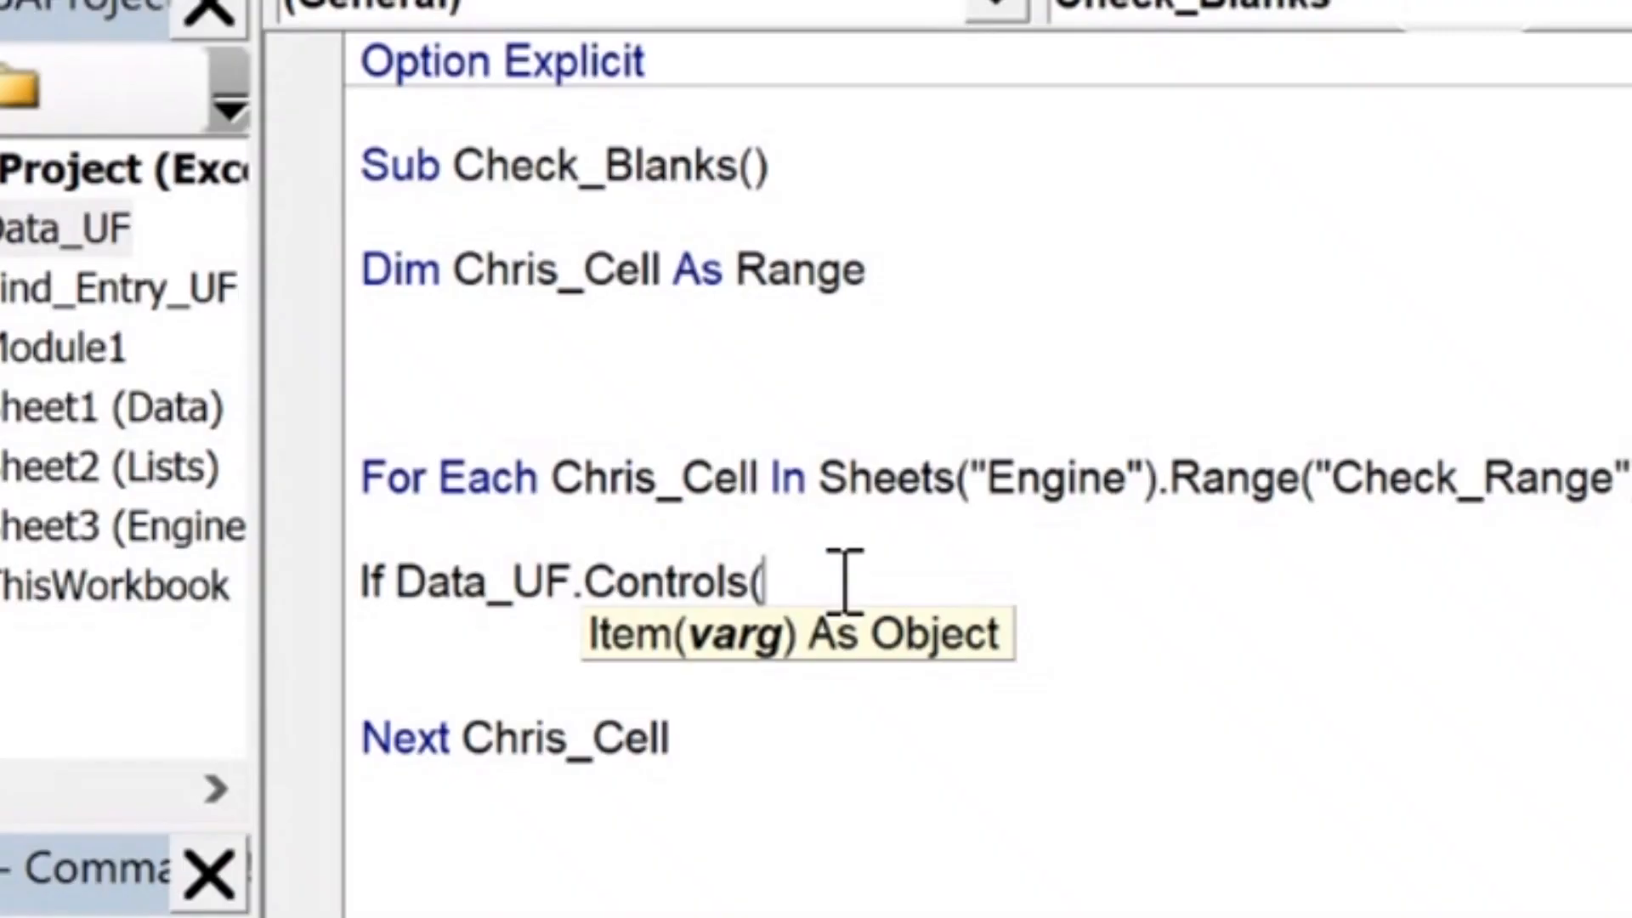
text(Chris_Cell)
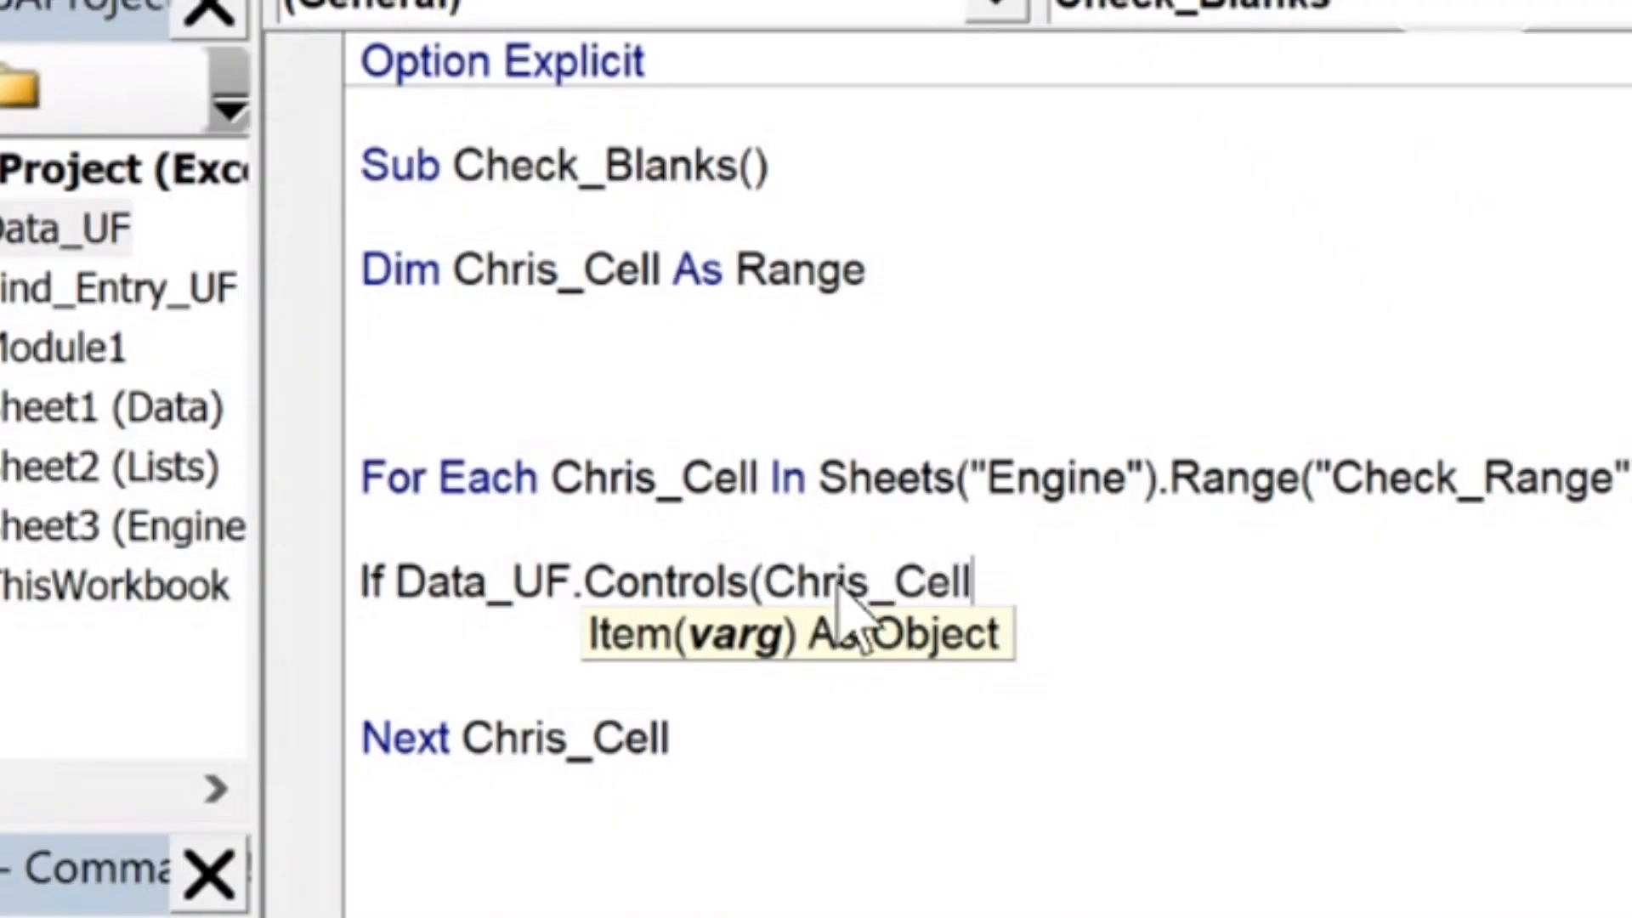
text(.Value))
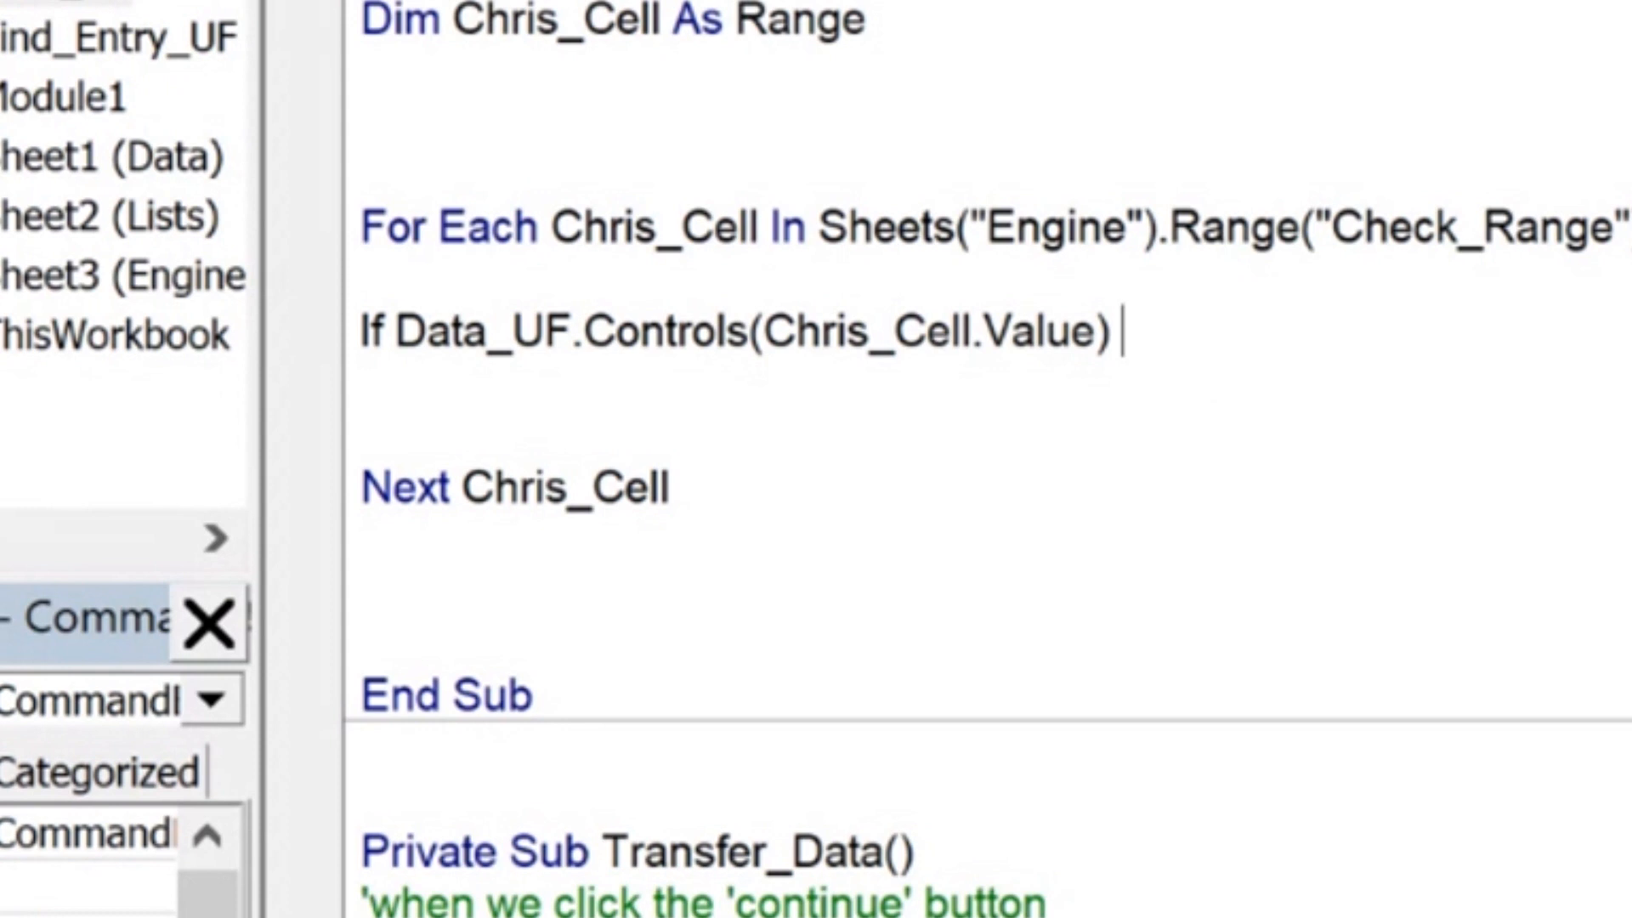
text(= "" Then)
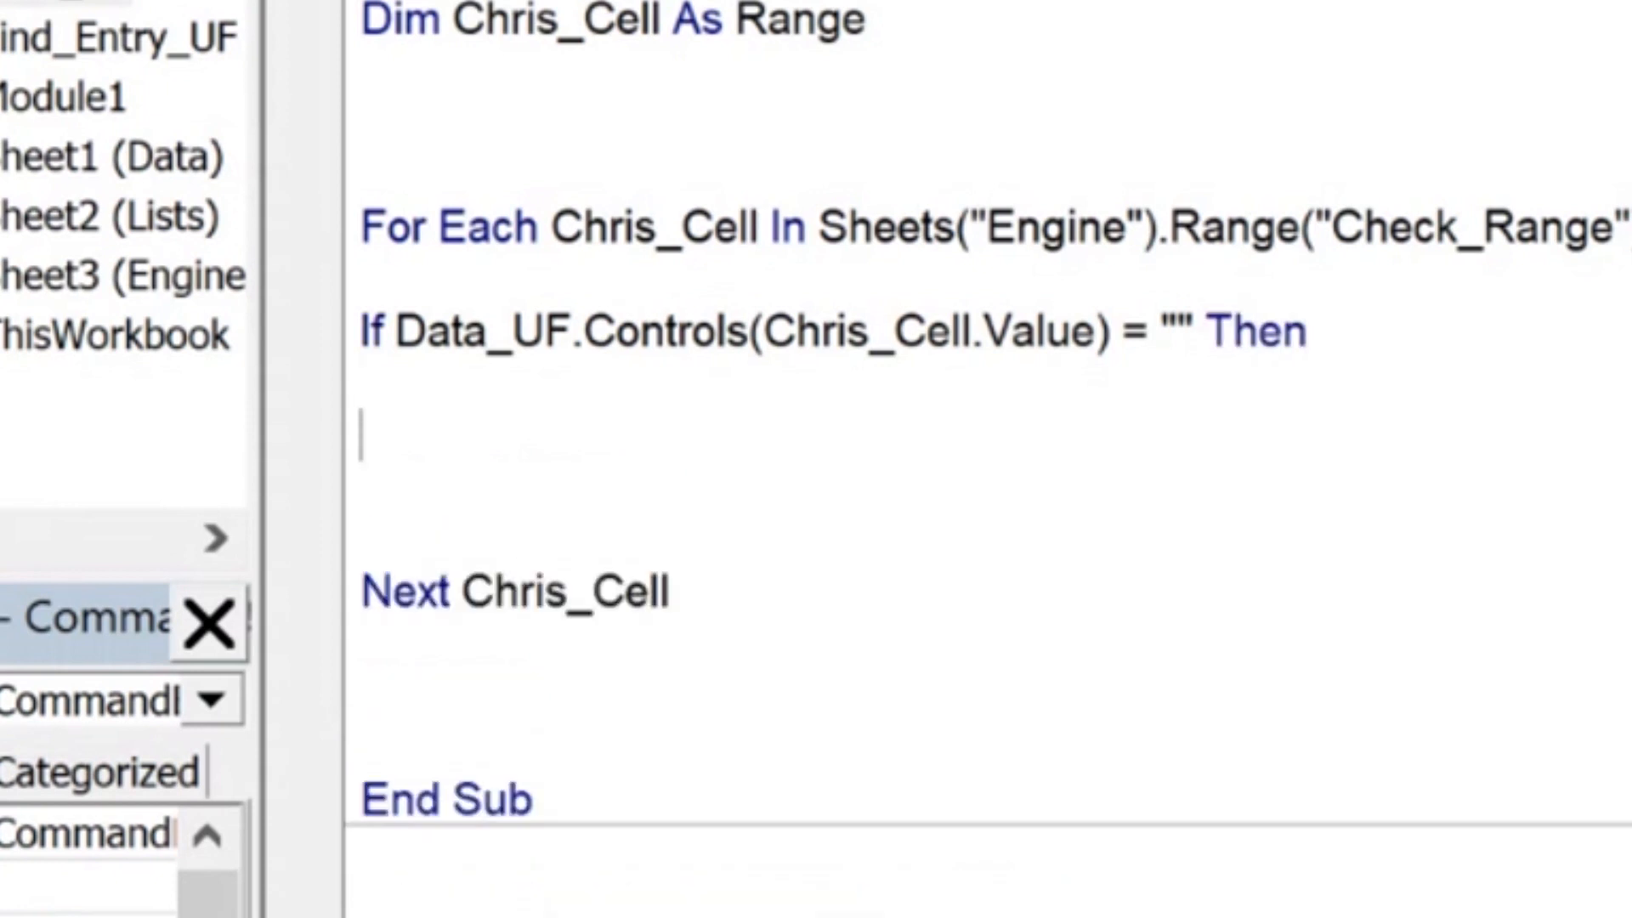
- Fill the If block with MsgBox "Make sure all text boxes have entries", Exit Sub and End If
text(End uf)
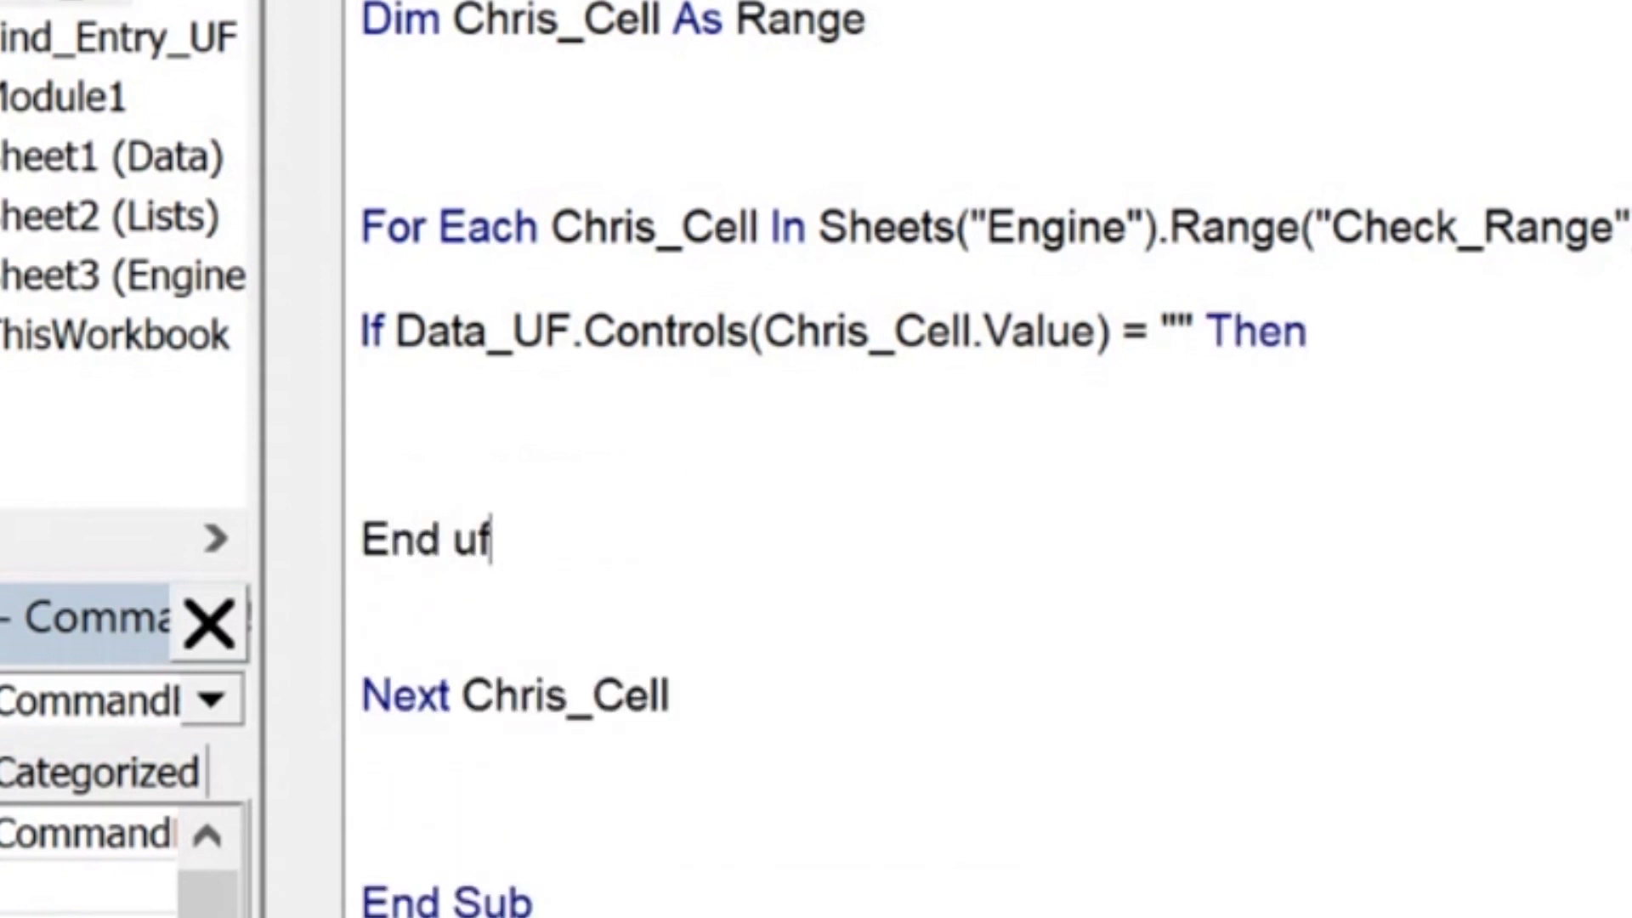
key(Backspace)
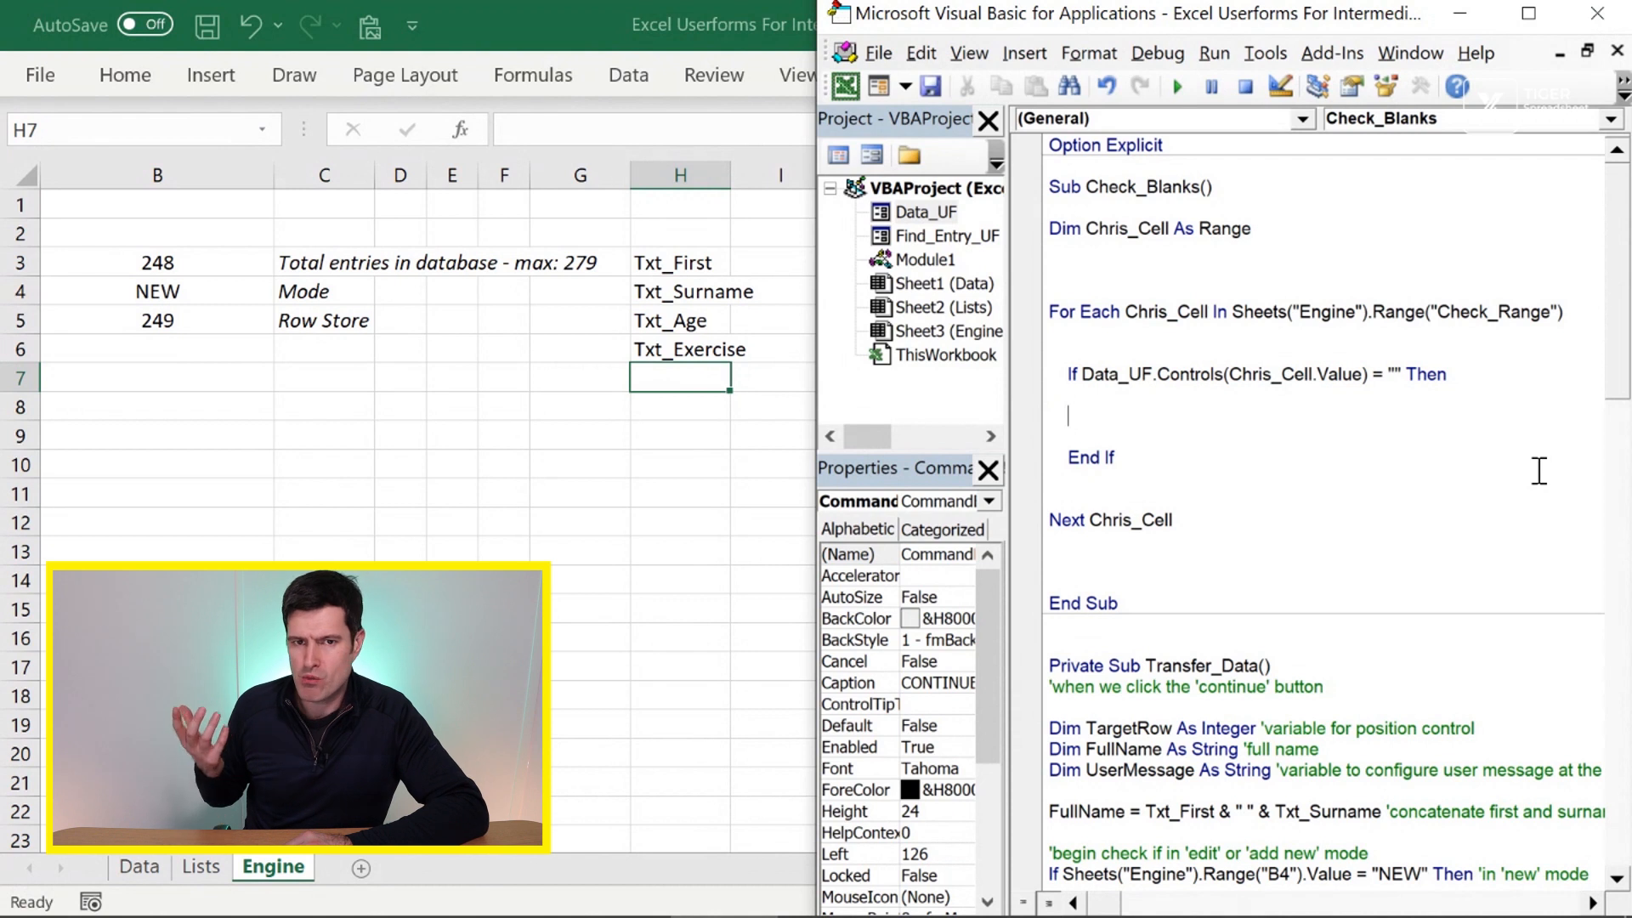
text(MSgbox ")
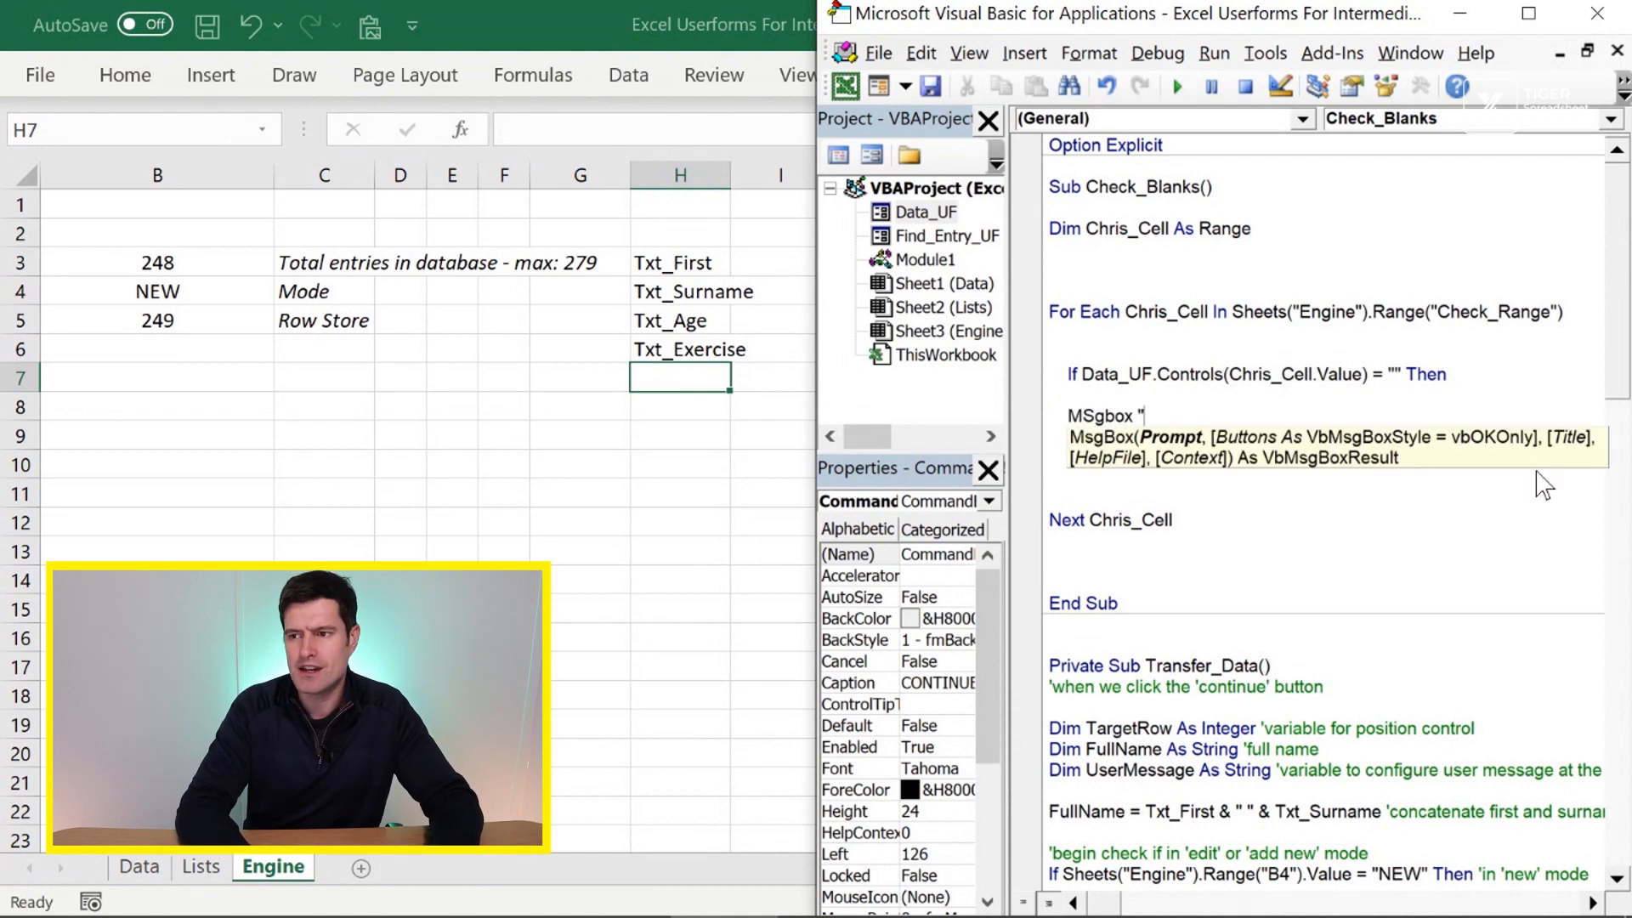
text(B)
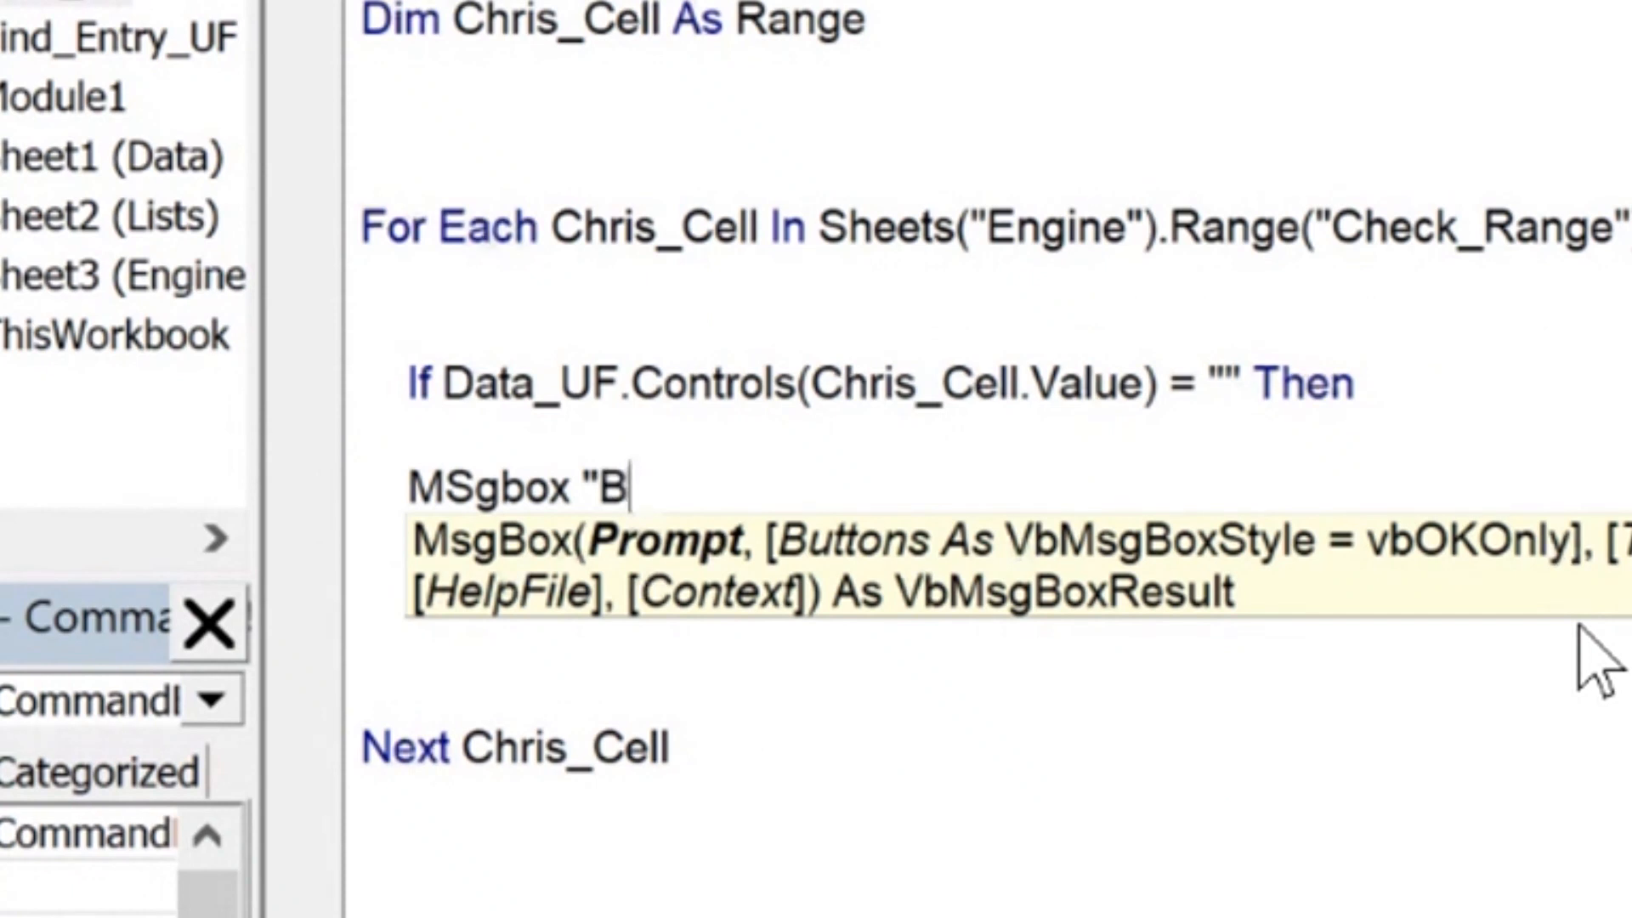
text(ake sure all)
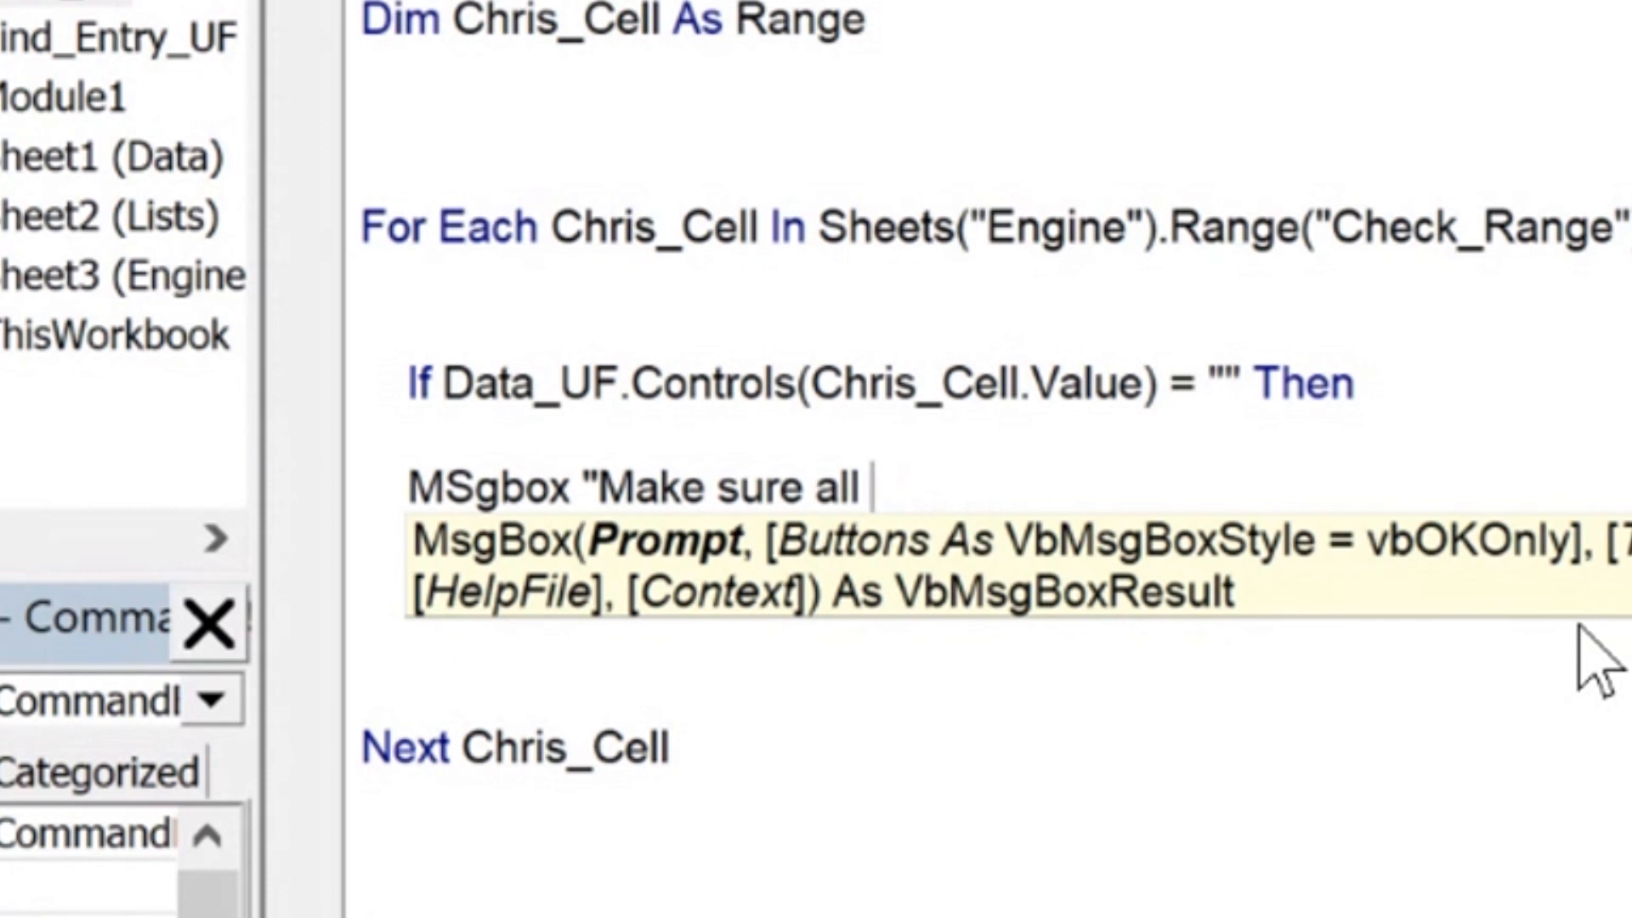
text(text bo)
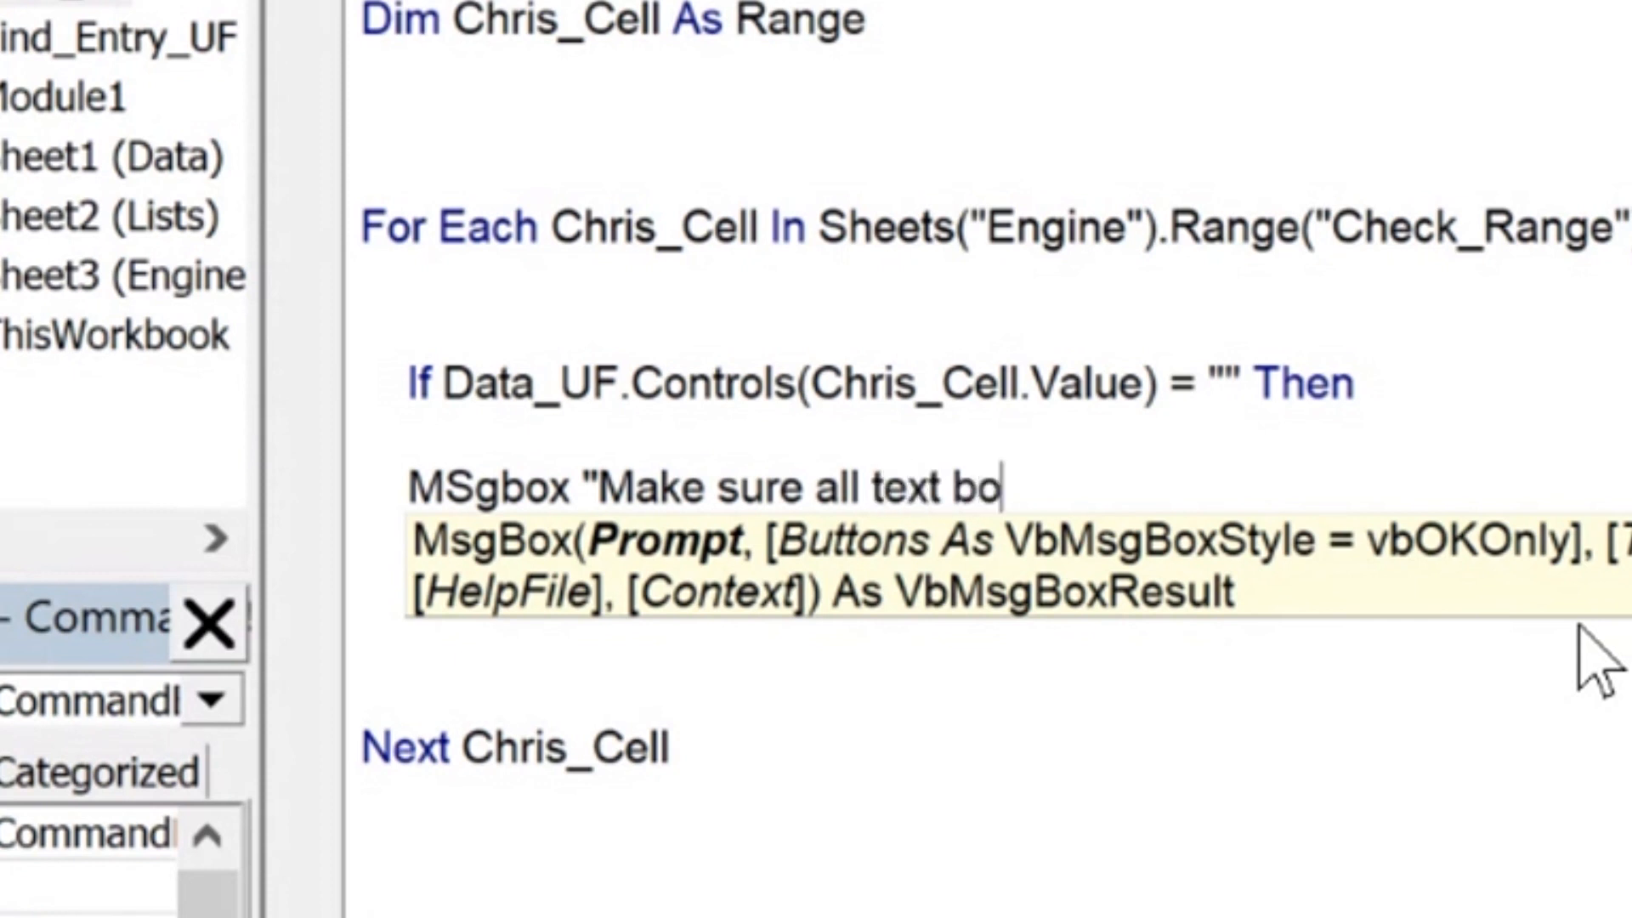
text(xes have ent)
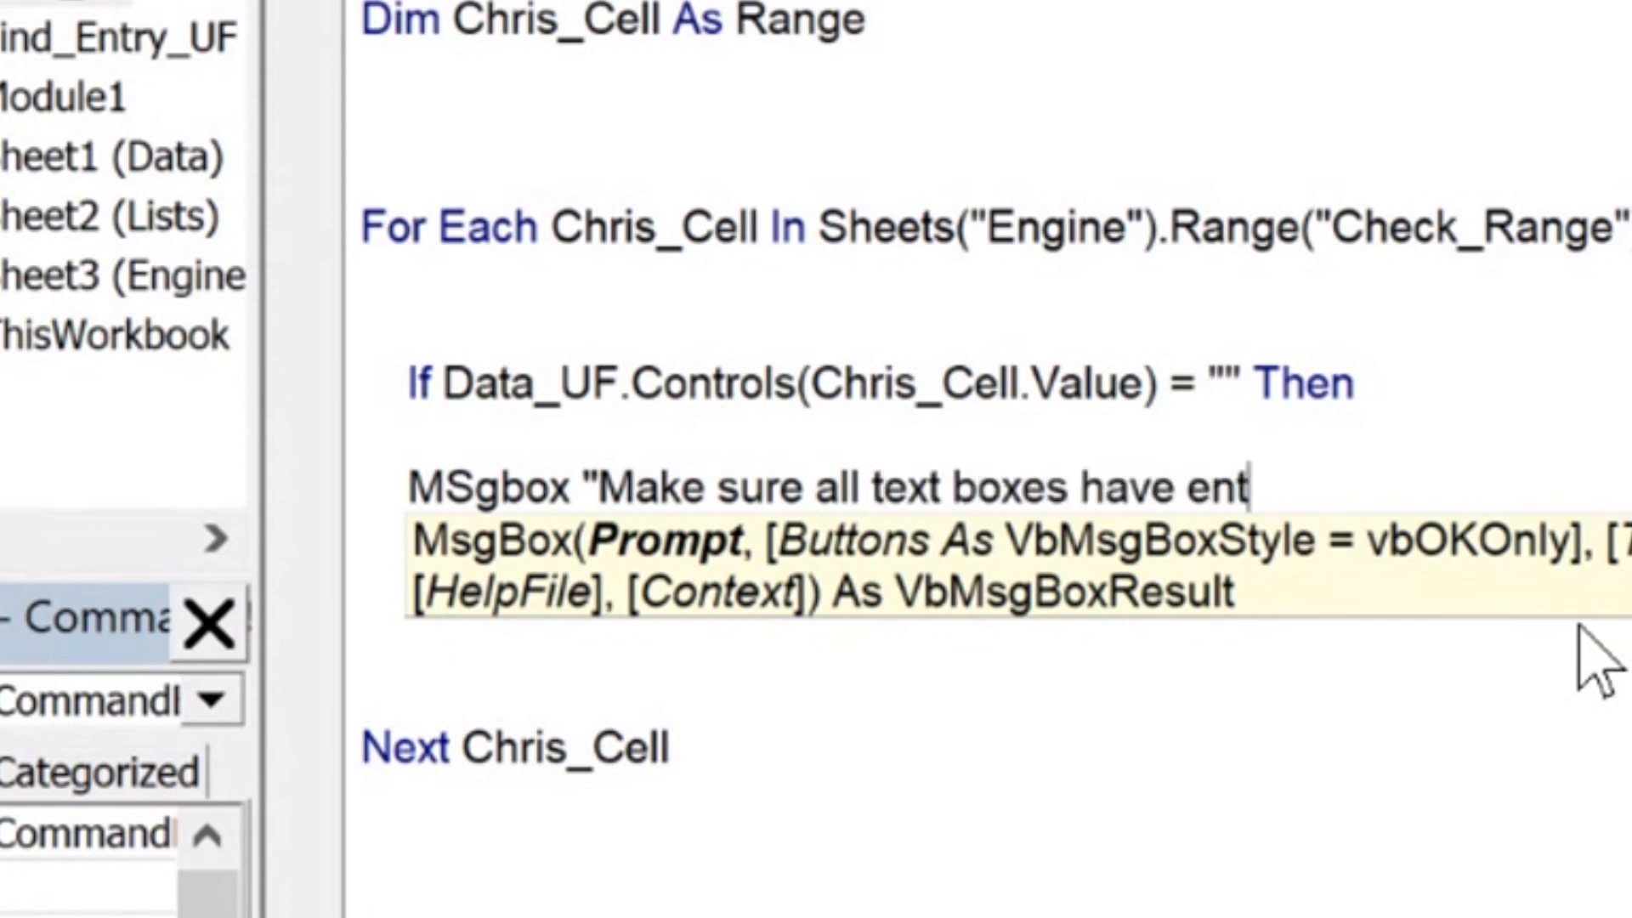
text(ries")
text(Exit)
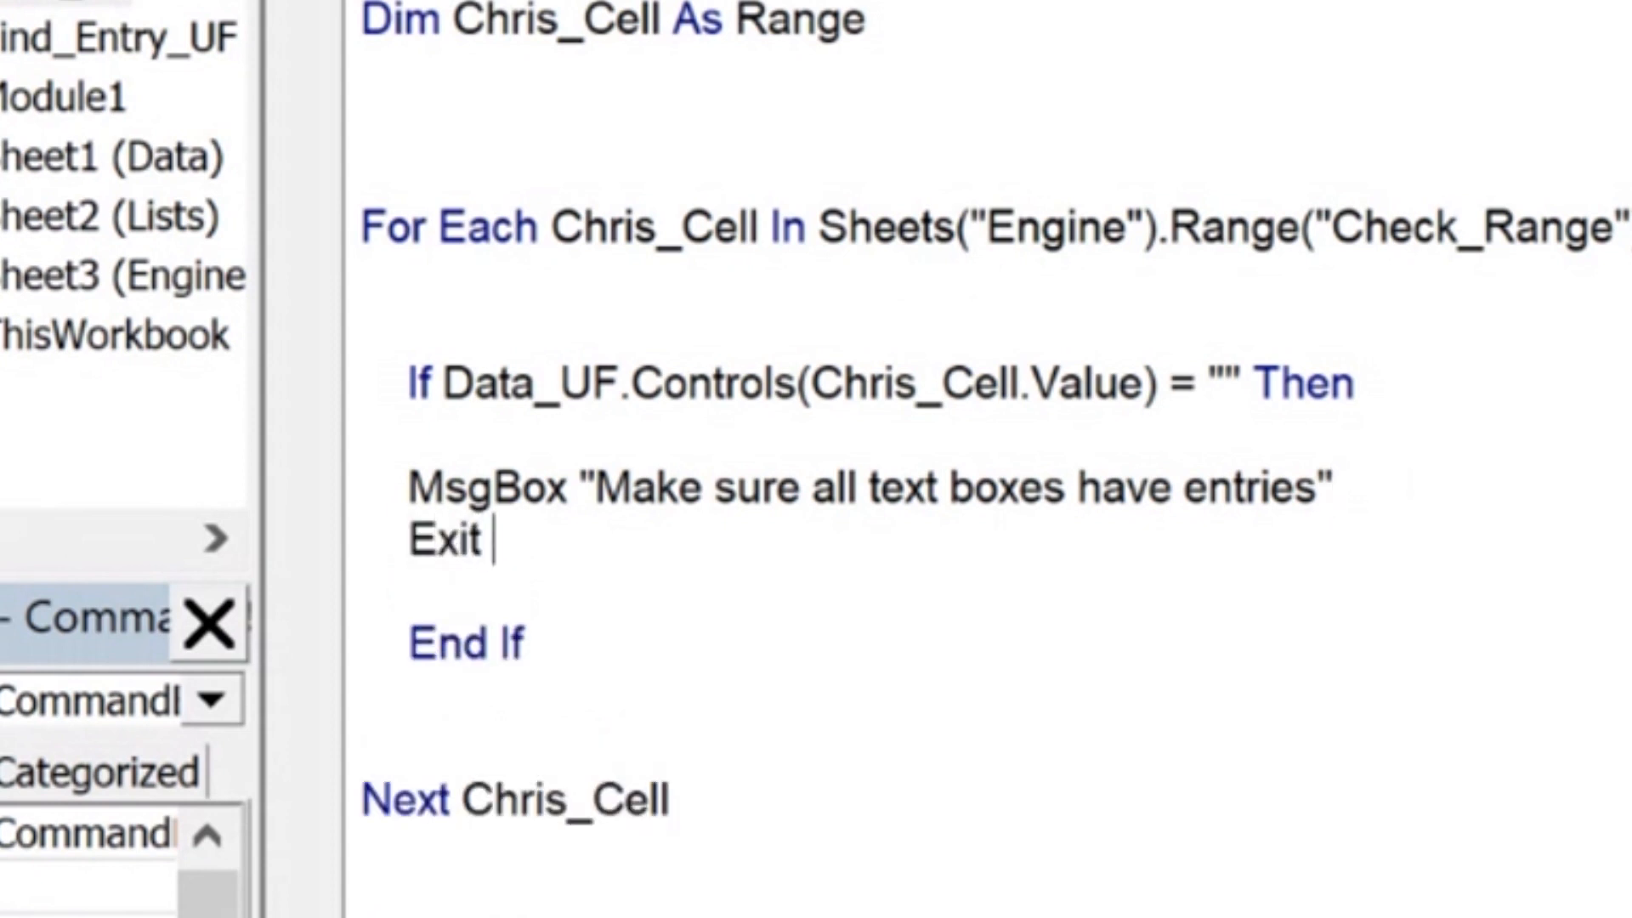
text(Sub)
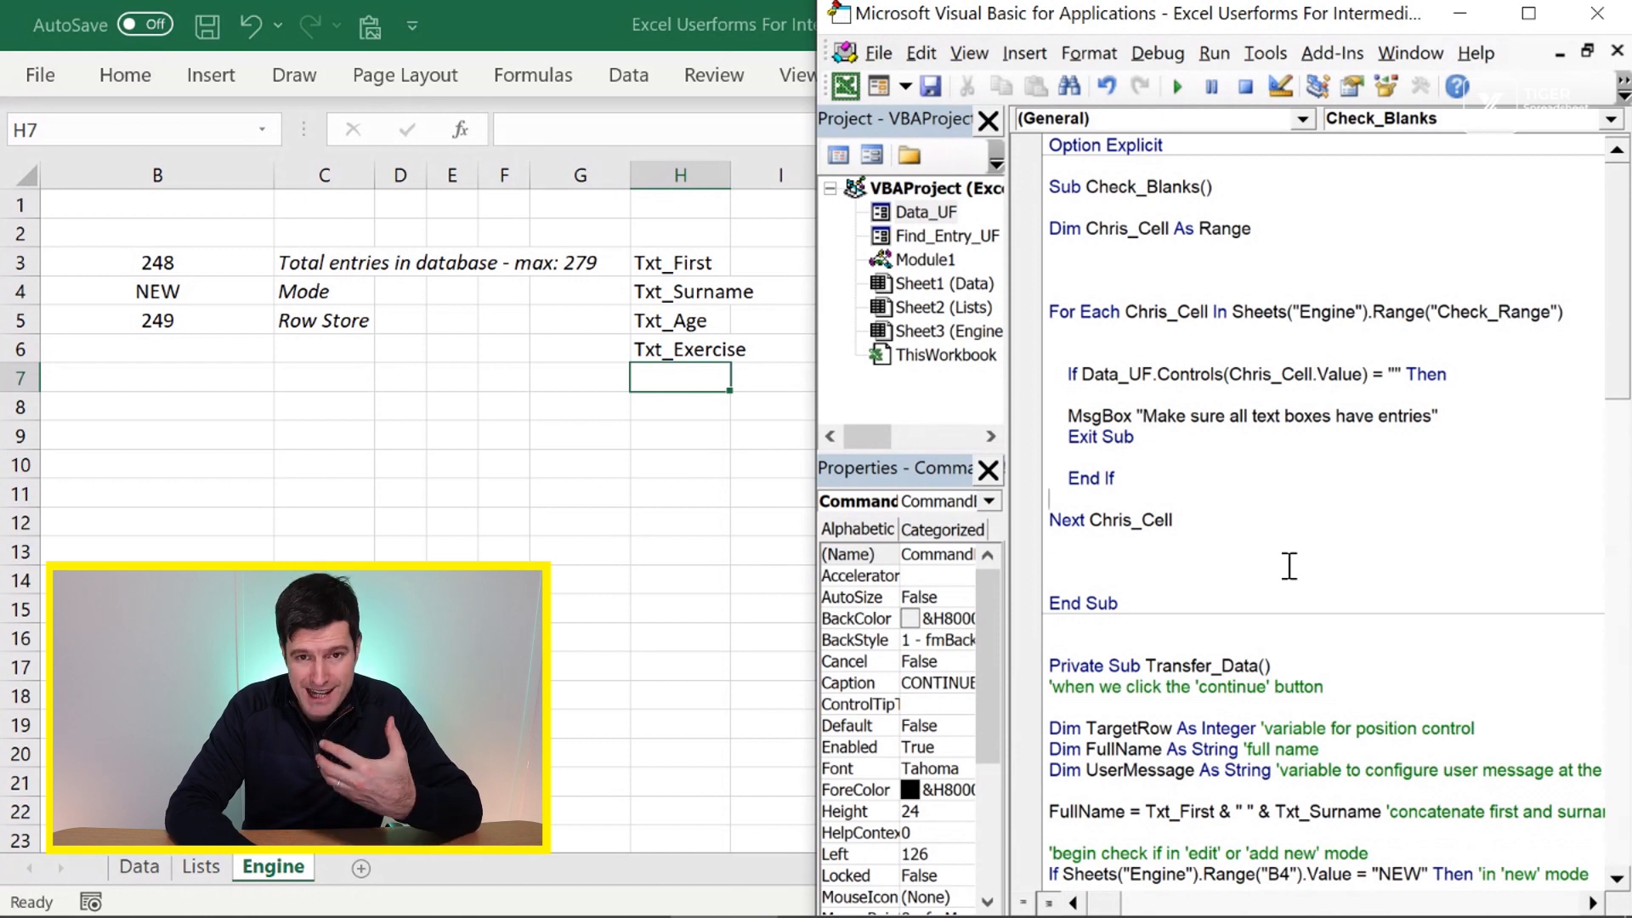
- Change CommandButton1_Click to Call Check_Blanks instead of Transfer_Data
scroll(down, 3)
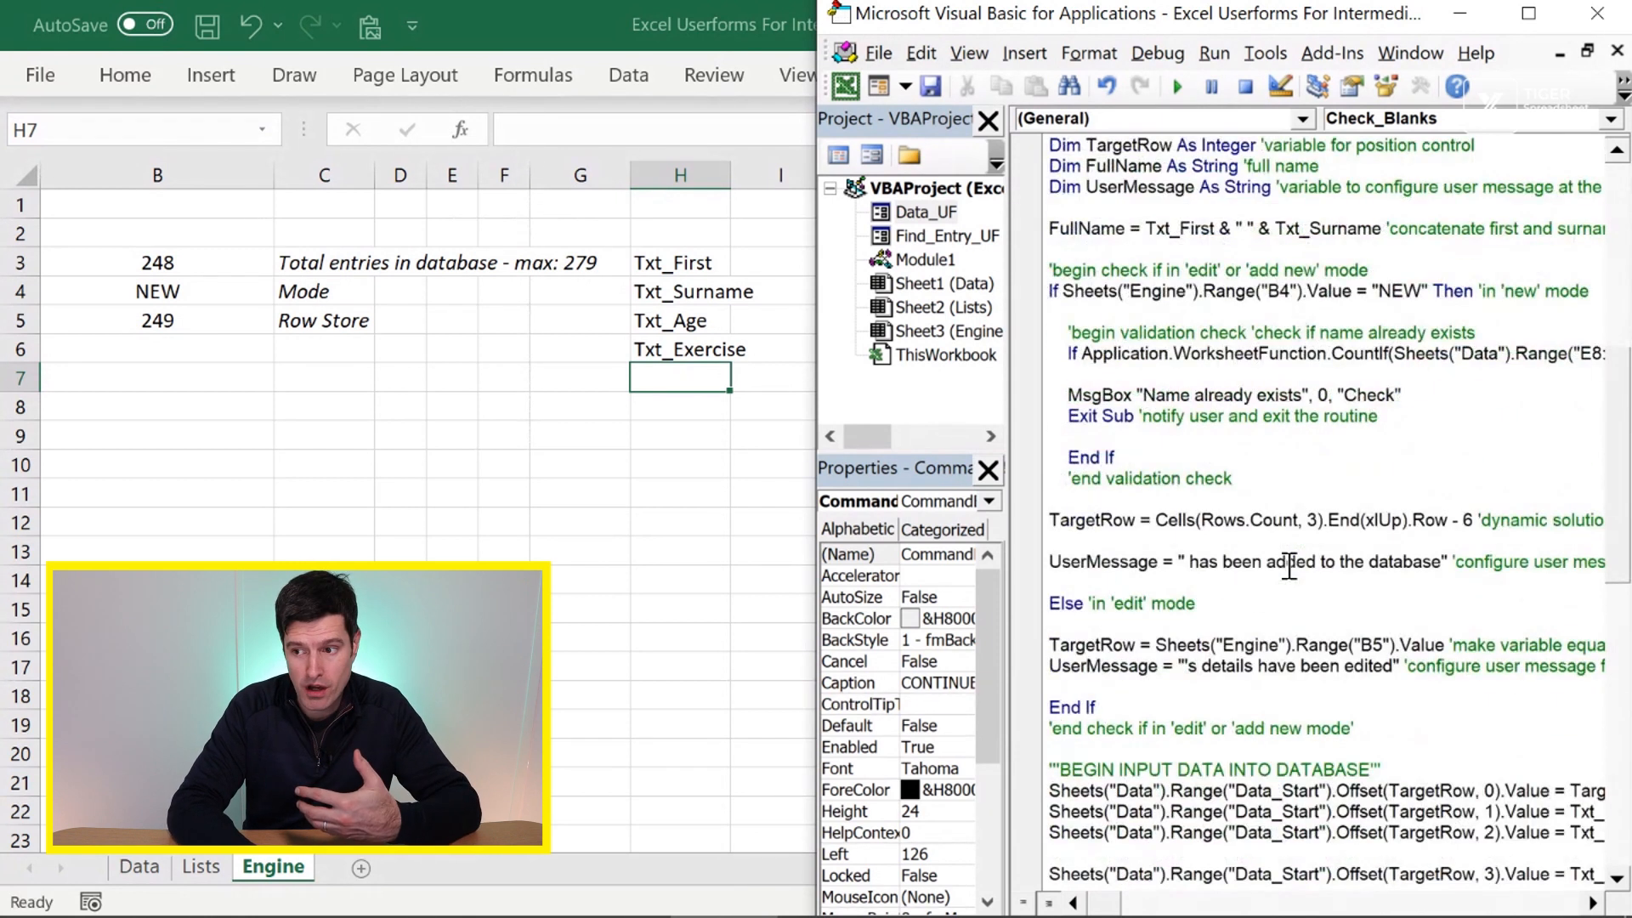
scroll(down, 3)
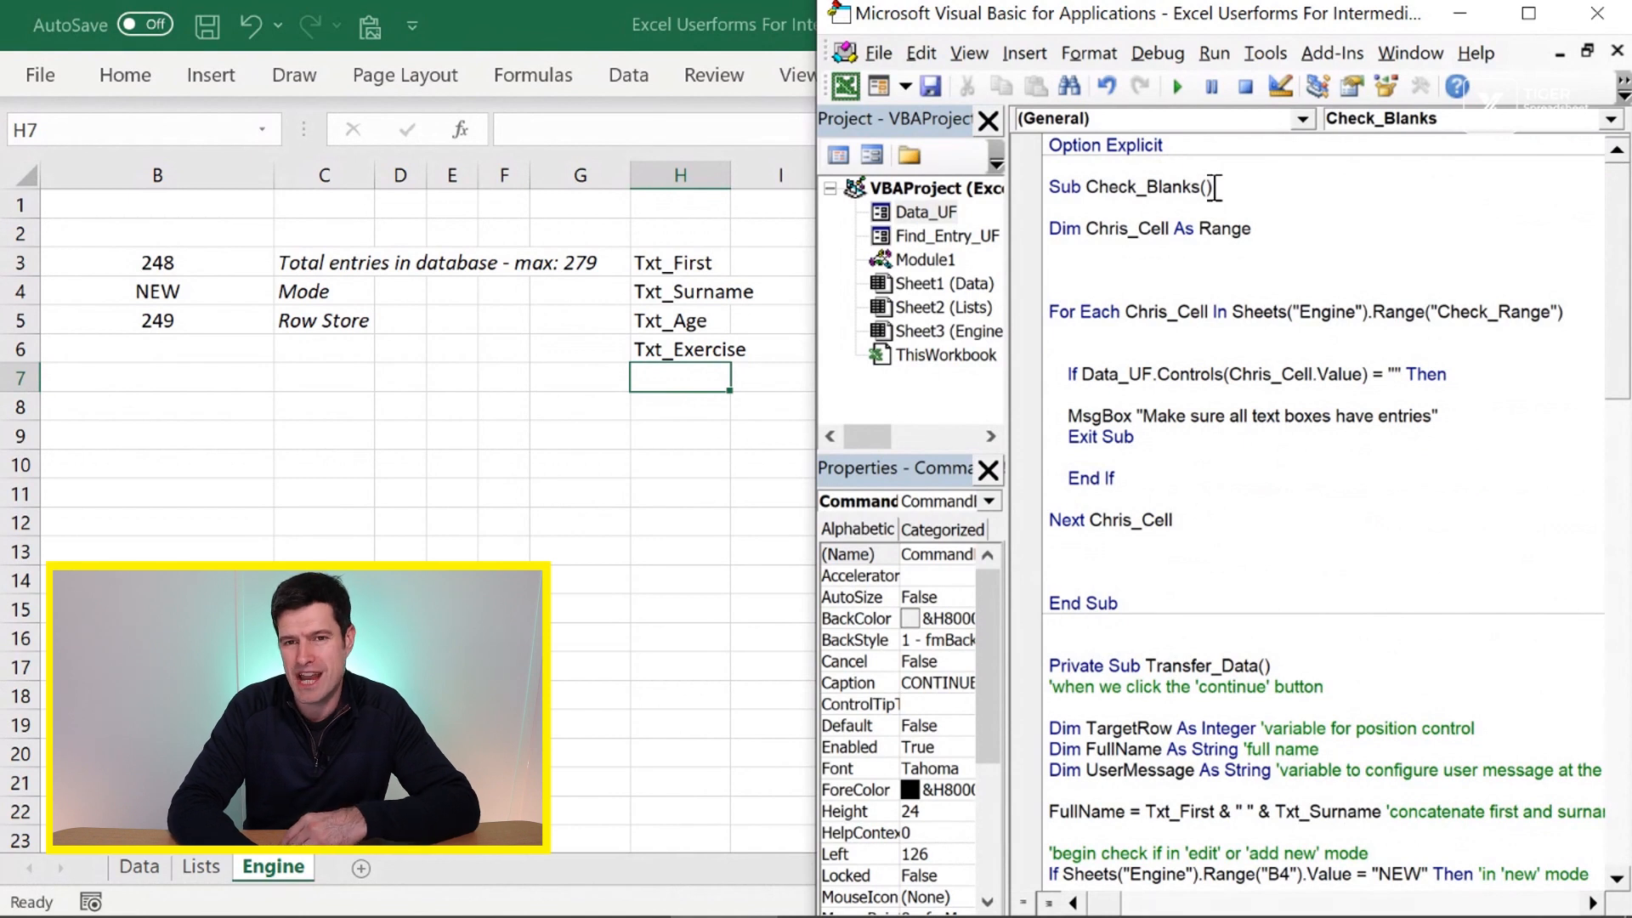
scroll(down, 3)
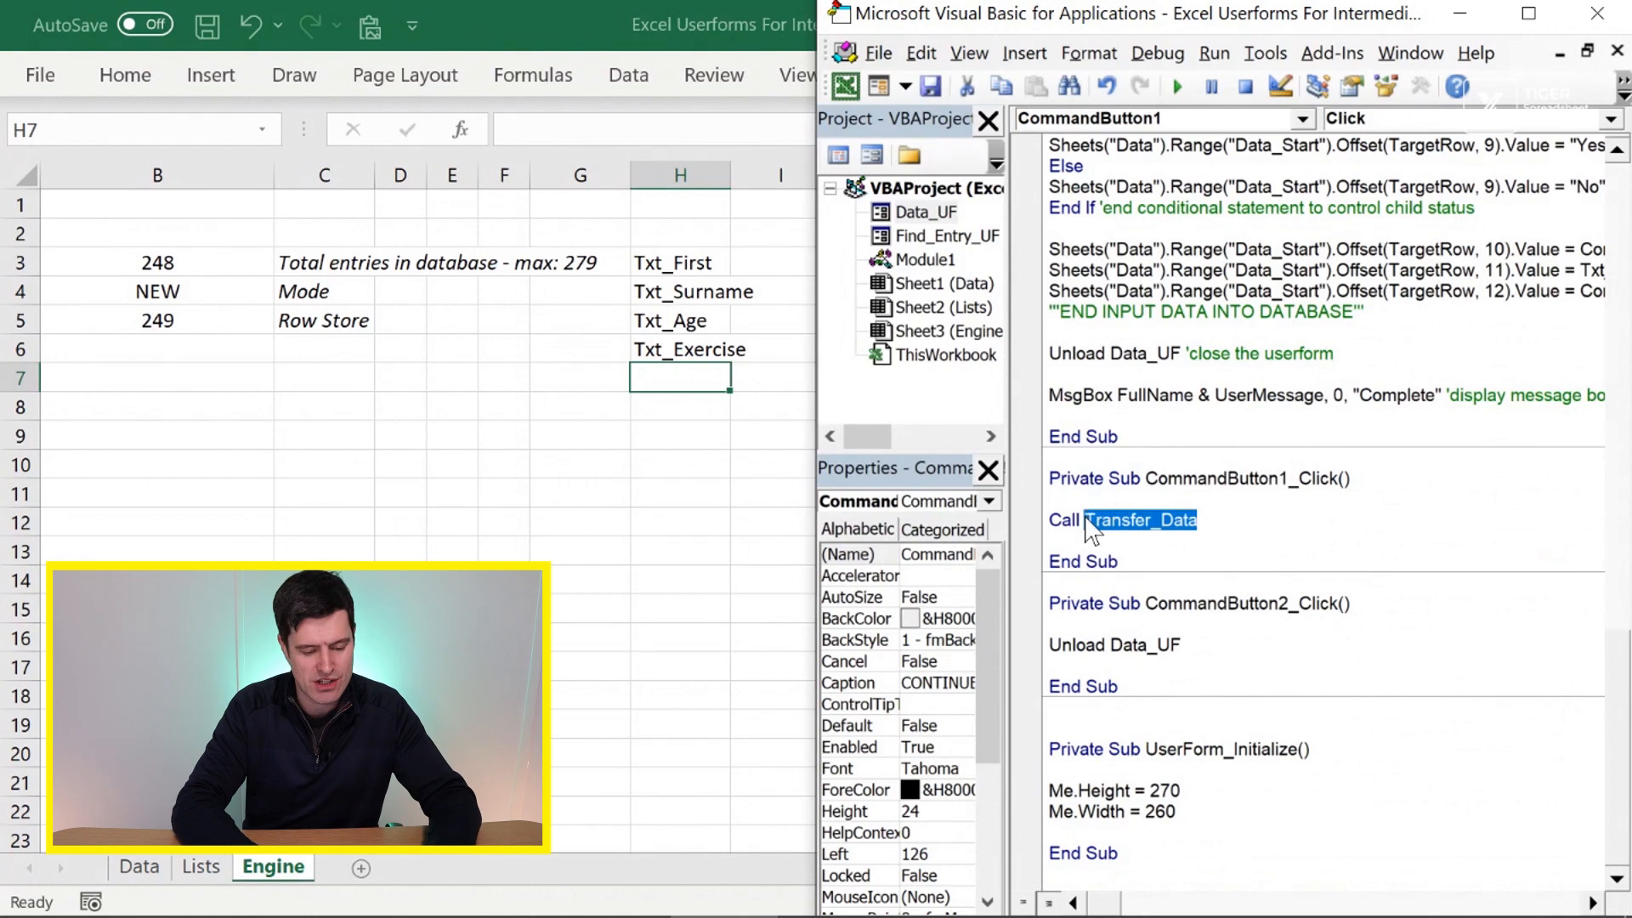
text(Check_B)
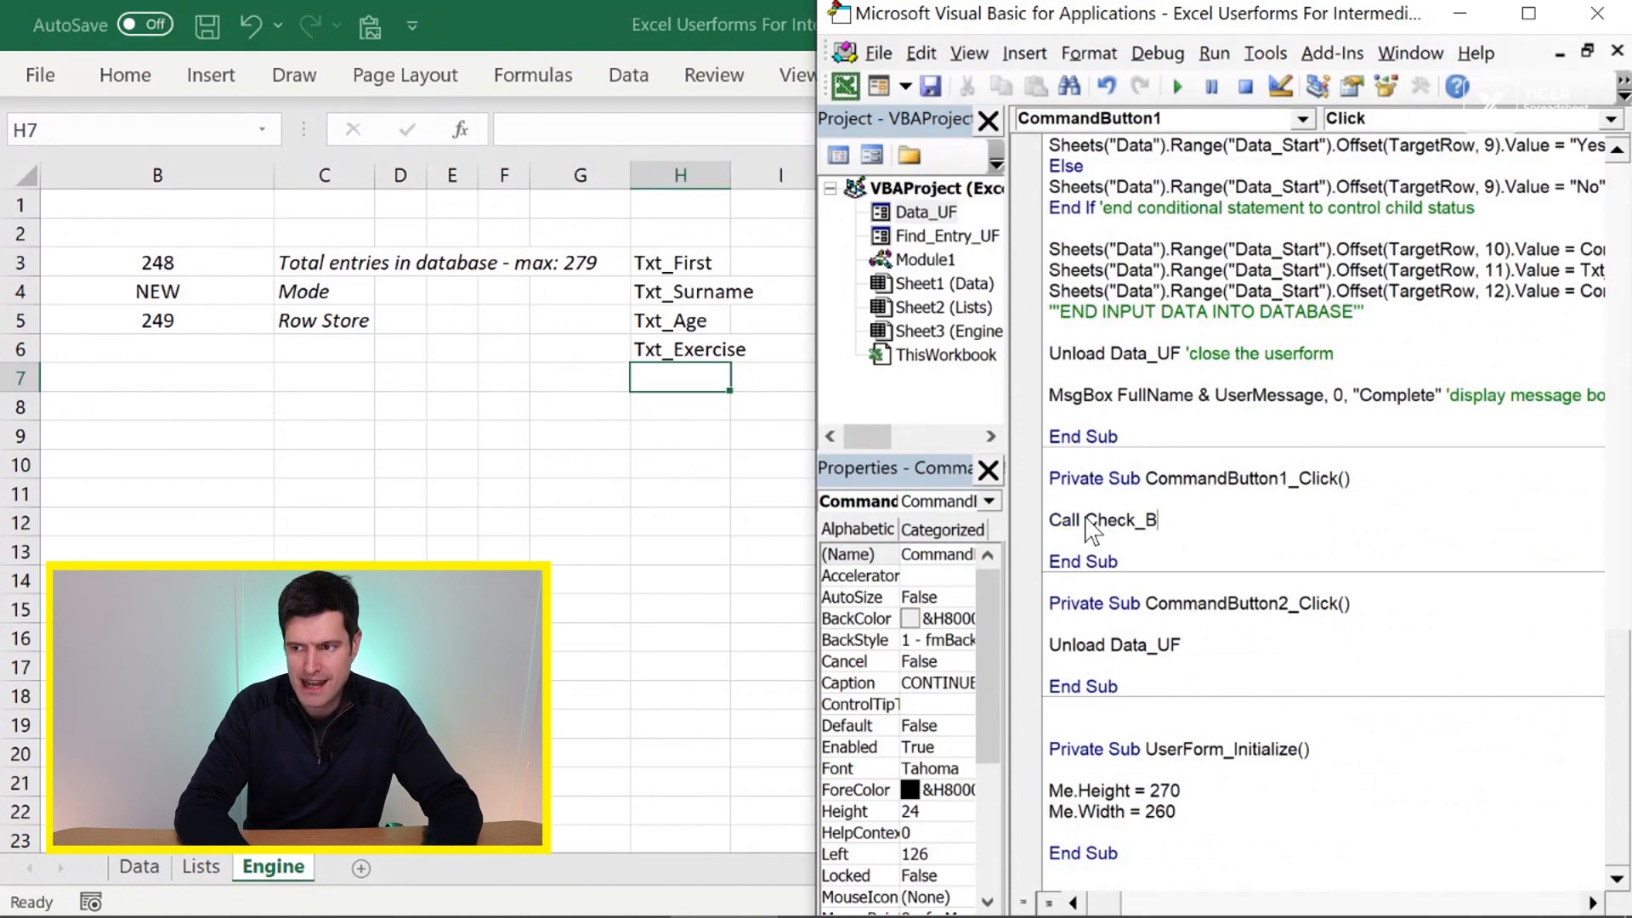
text(lanks)
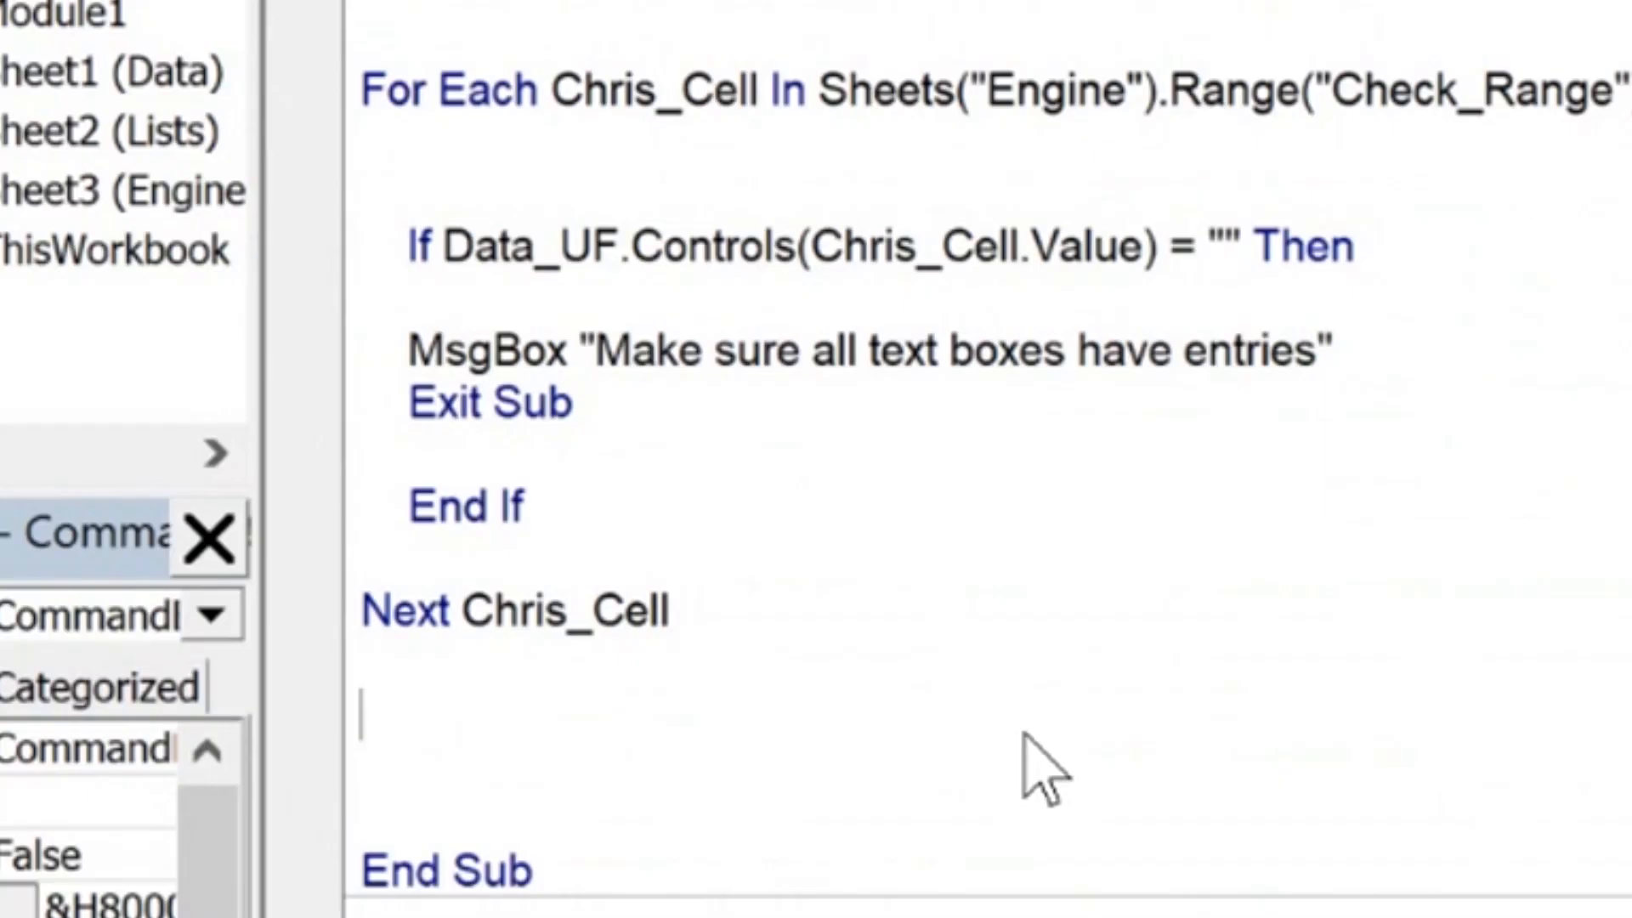
- End Check_Blanks with Call Transfer_Data after the loop and return to Excel
text(Call TR)
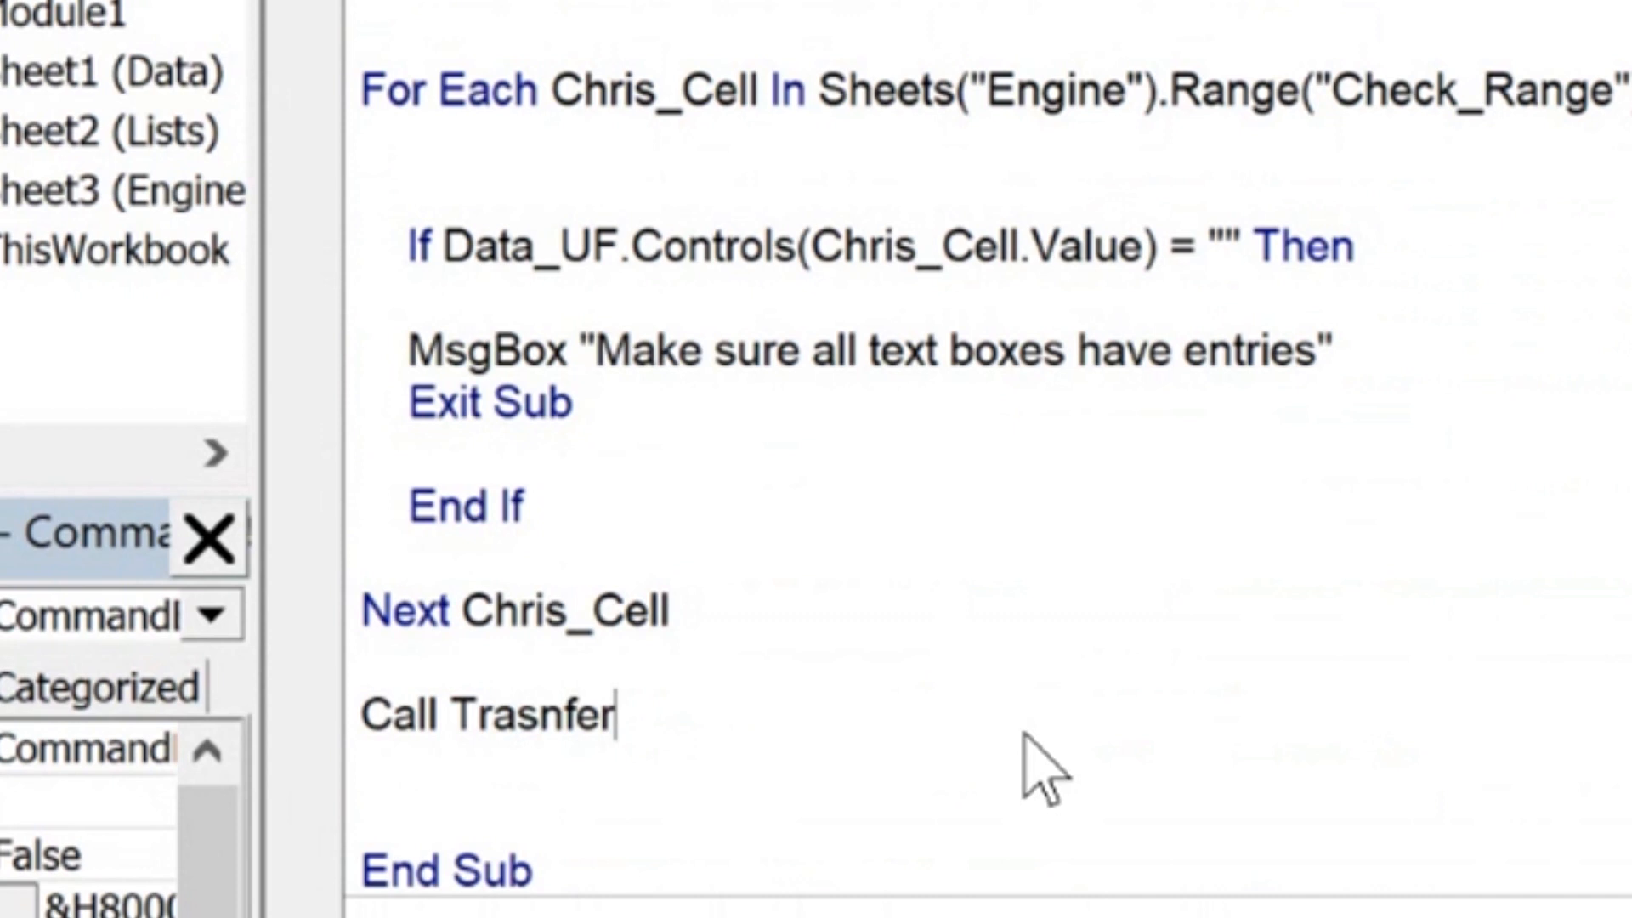
key(Backspace)
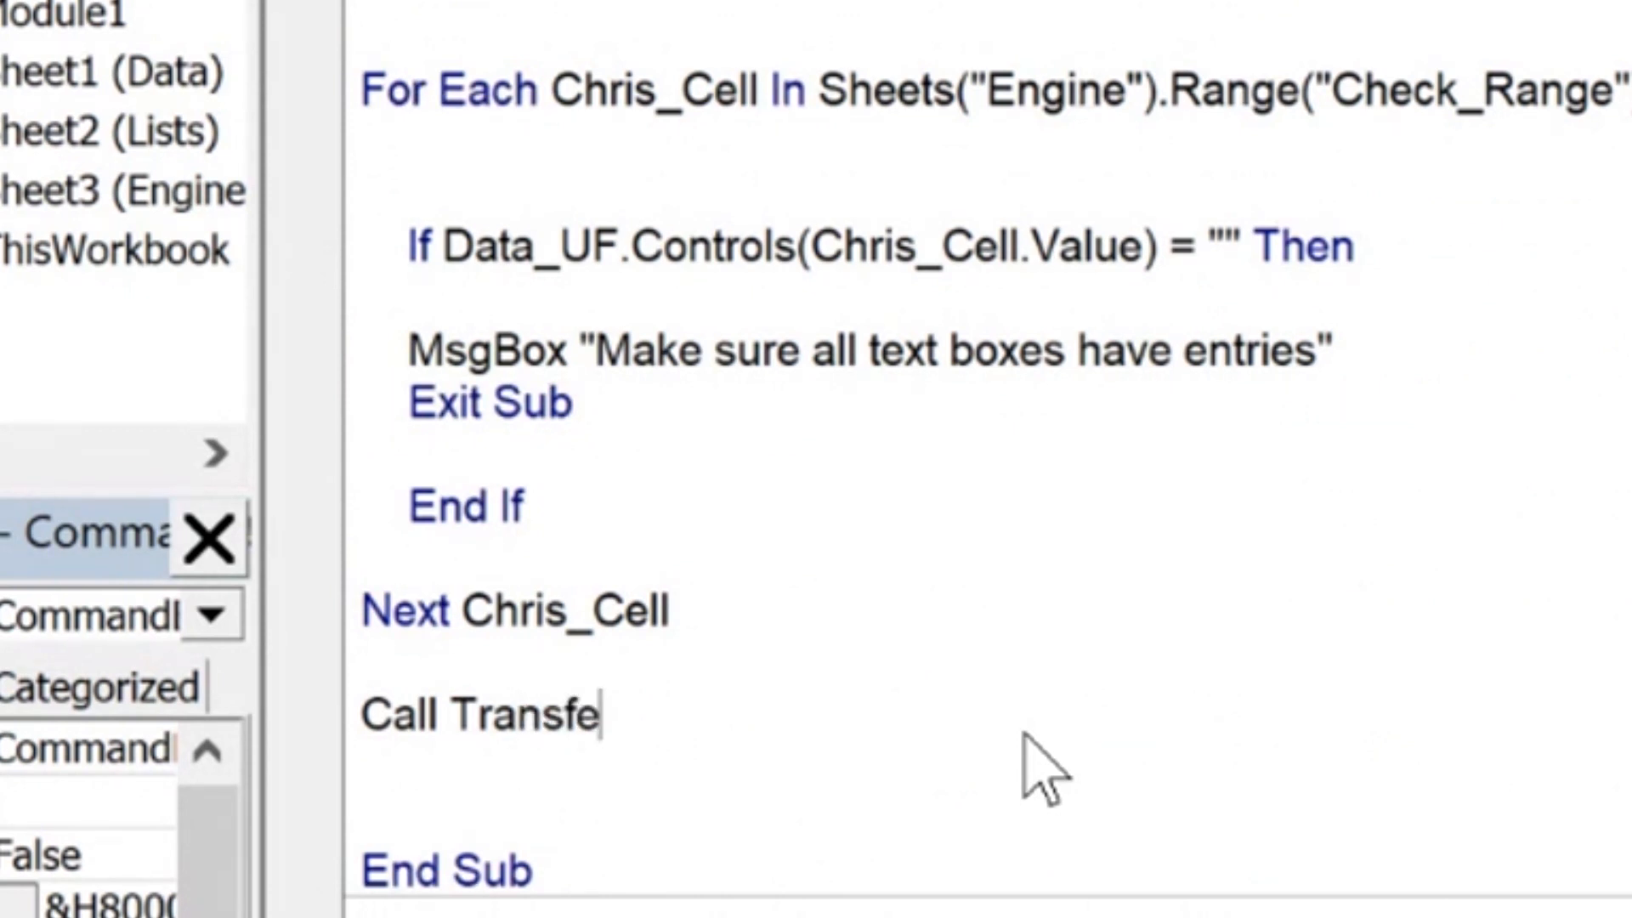
text(r_Data)
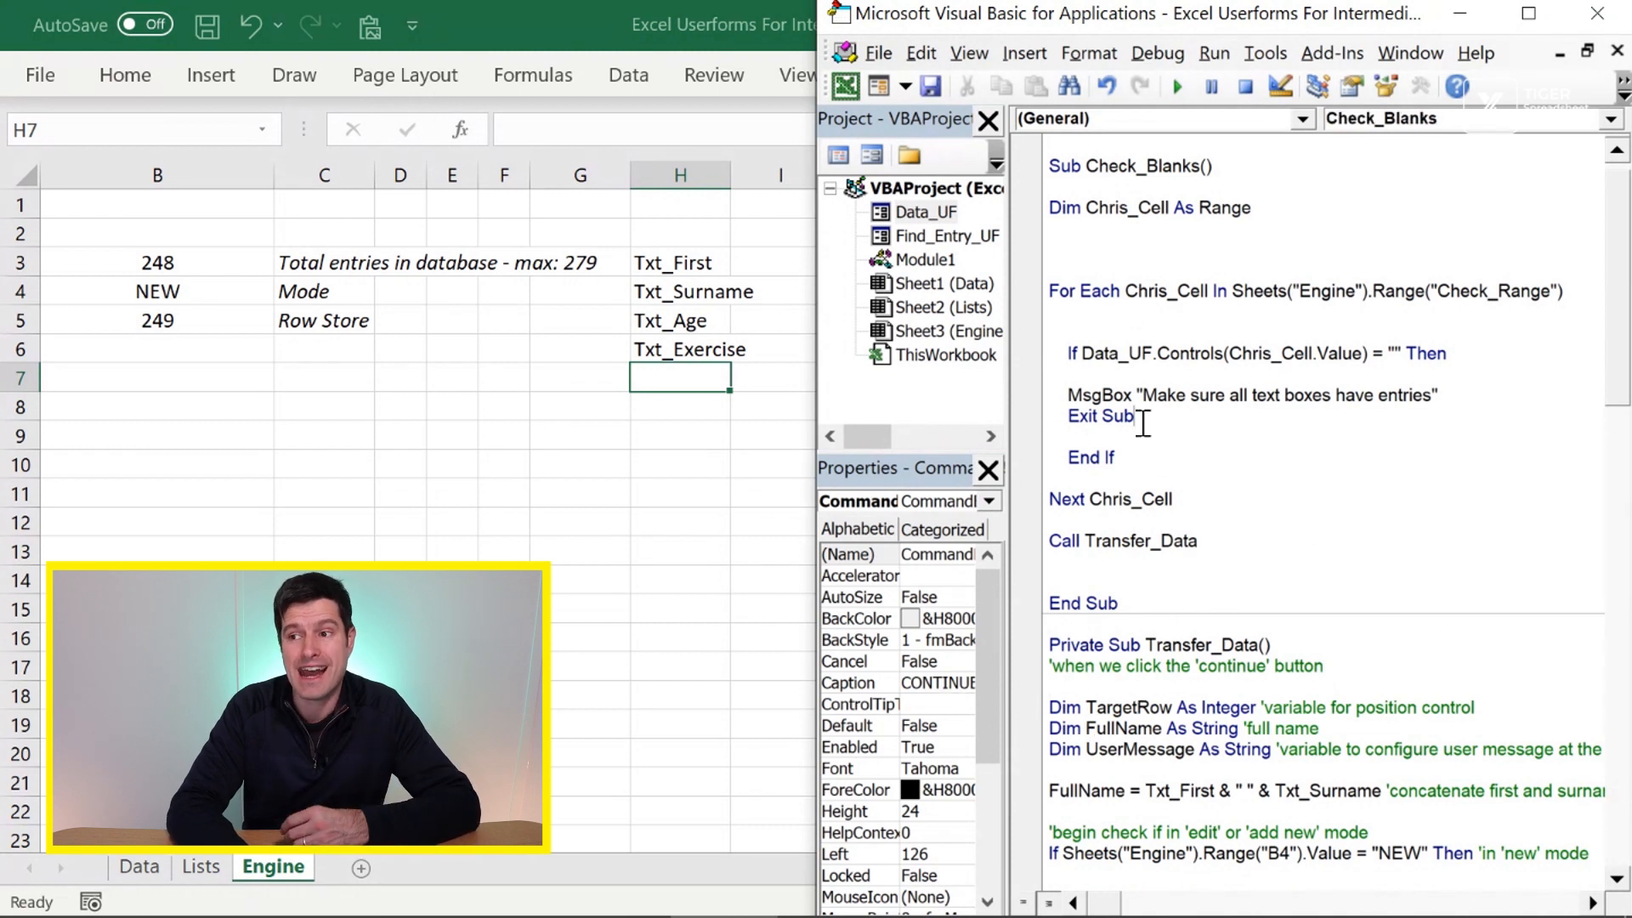
double_click(1095, 415)
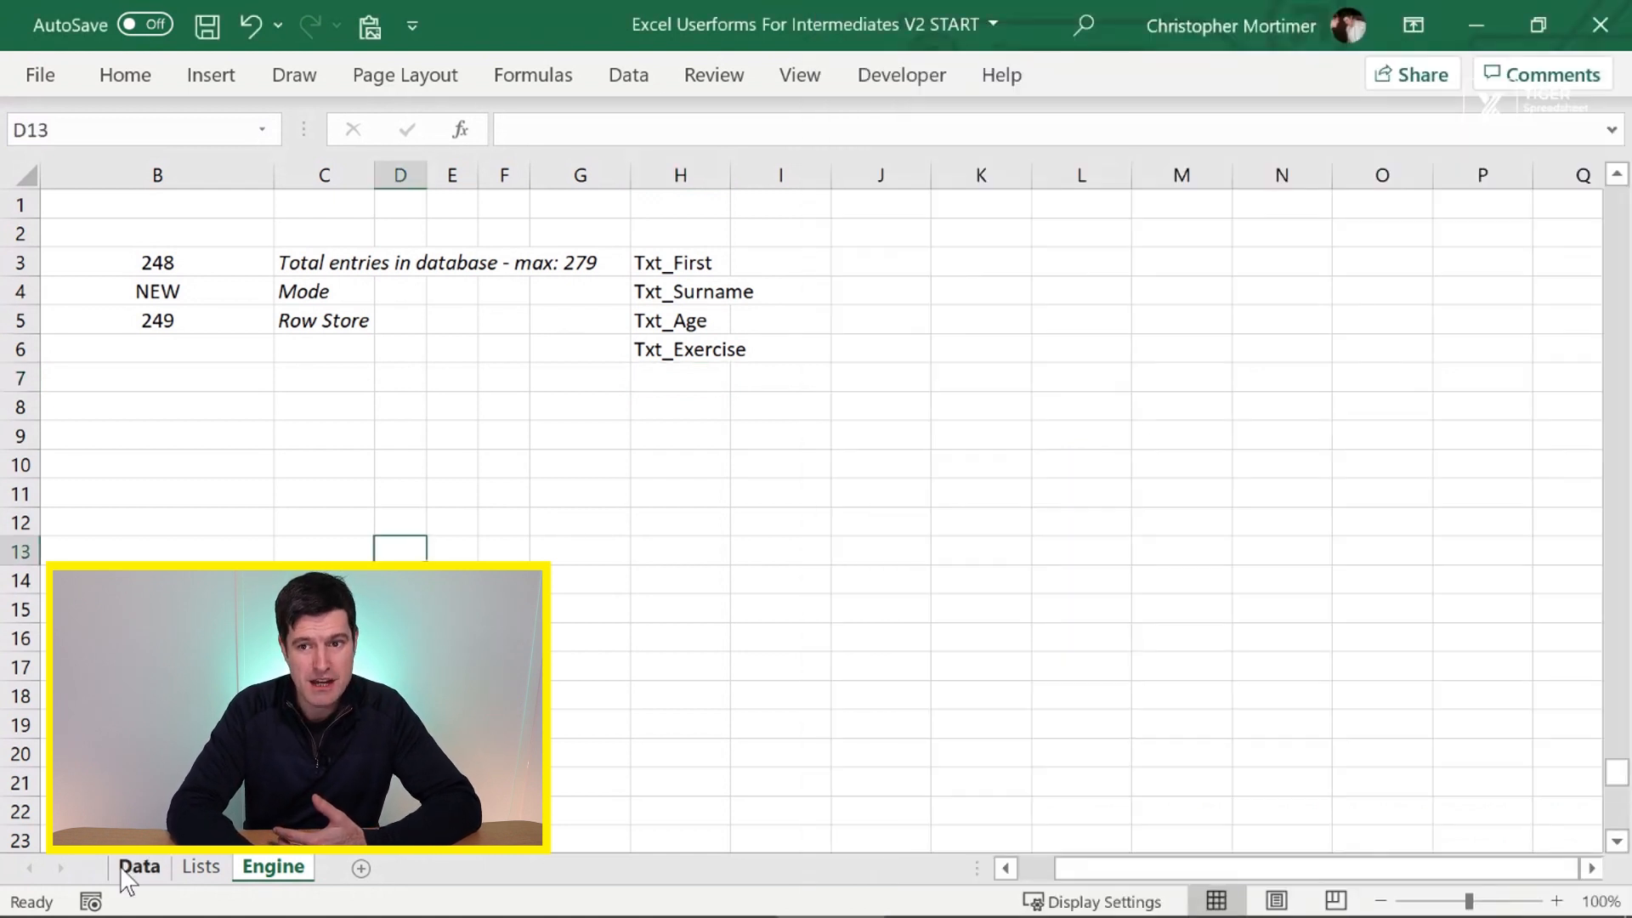
- On the Data sheet submit the empty Add New form and dismiss the blank-entries warning
click(136, 866)
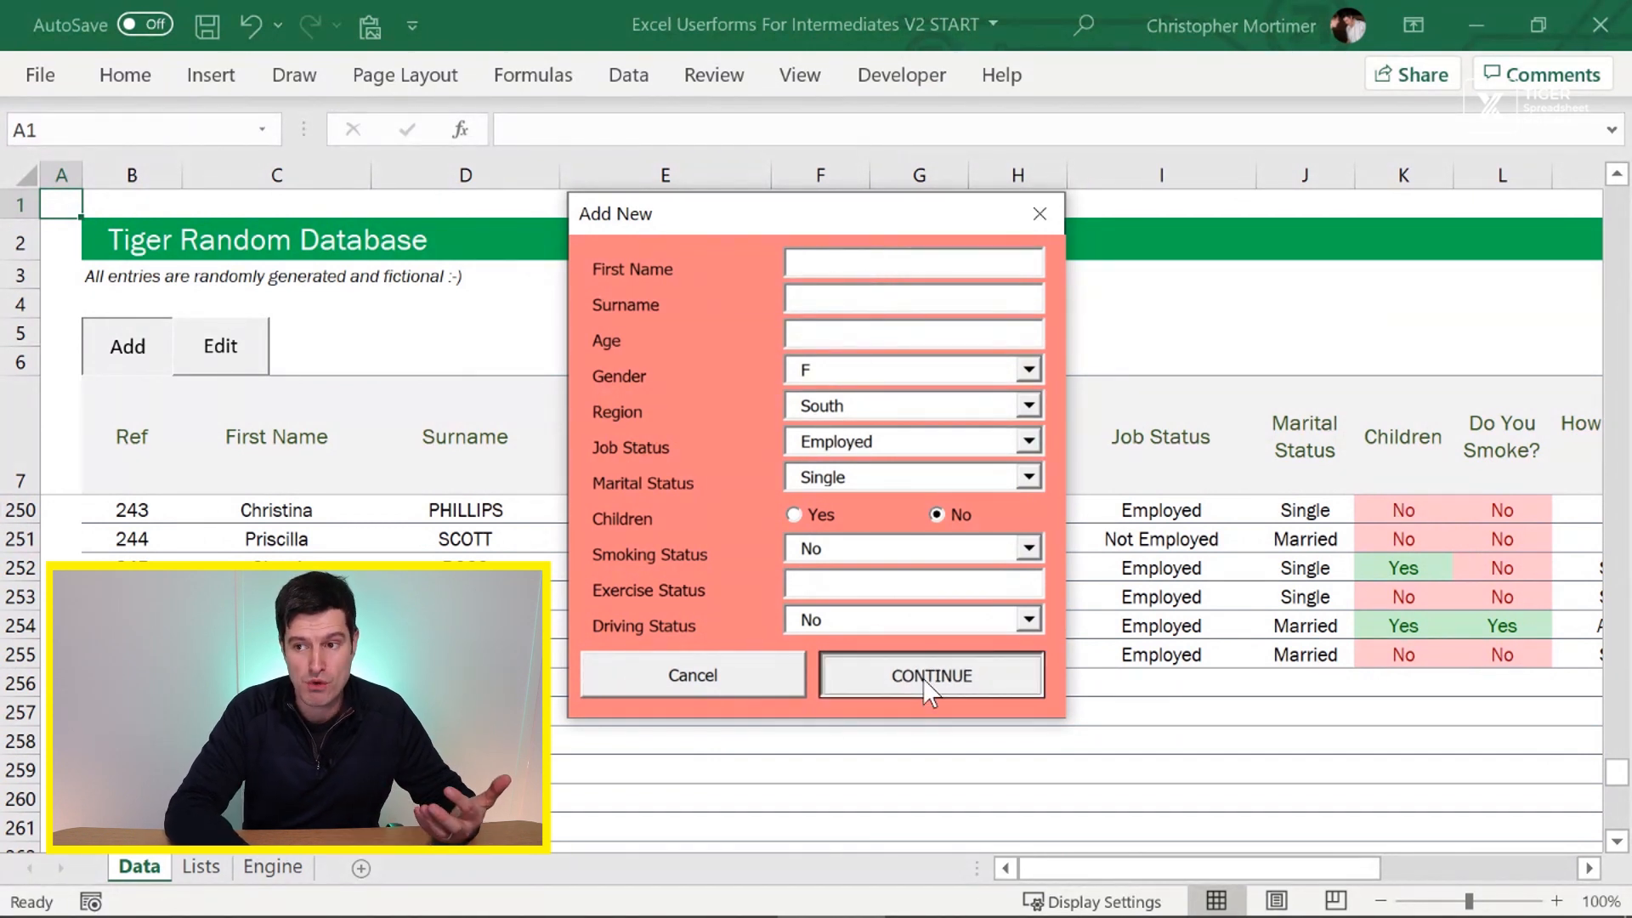
click(932, 675)
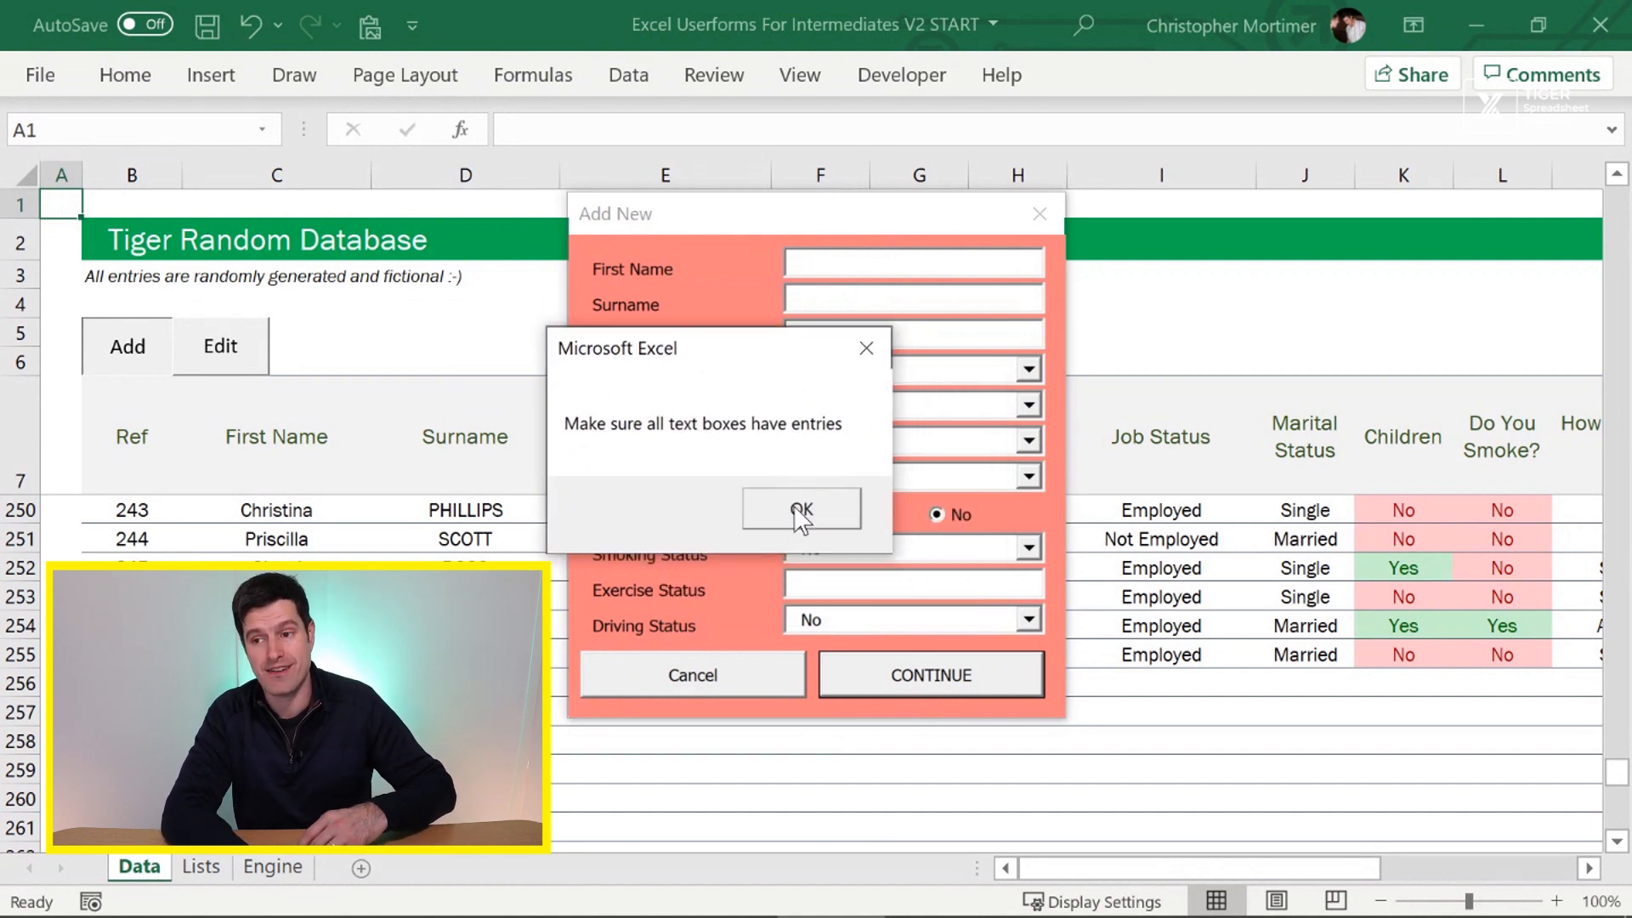
click(803, 510)
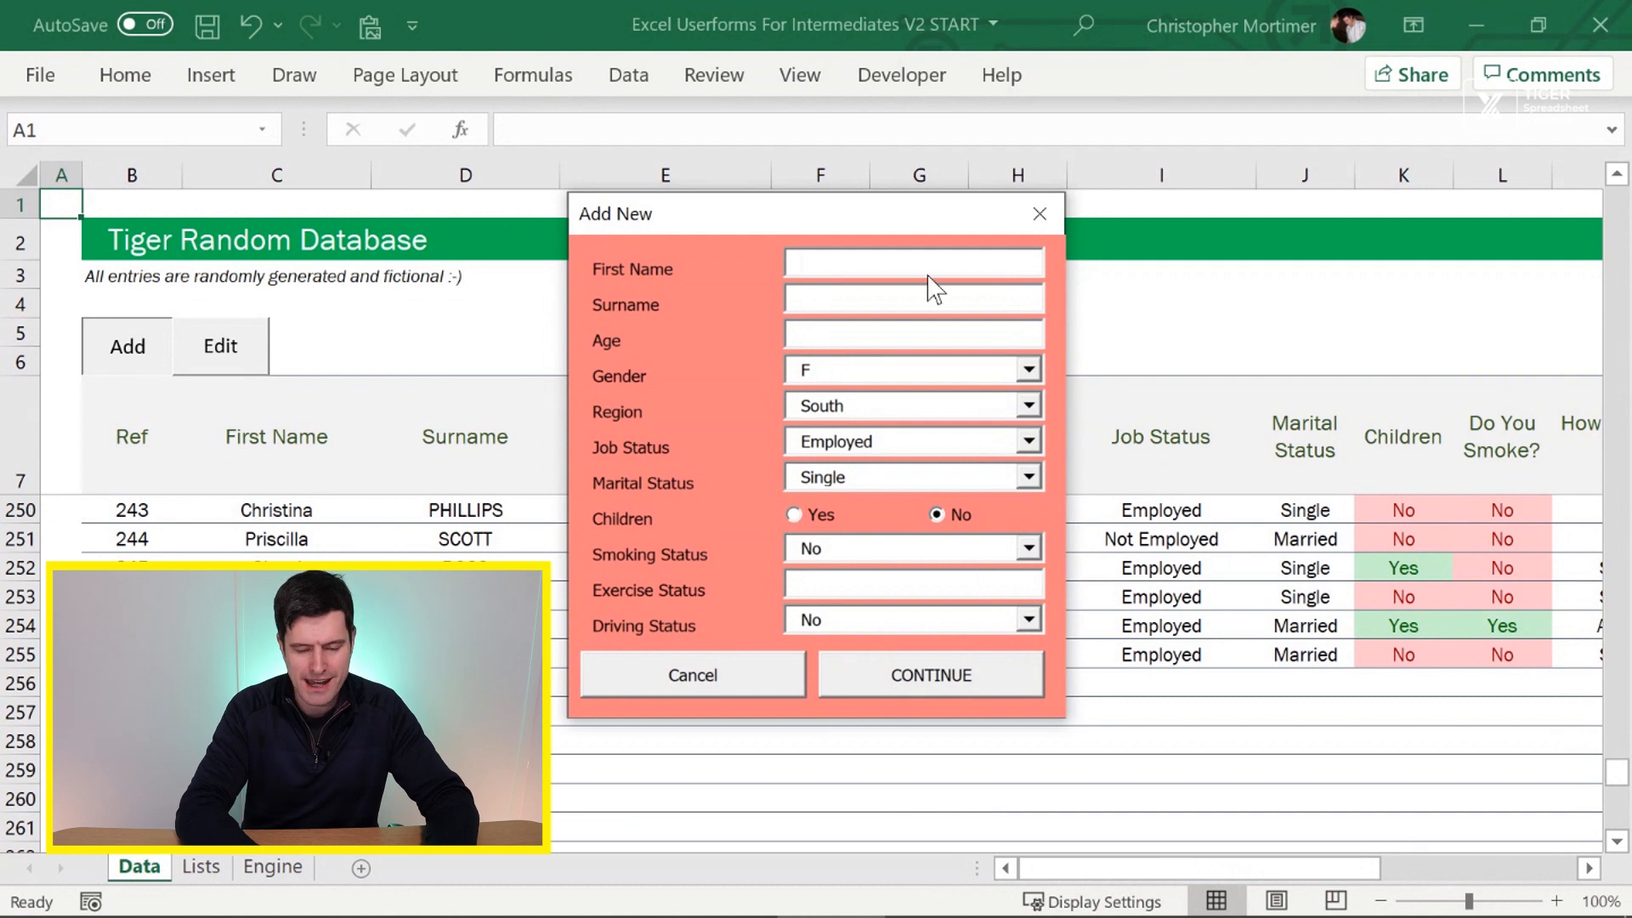
- Enter surname Mortimer, submit with Age missing and dismiss the warning
text(Mortimer)
text(Chris)
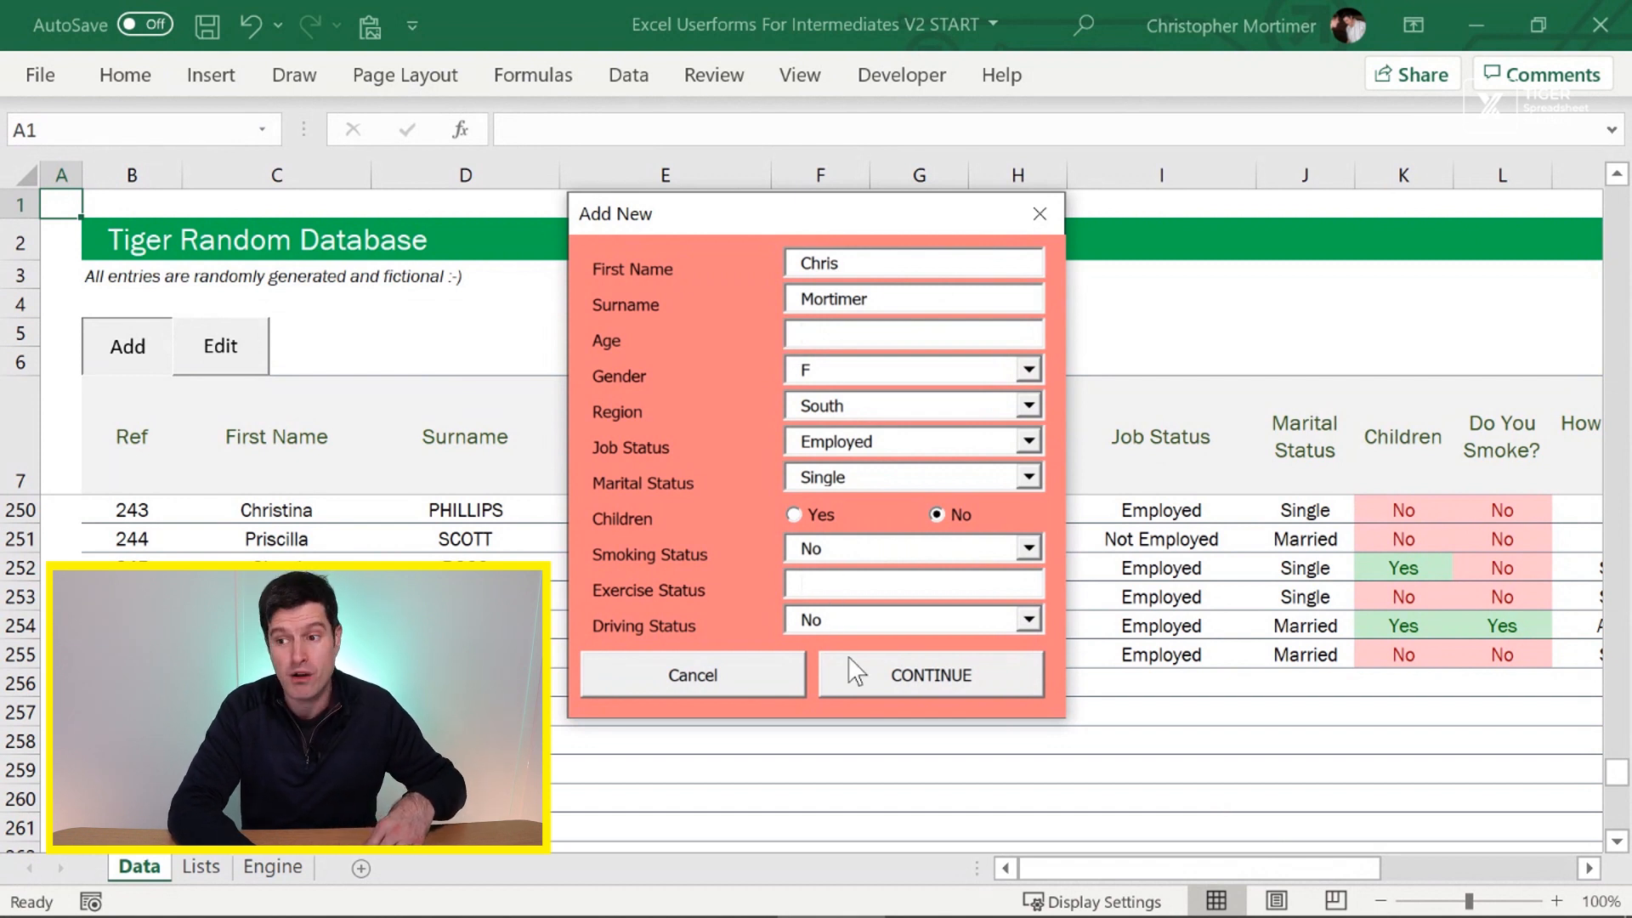
click(932, 673)
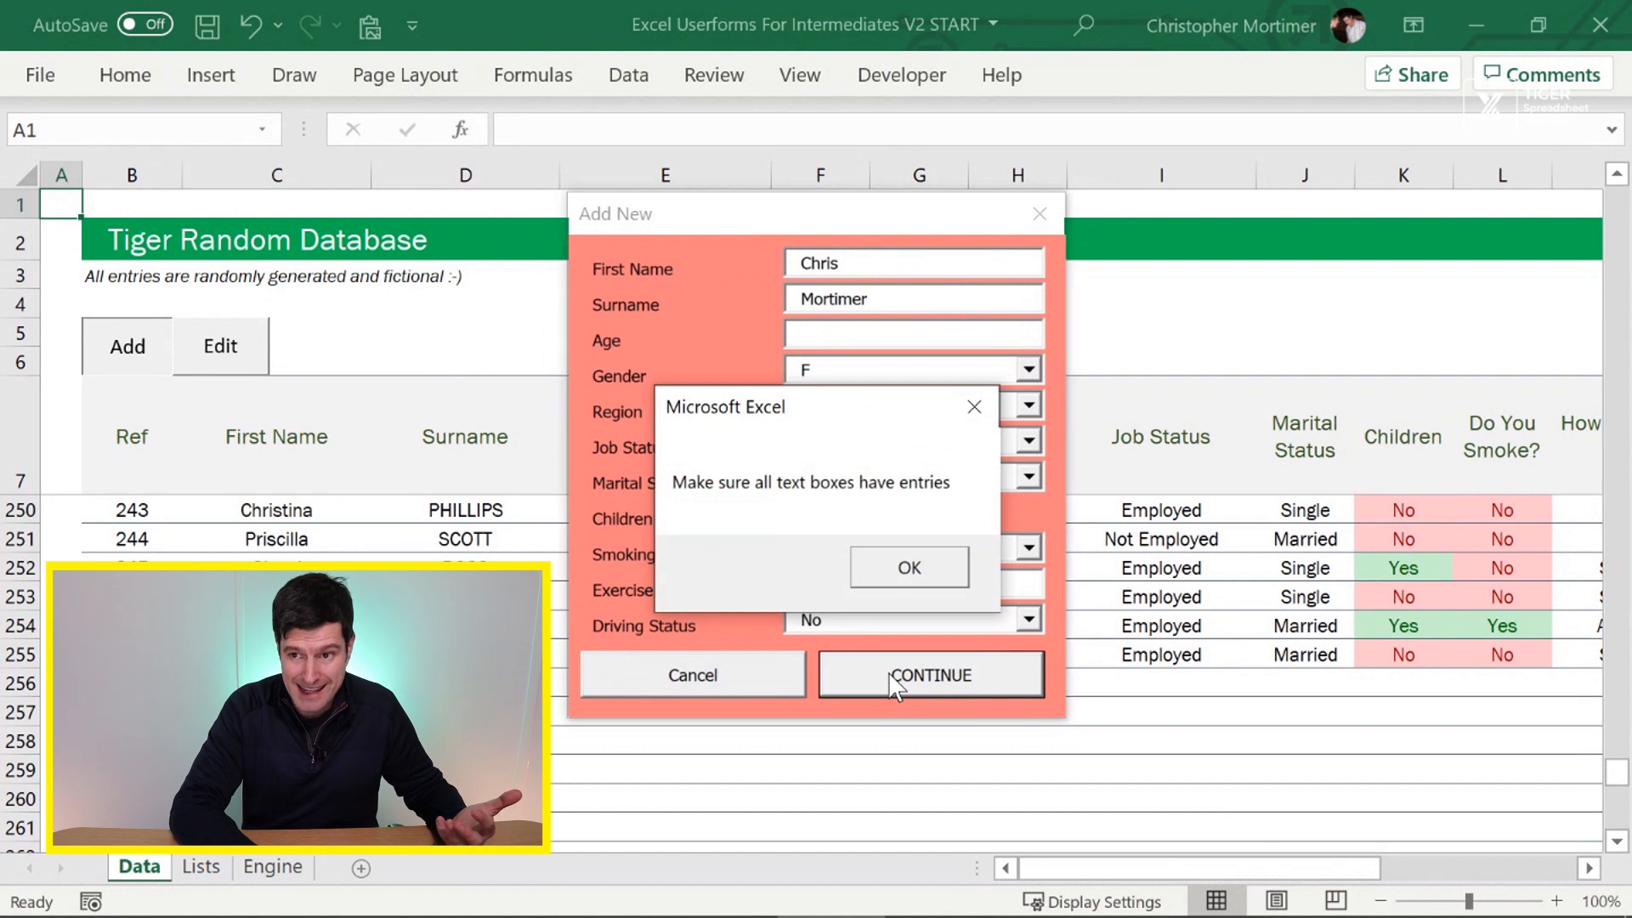
click(908, 568)
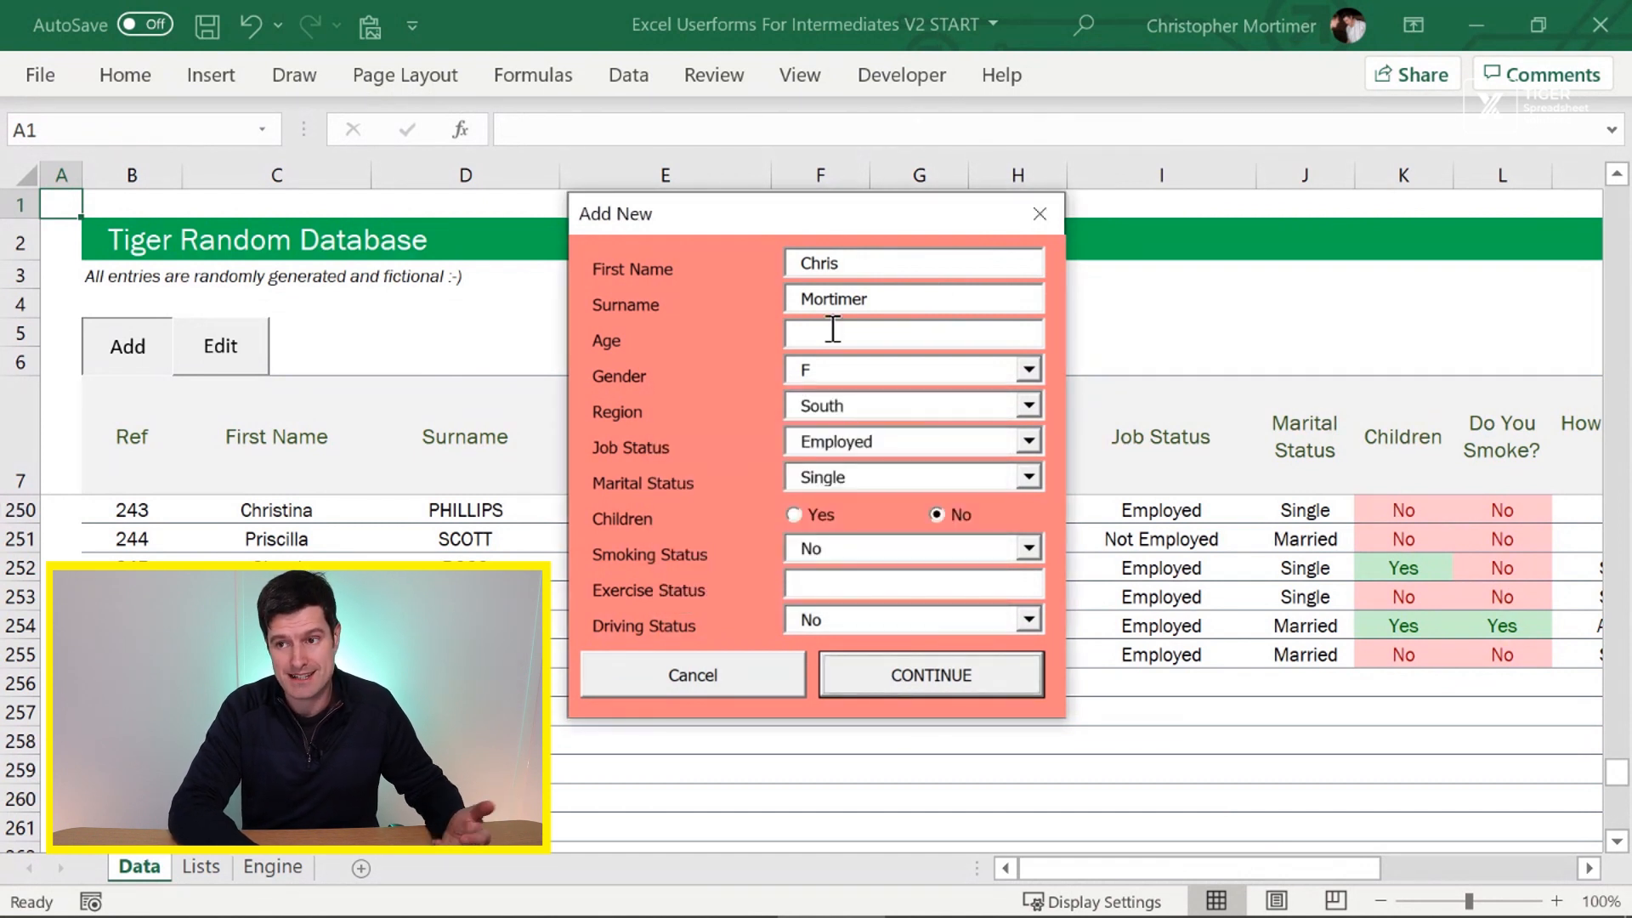
text(36)
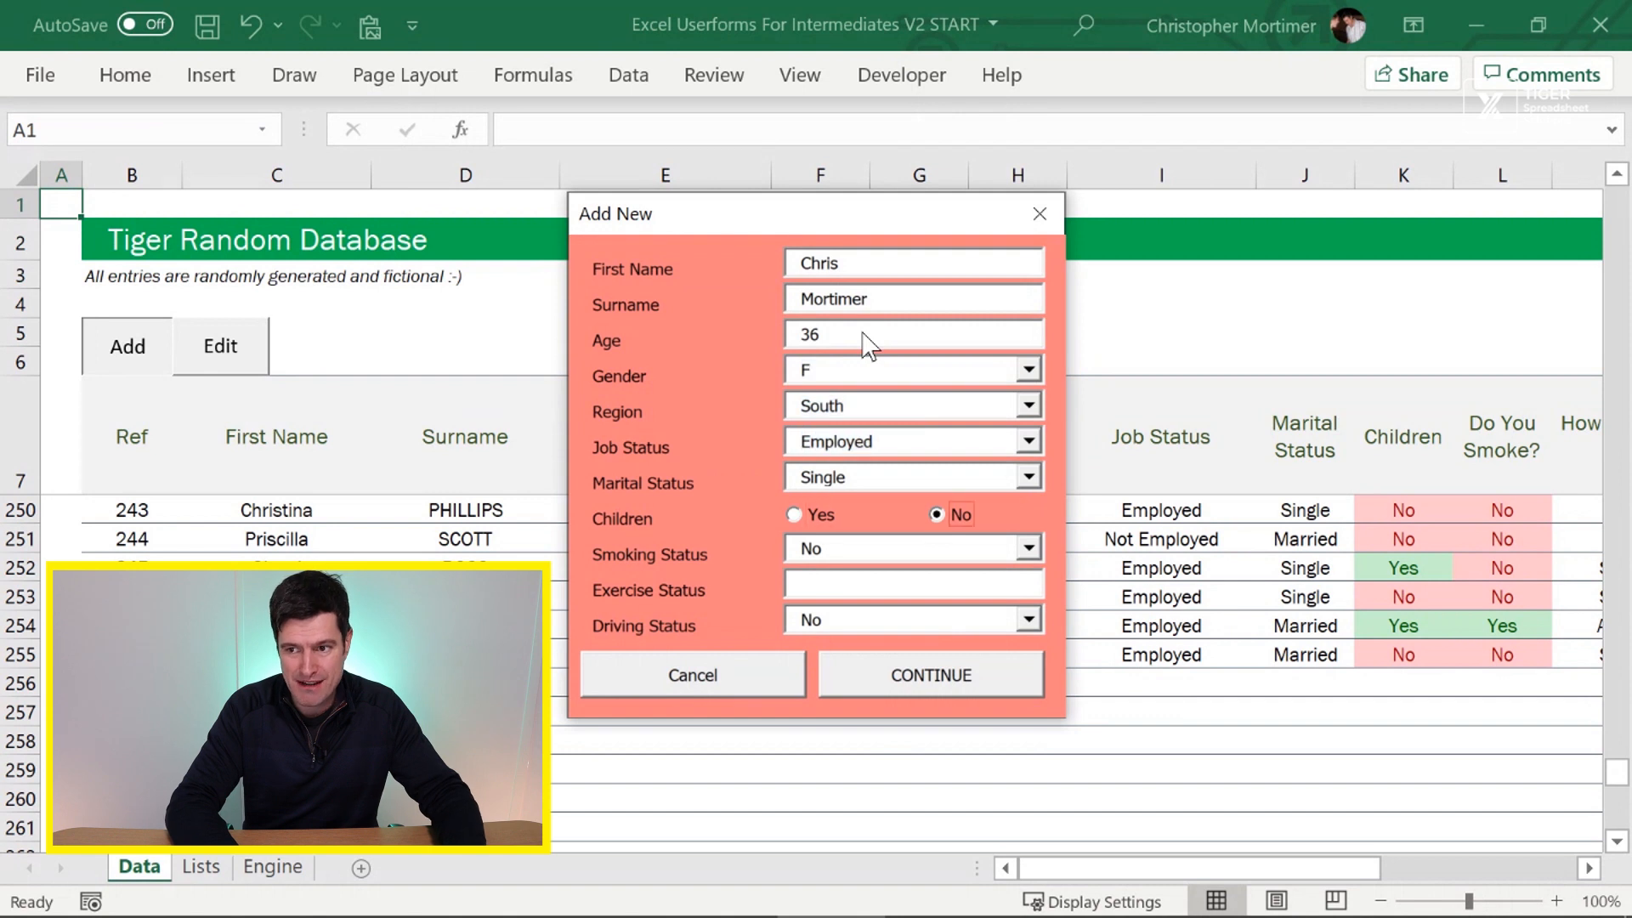
text(Y)
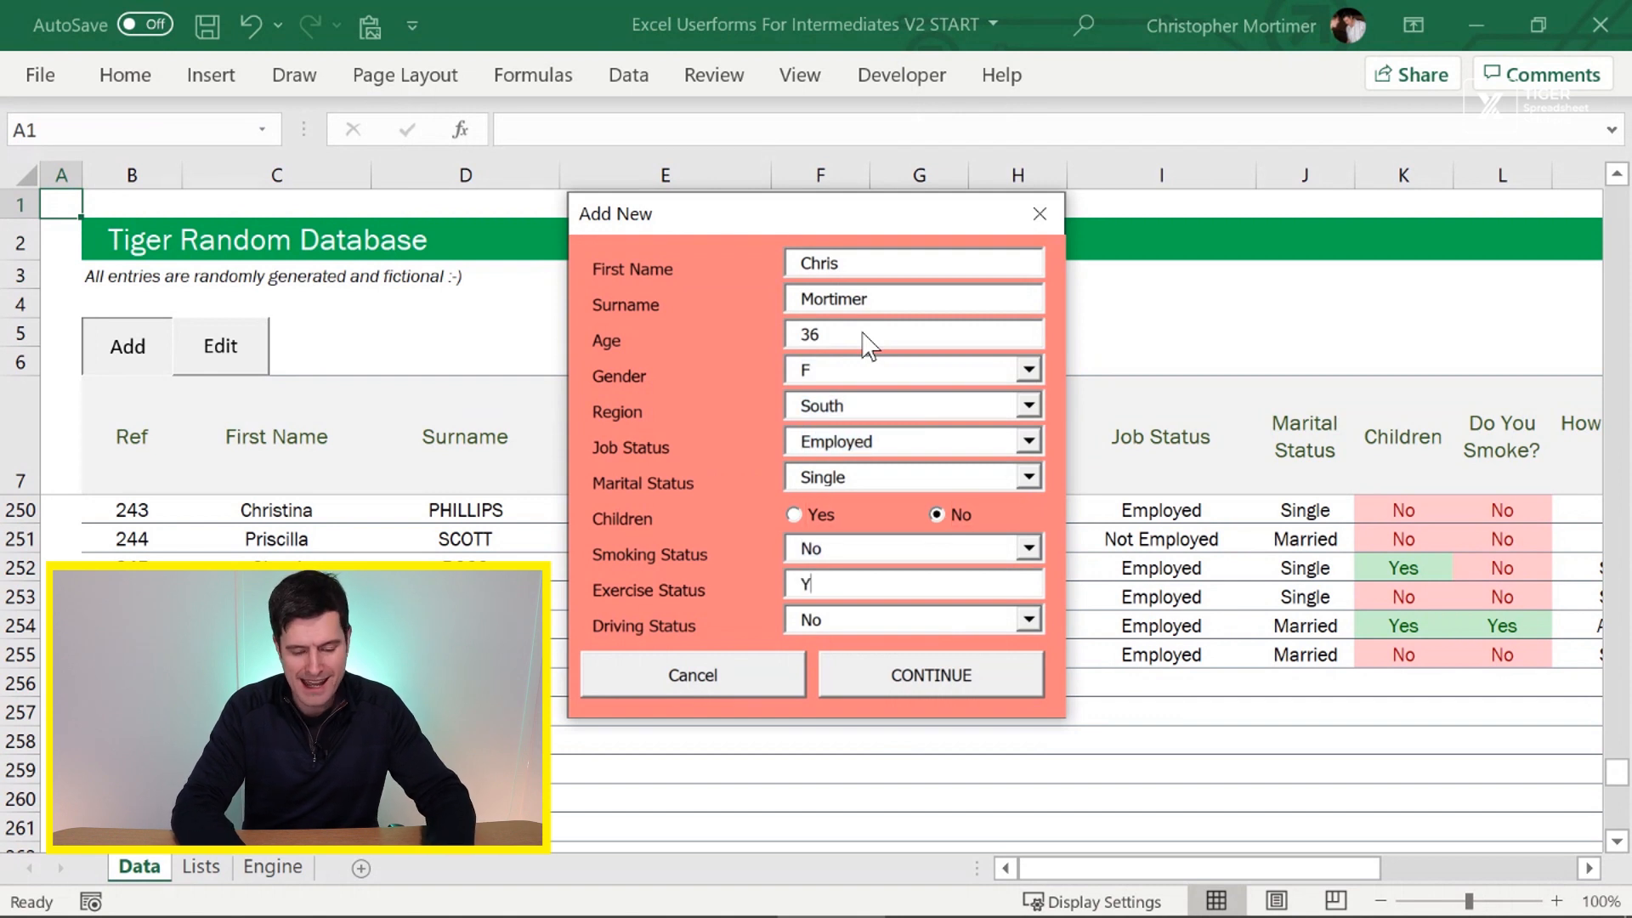
text(es)
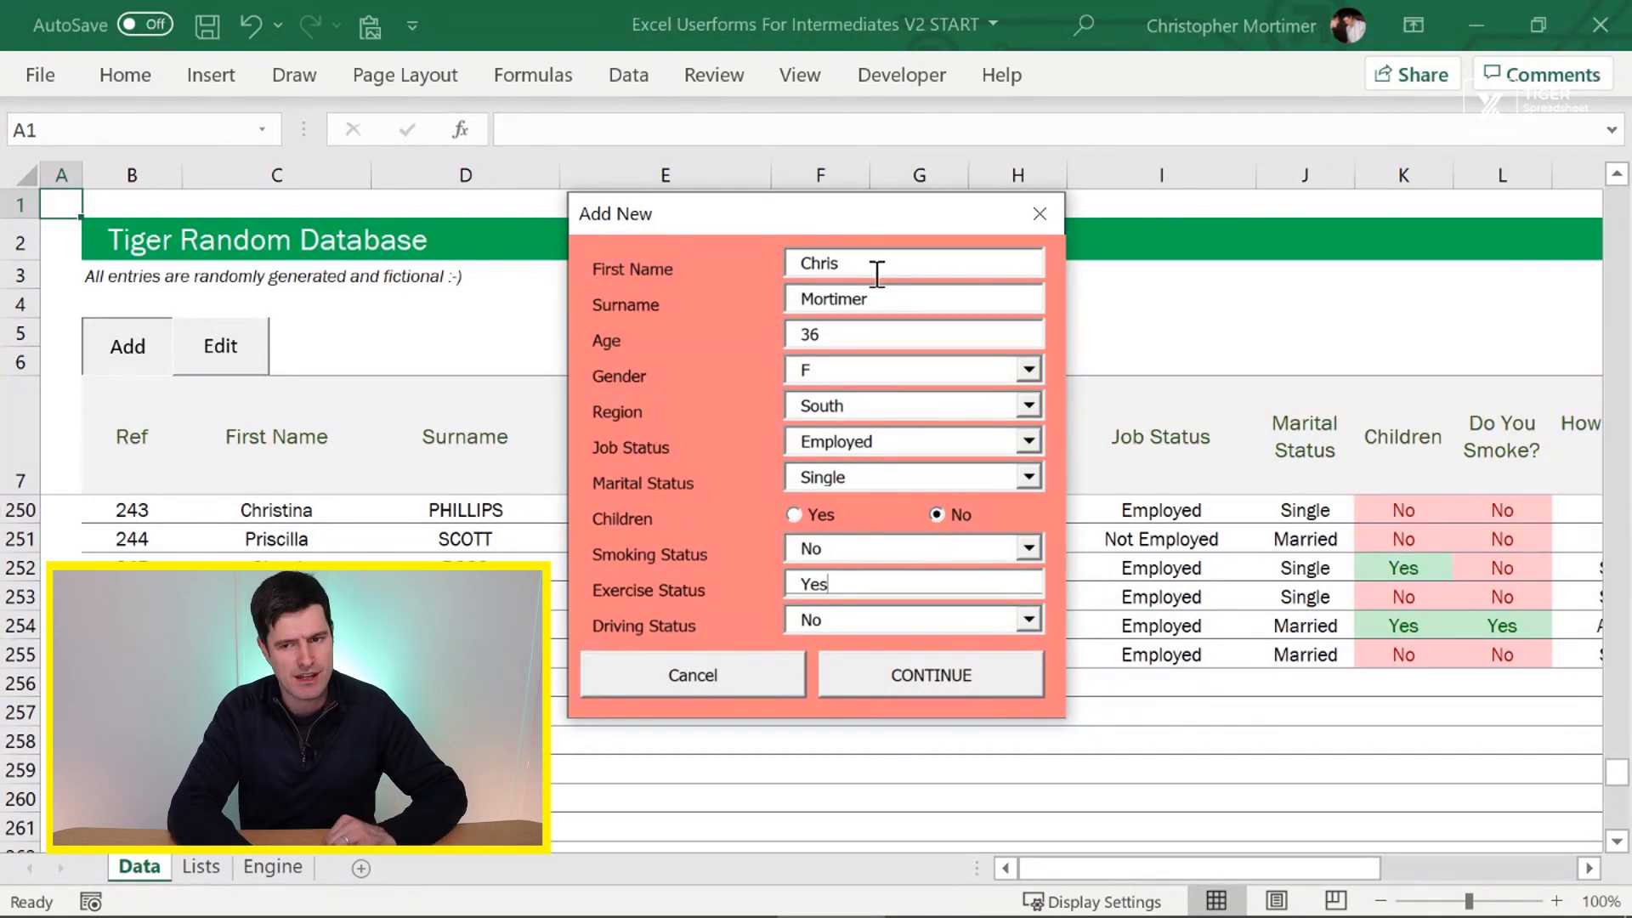
mouse_move(925, 701)
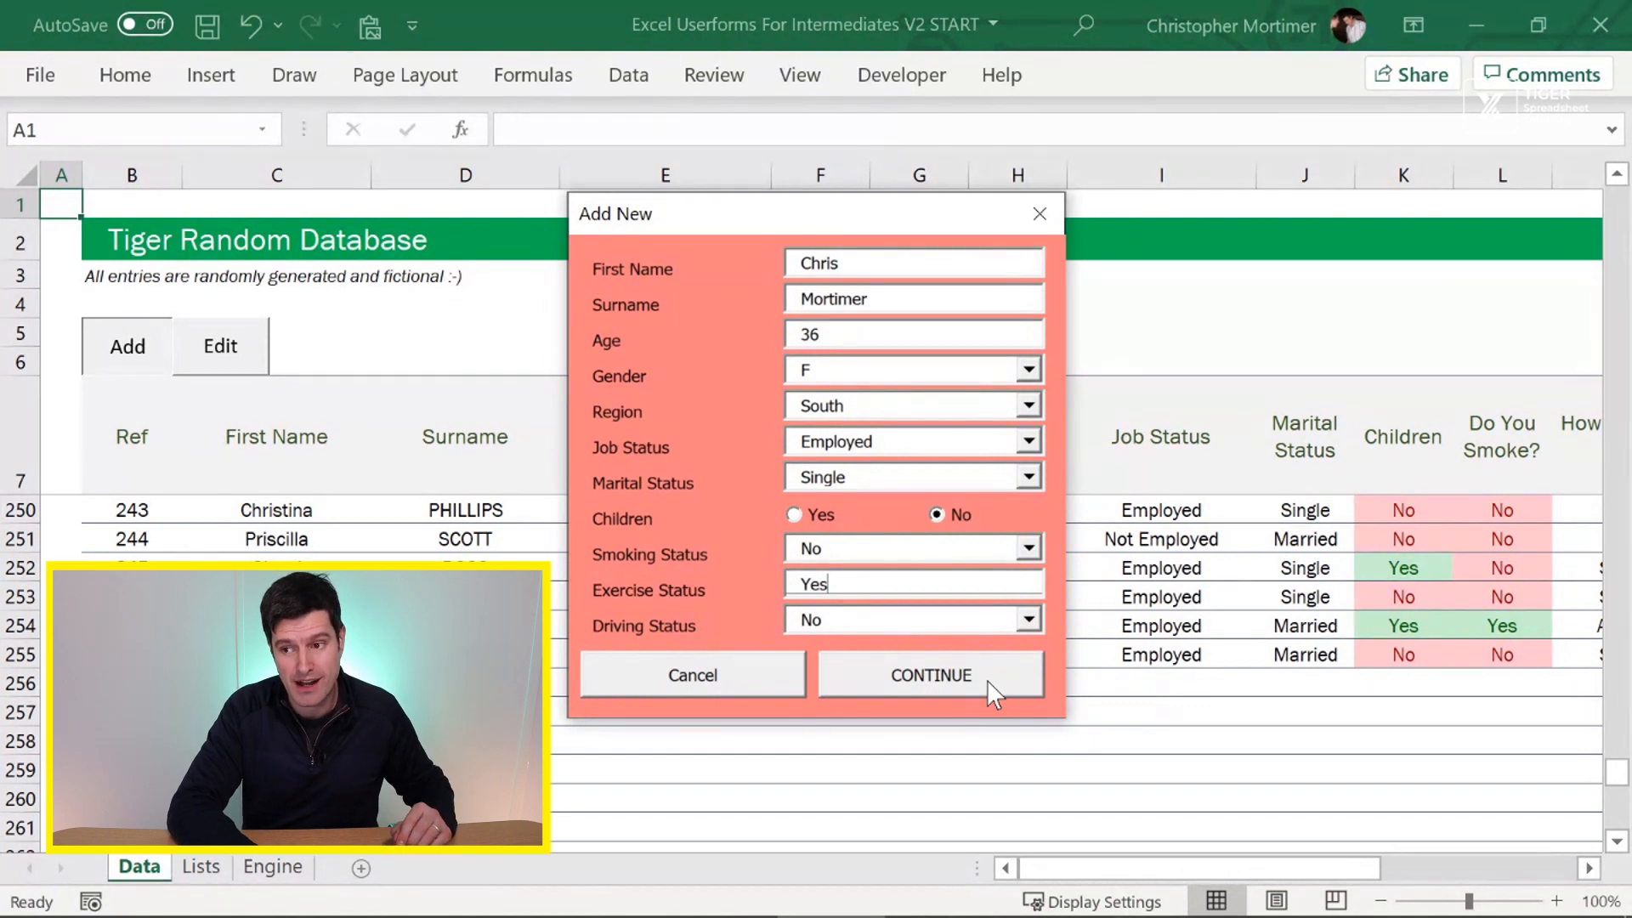
click(932, 675)
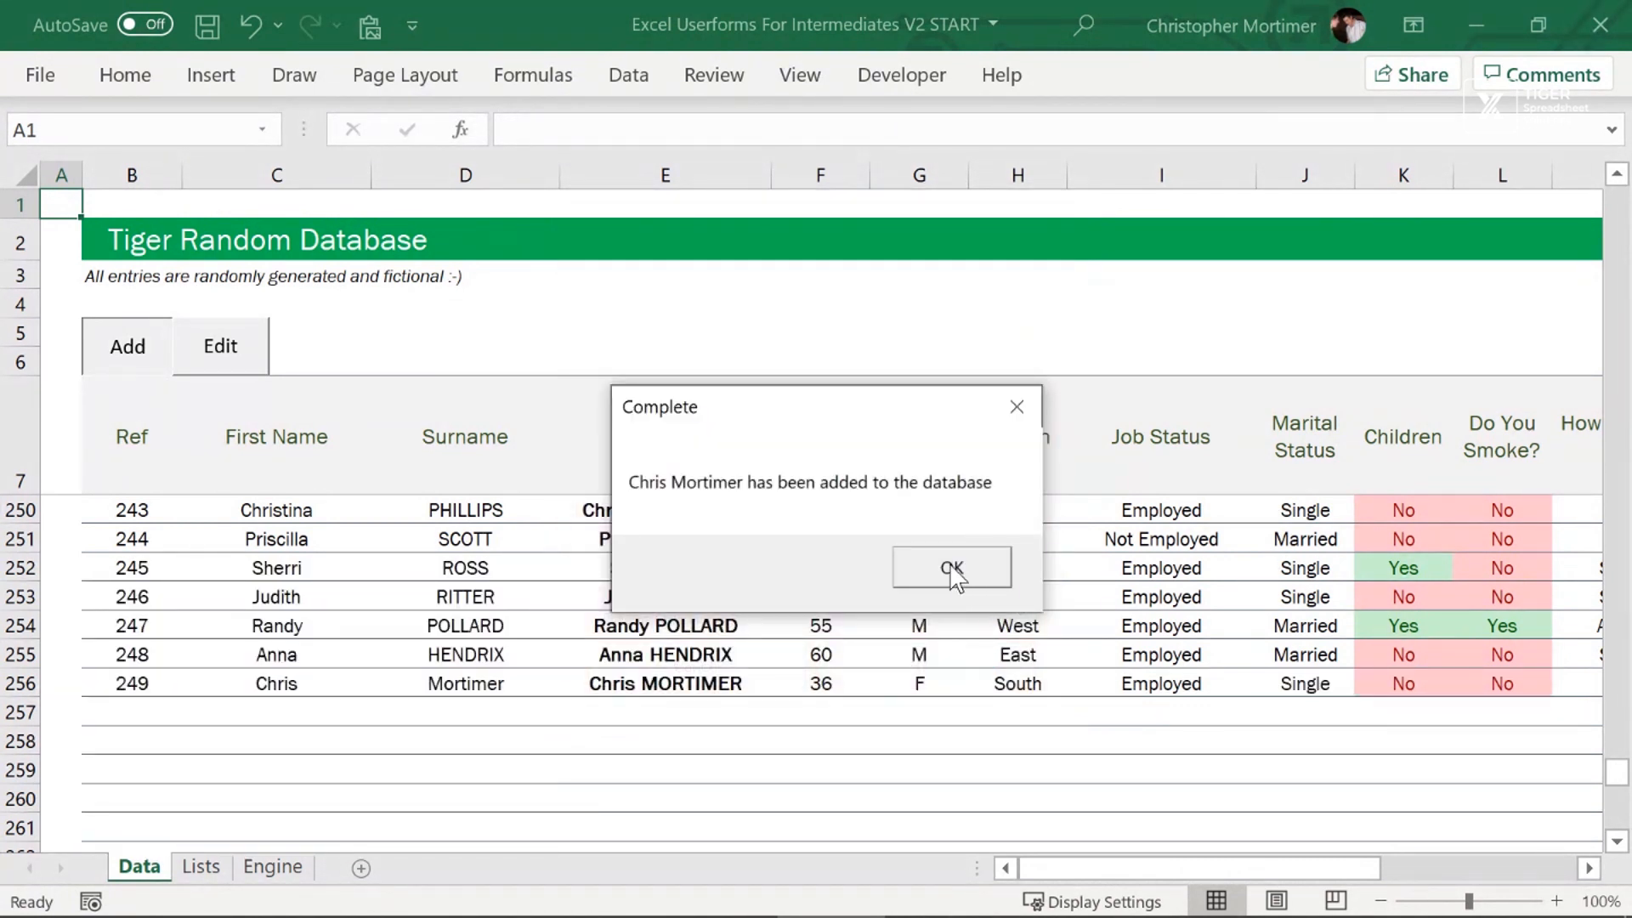
click(952, 568)
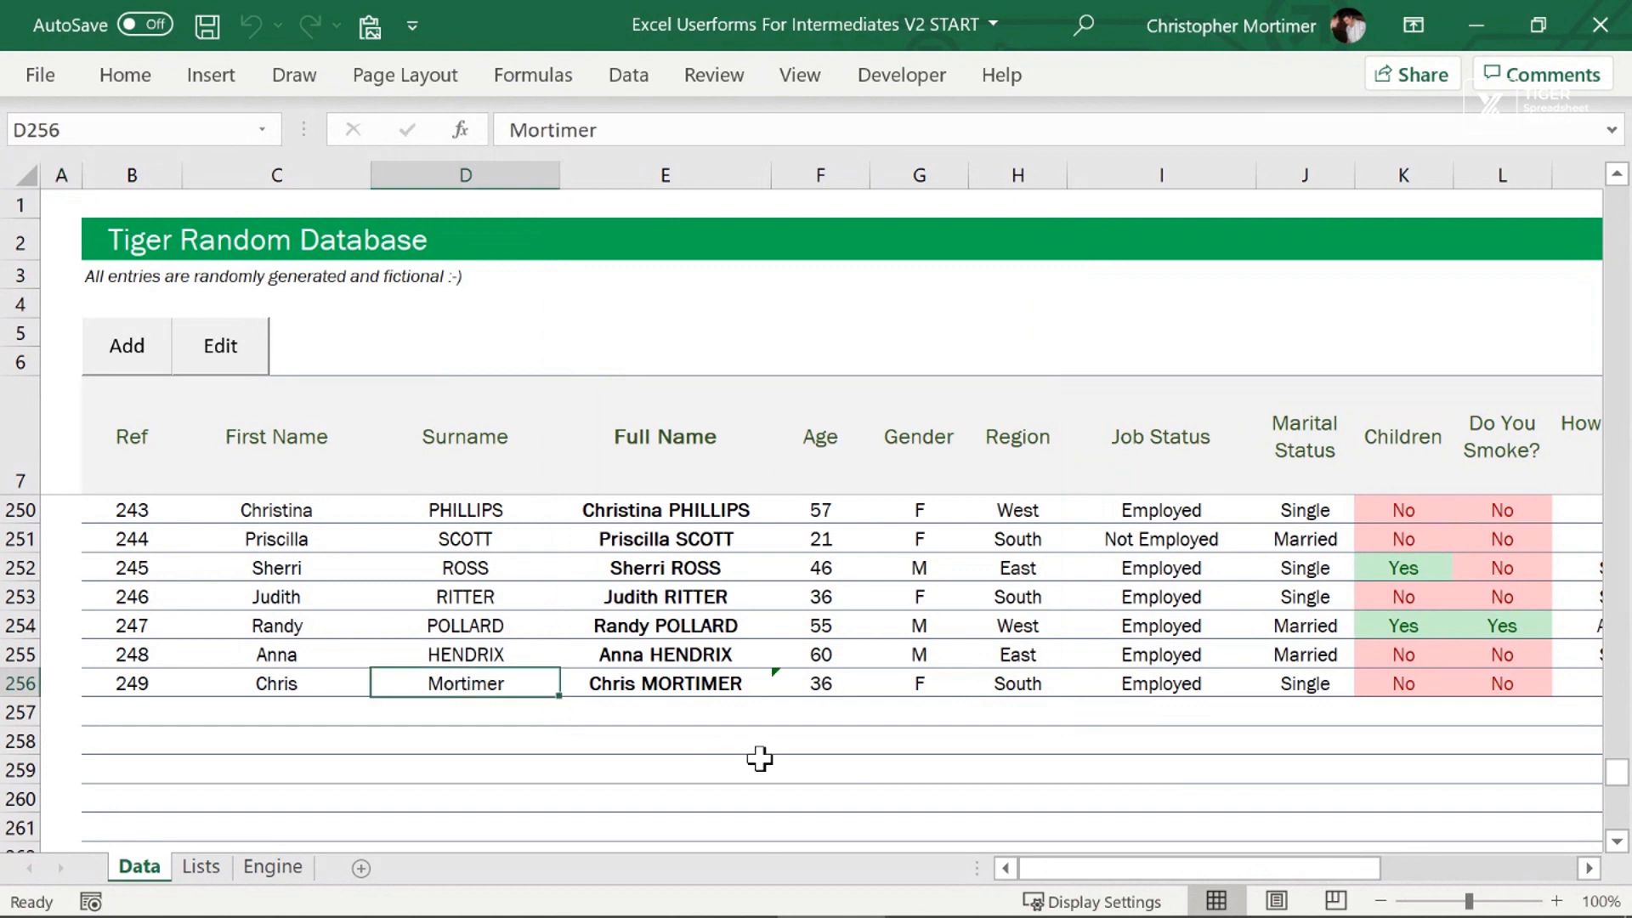